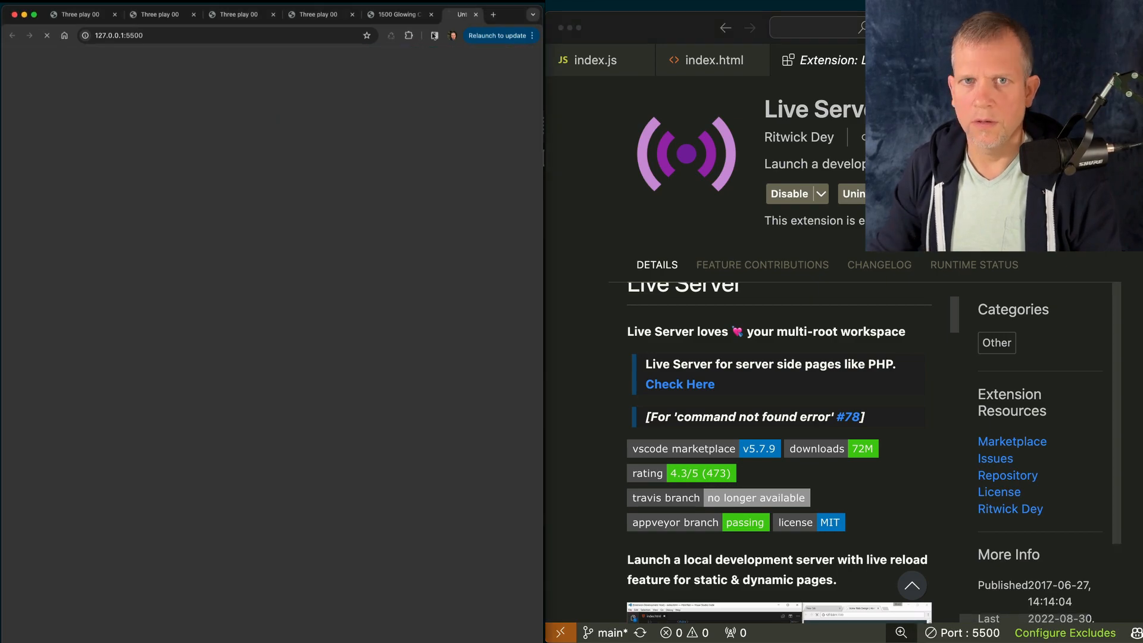
Step: View index.html with its import map for three and jsm and the index.js module script
{"action": "left_click", "coordinate": [713, 60]}
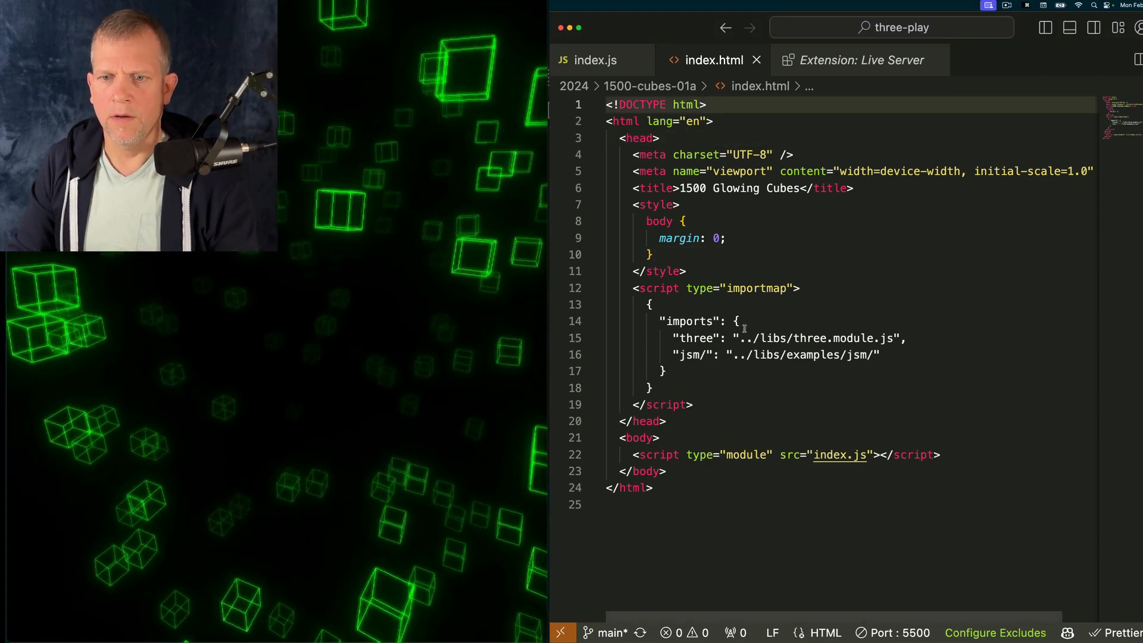
{"action": "left_click", "coordinate": [838, 454]}
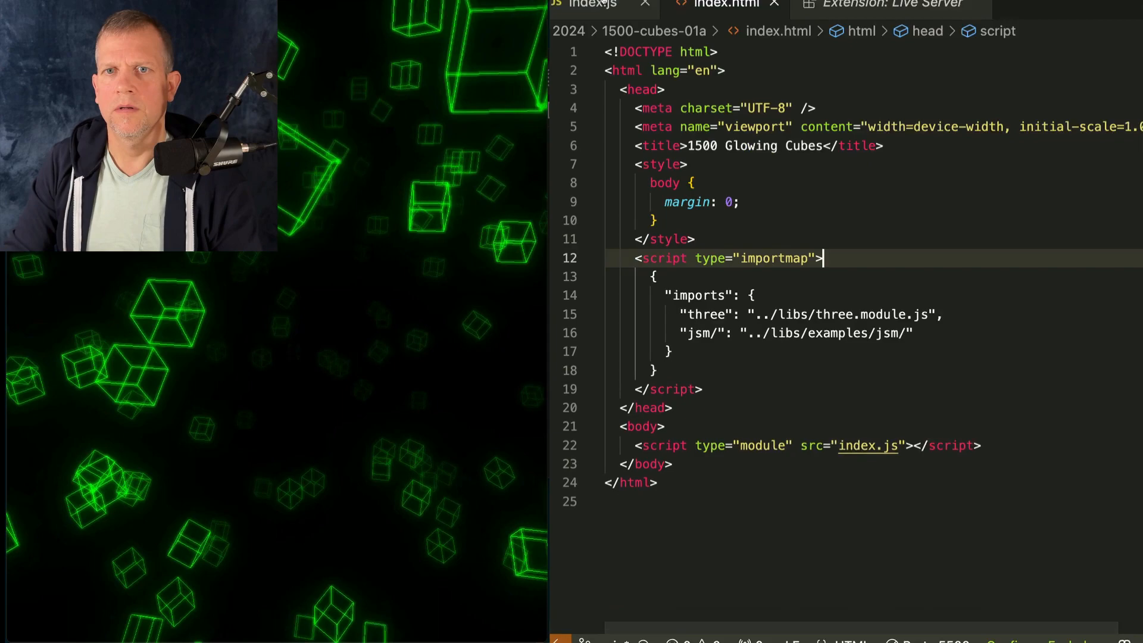
Step: Change the MeshStandardMaterial colour in index.js to 0x0099ff so the cube turns blue
{"action": "left_click", "coordinate": [591, 4]}
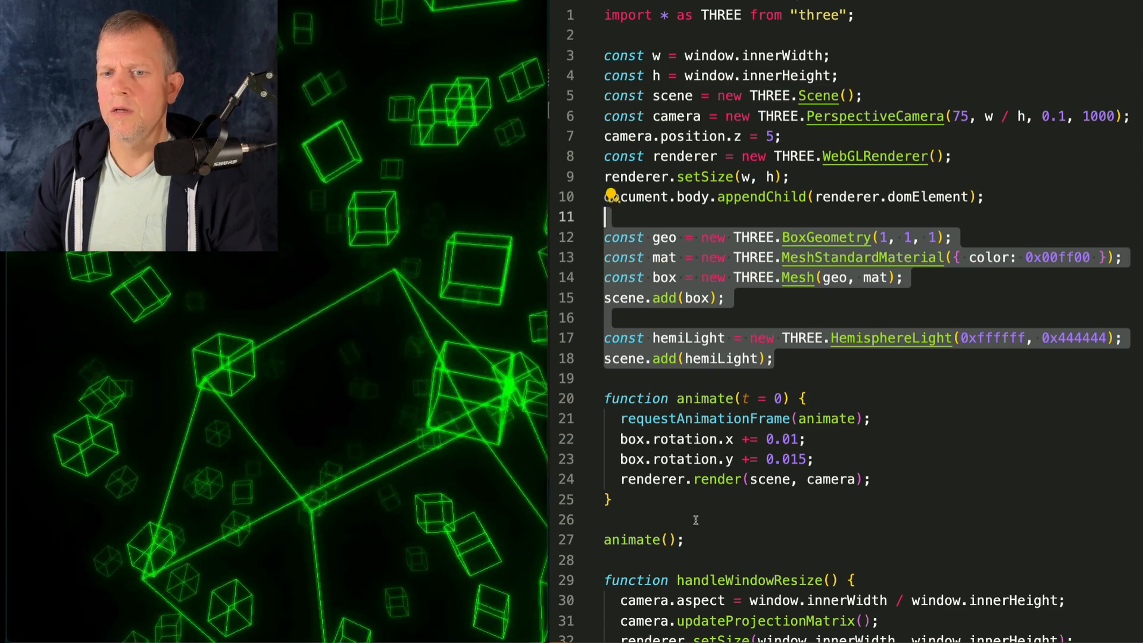
{"action": "scroll", "scroll_direction": "down", "scroll_amount": 3}
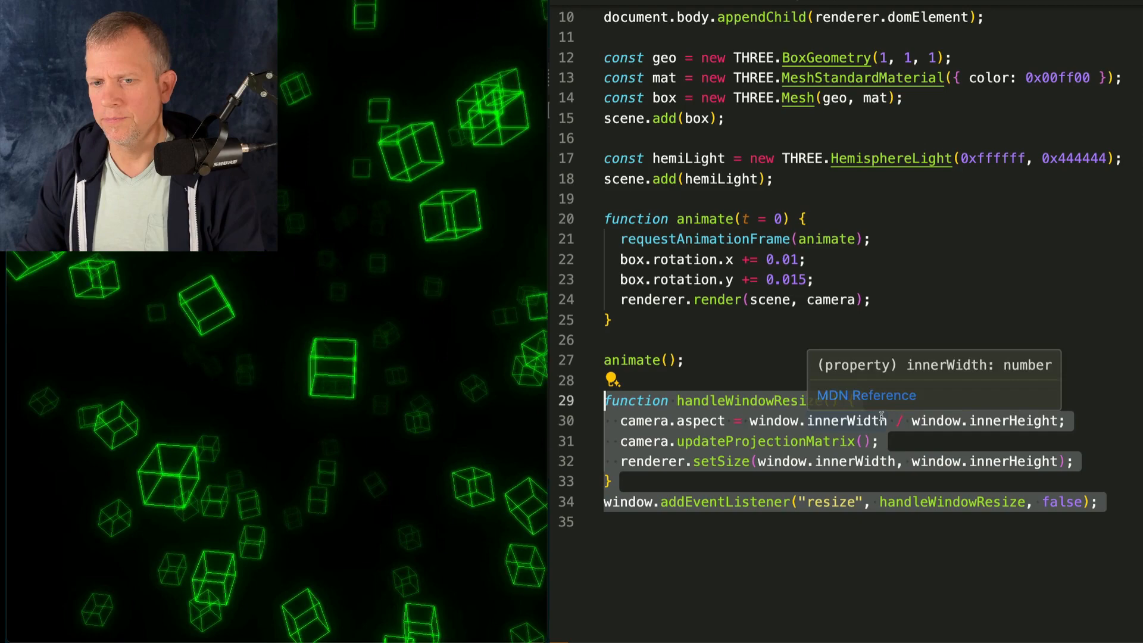
{"action": "scroll", "scroll_direction": "up", "scroll_amount": 3}
{"action": "type", "text": "ff"}
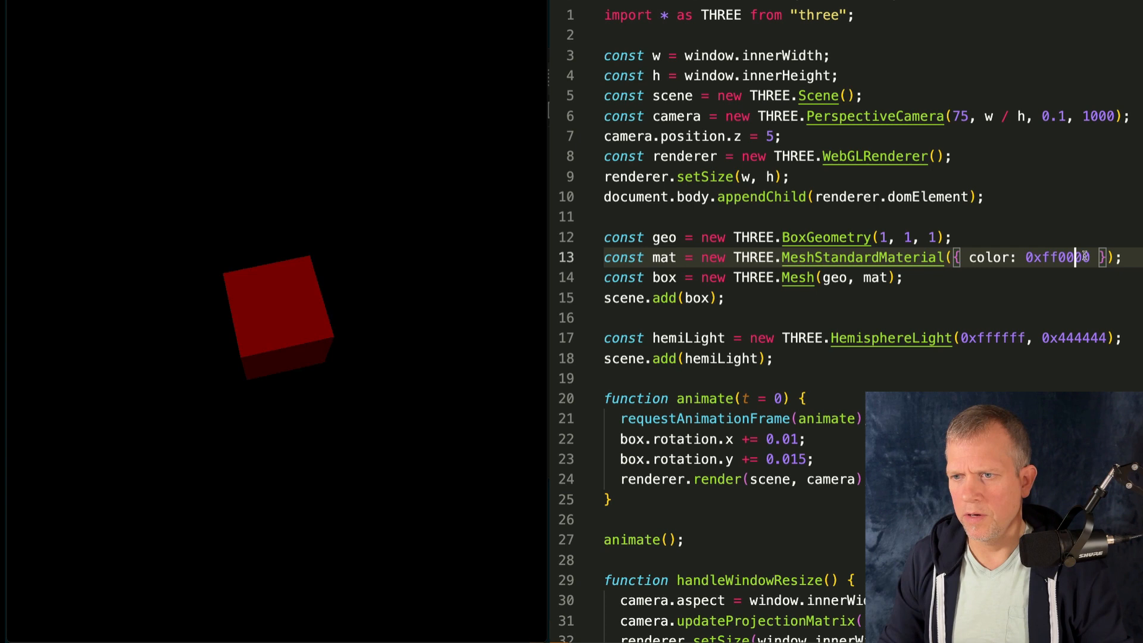
{"action": "type", "text": "0x0099"}
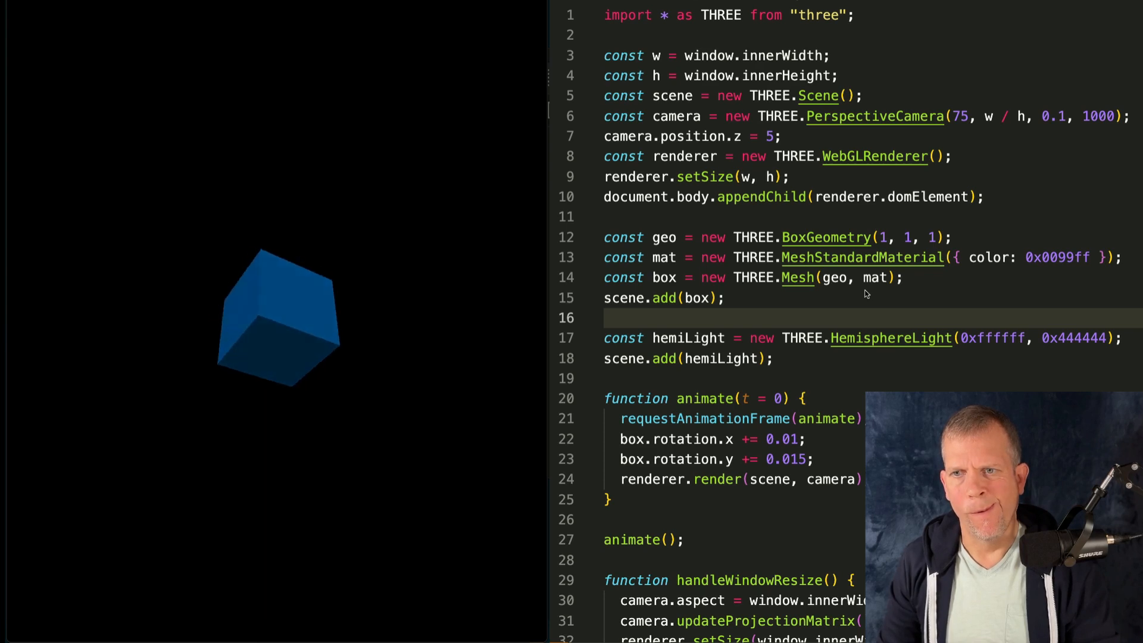
Step: Recolour the material to 0x00ff00 on its own line and enable wireframe
{"action": "double_click", "coordinate": [1057, 256]}
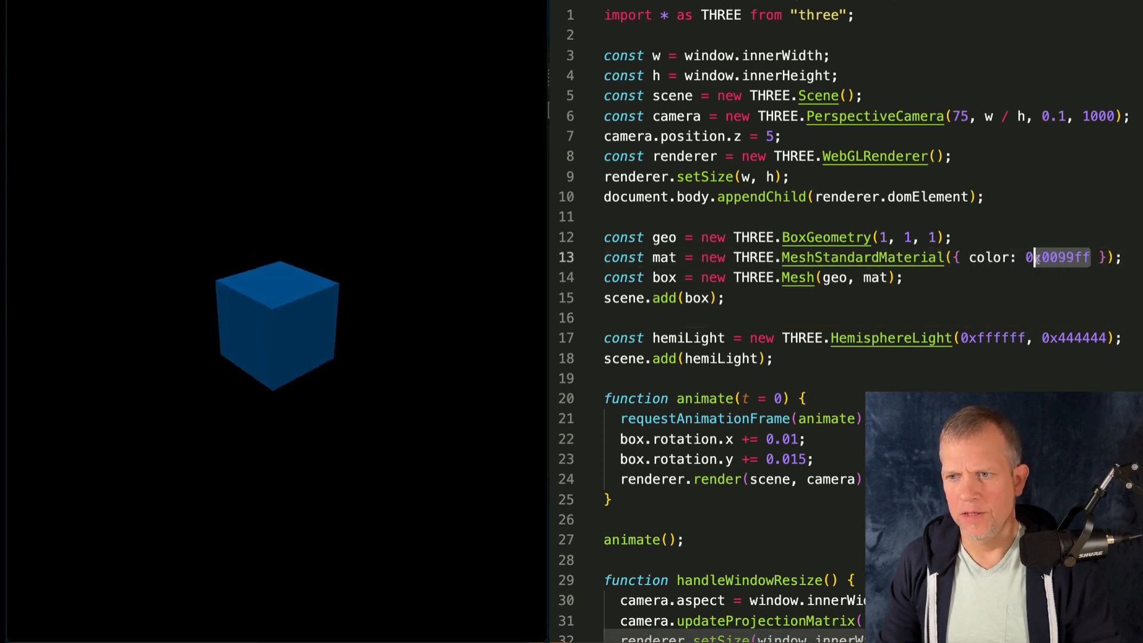
{"action": "key", "text": "Backspace"}
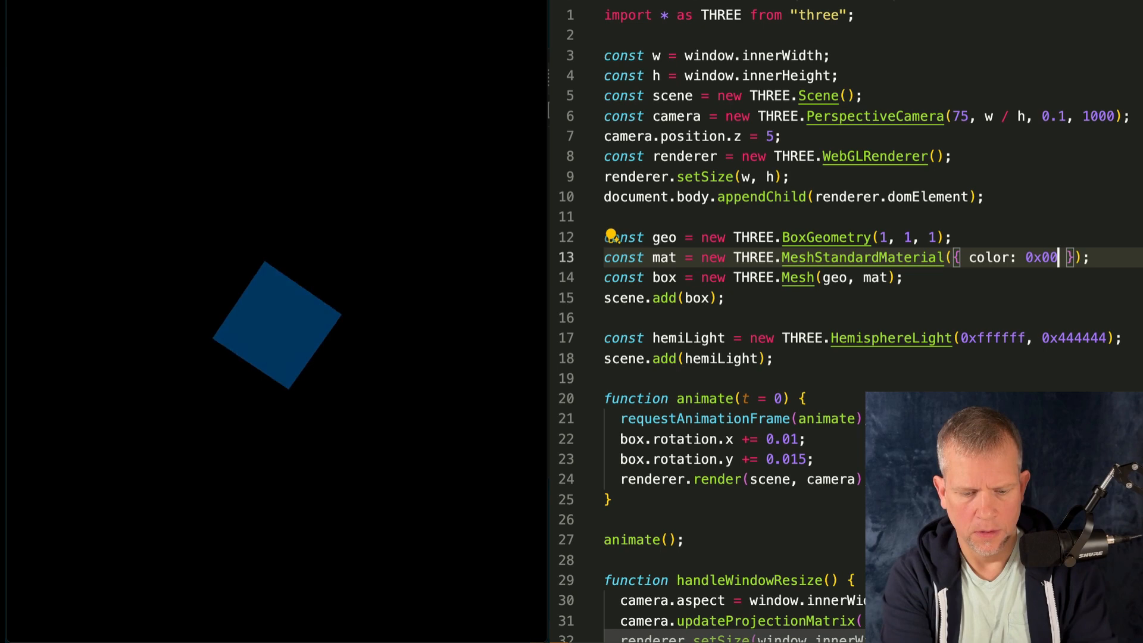
{"action": "type", "text": "ff00 });"}
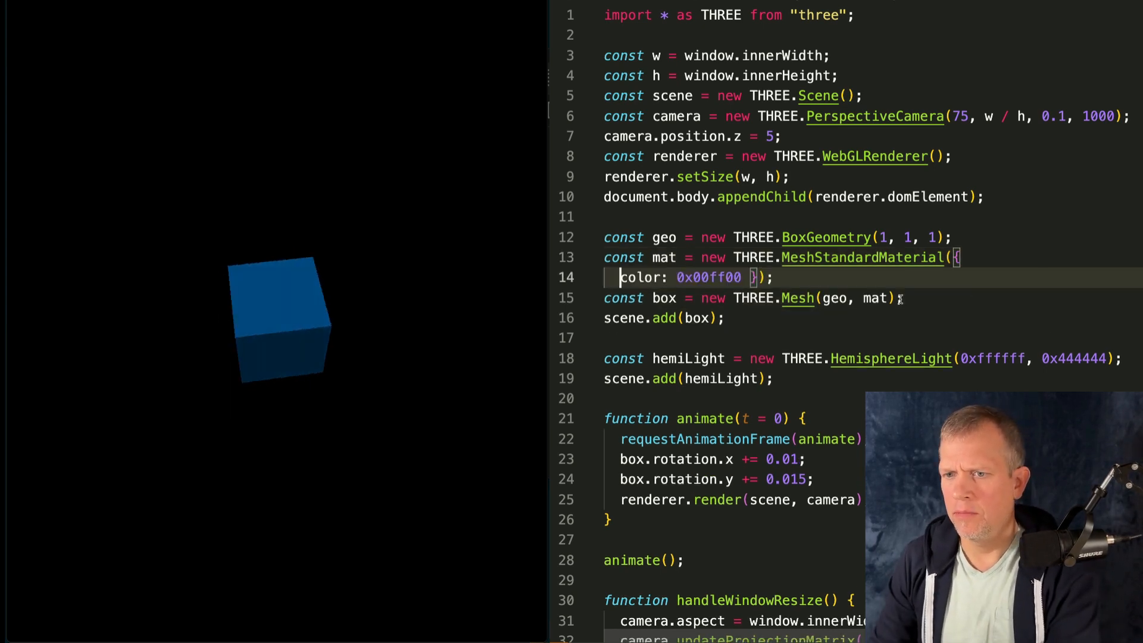
{"action": "type", "text": ","}
{"action": "key", "text": "Enter"}
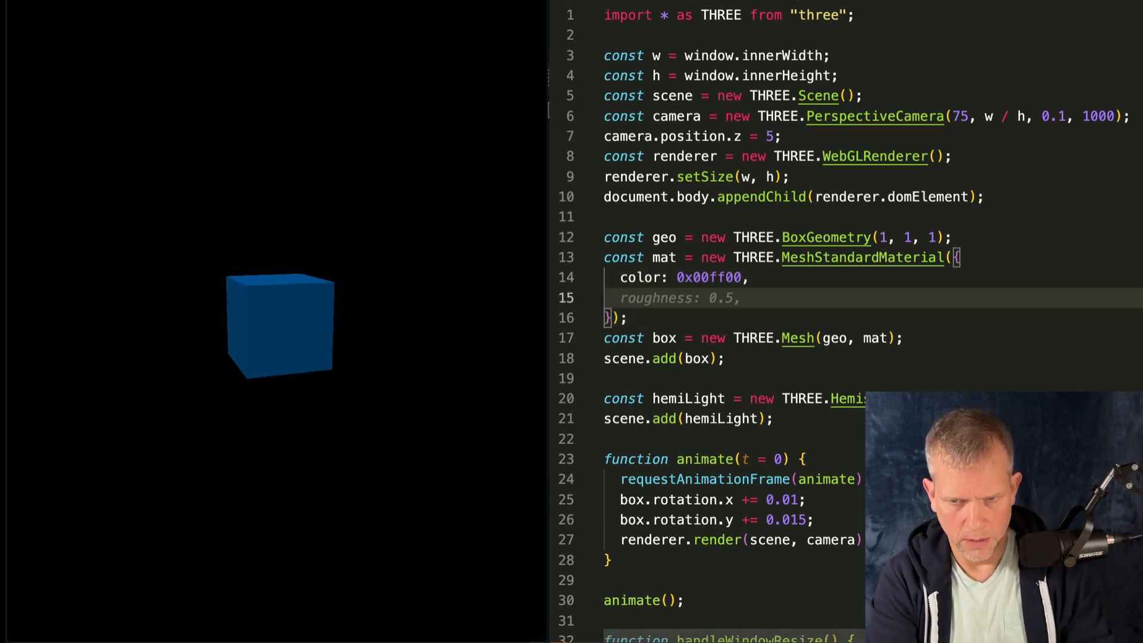
{"action": "type", "text": "wirefr"}
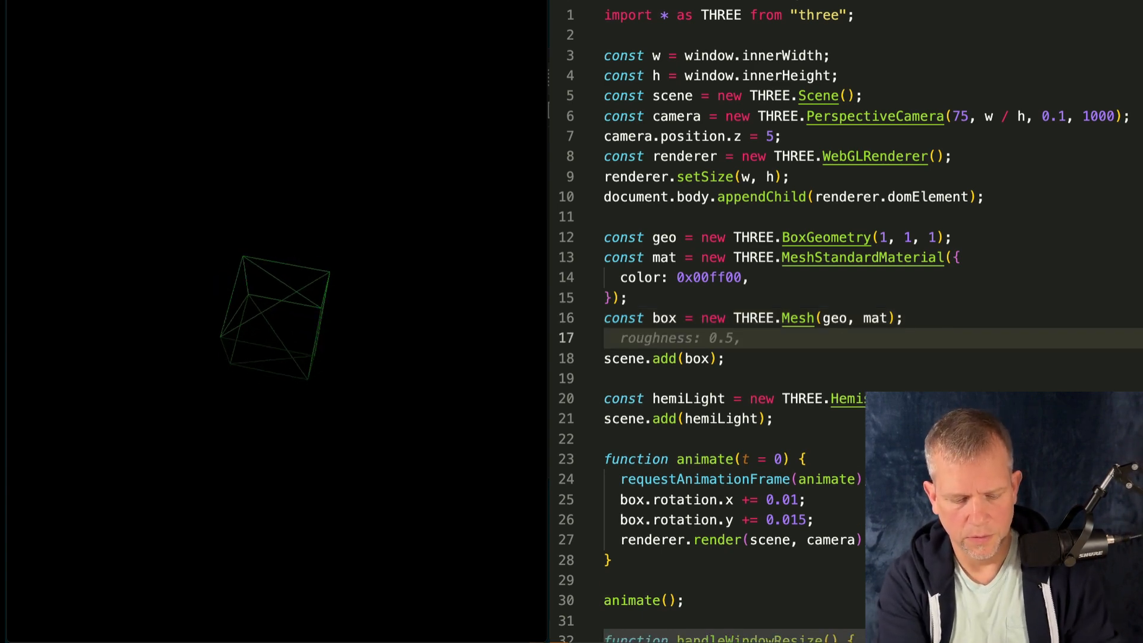
Step: Create edges from EdgesGeometry(geo) and return box as green MeshBasicMaterial LineSegments
{"action": "type", "text": "const edge"}
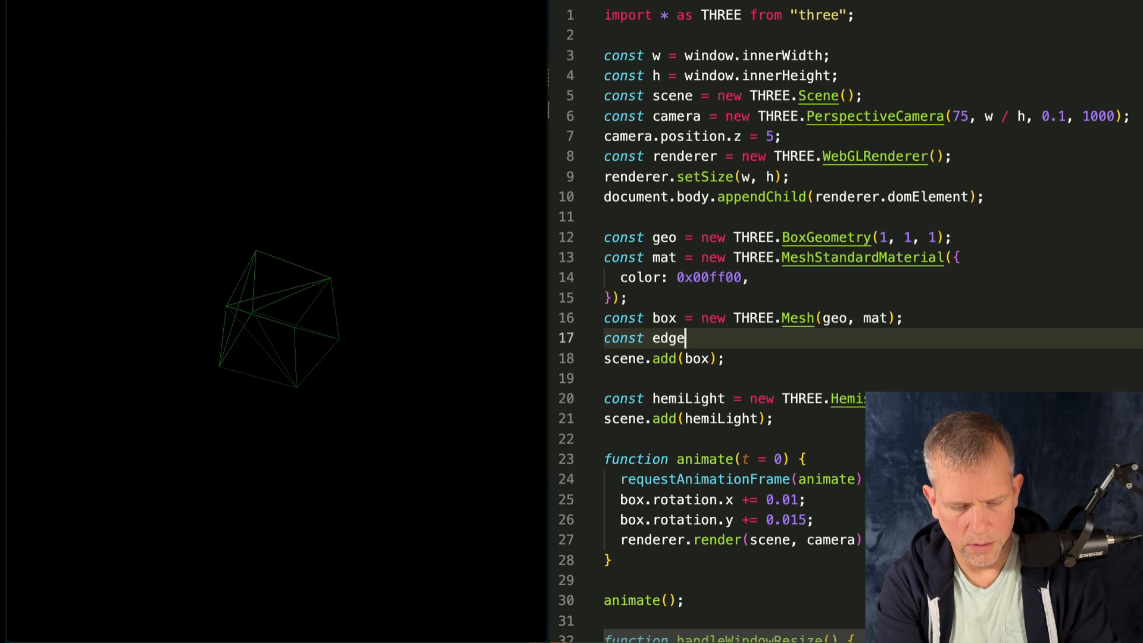
{"action": "type", "text": "s = new THREE"}
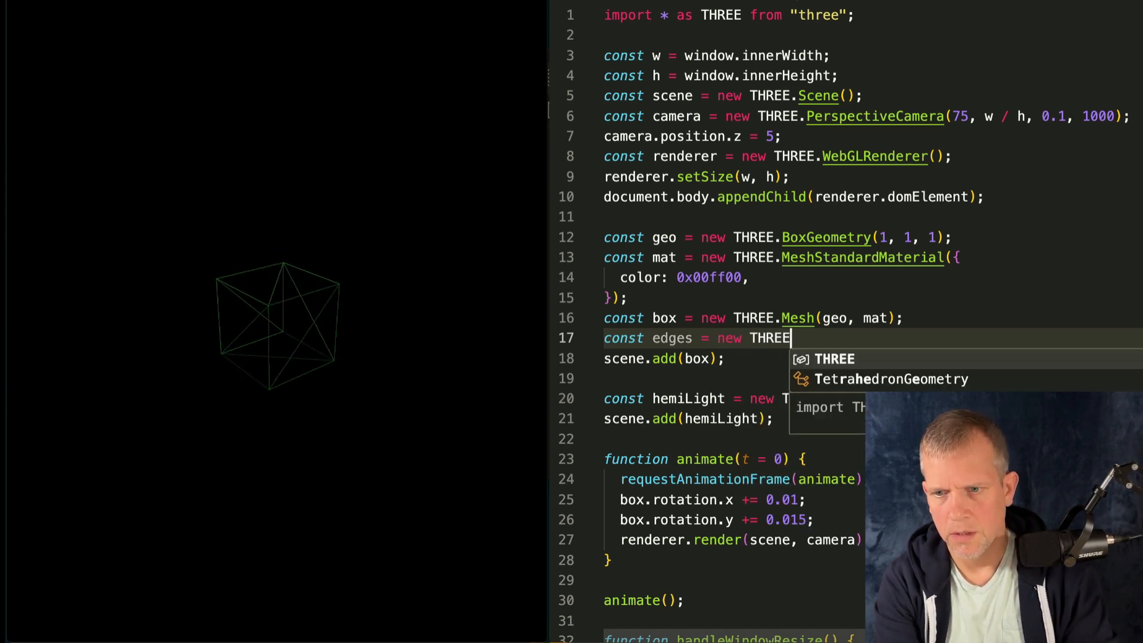
{"action": "type", "text": ".EdgesGeometry(geo);"}
{"action": "type", "text": "const lines"}
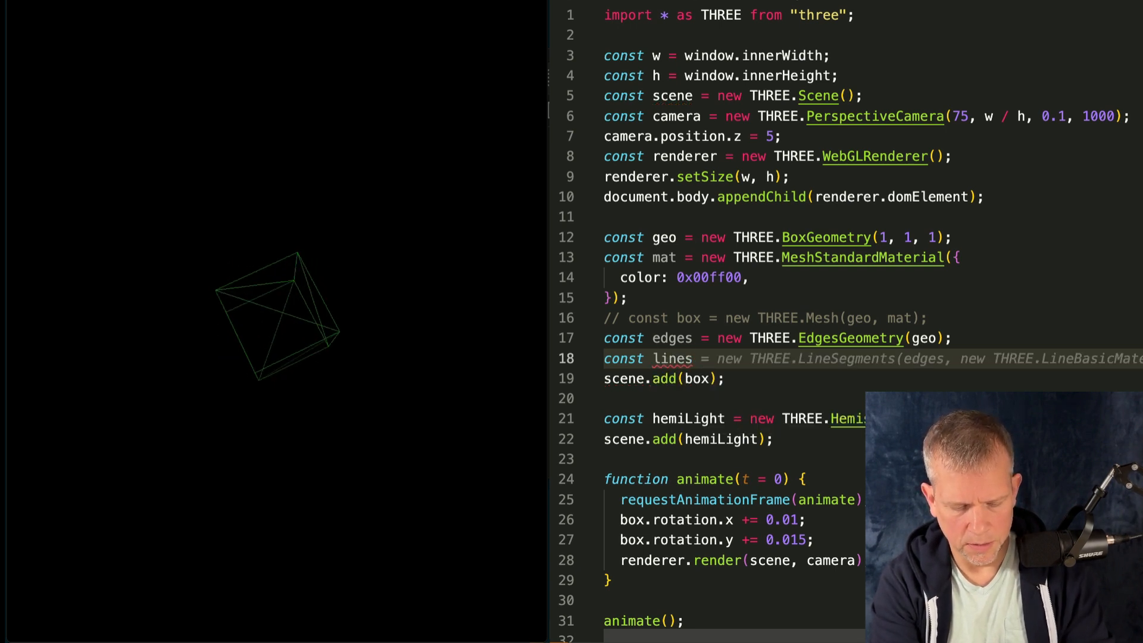
{"action": "type", "text": "box = new THREE.L"}
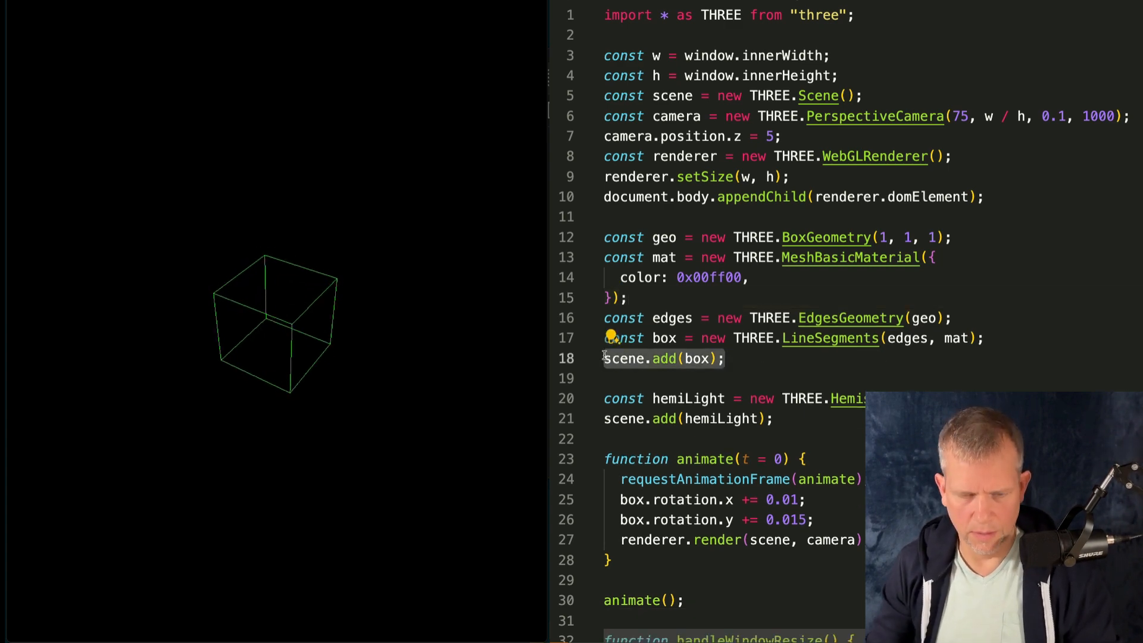
{"action": "type", "text": "return box;"}
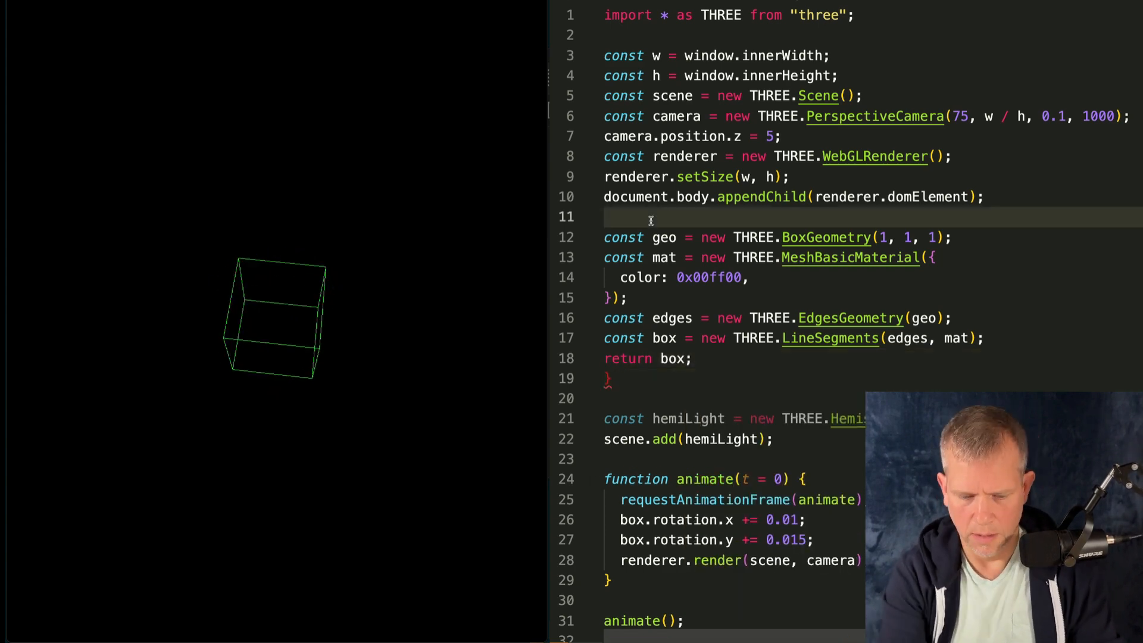
Step: Wrap the LineSegments box creation in a function that returns box, keeping edges outside
{"action": "type", "text": "function"}
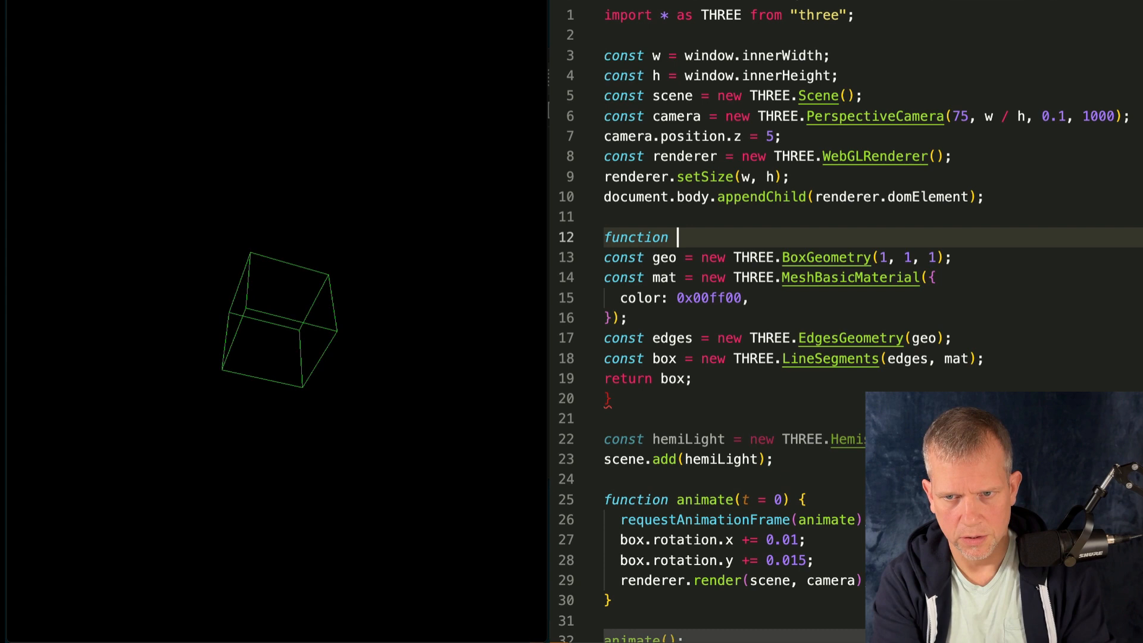
{"action": "type", "text": "createBox() {"}
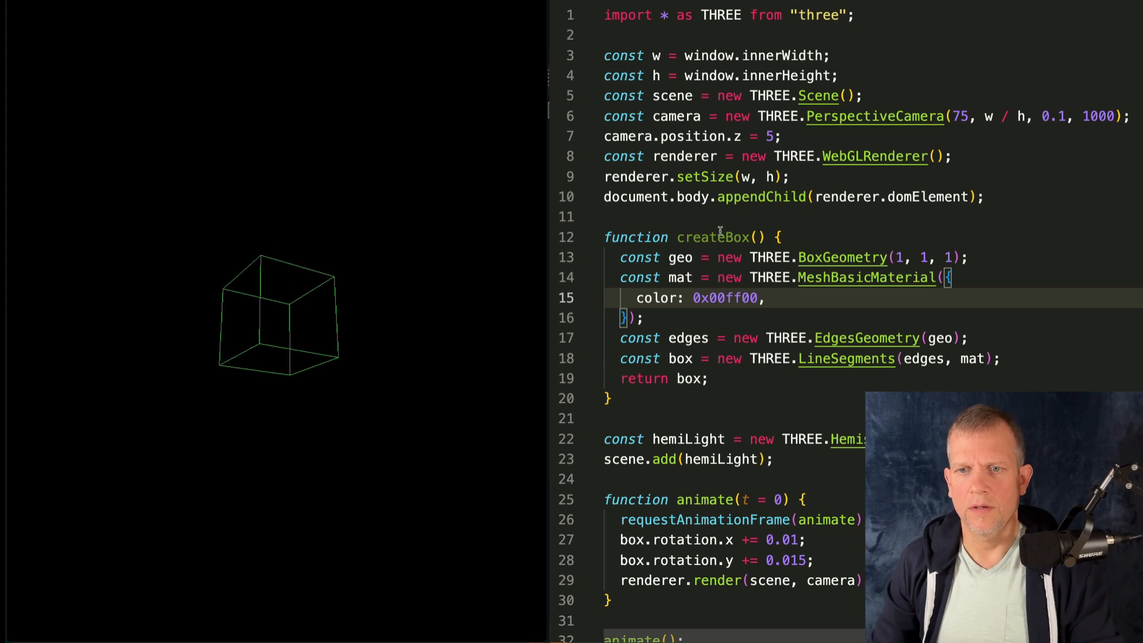
{"action": "mouse_move", "coordinate": [713, 237]}
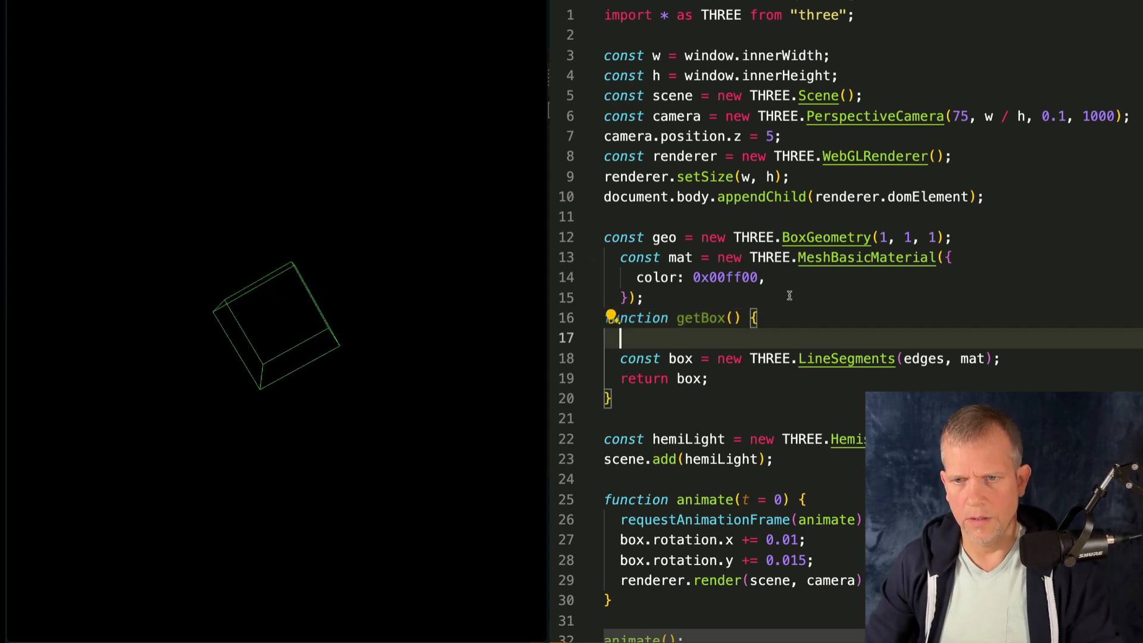
{"action": "type", "text": "const edges = new THREE.EdgesGeometry(geo);"}
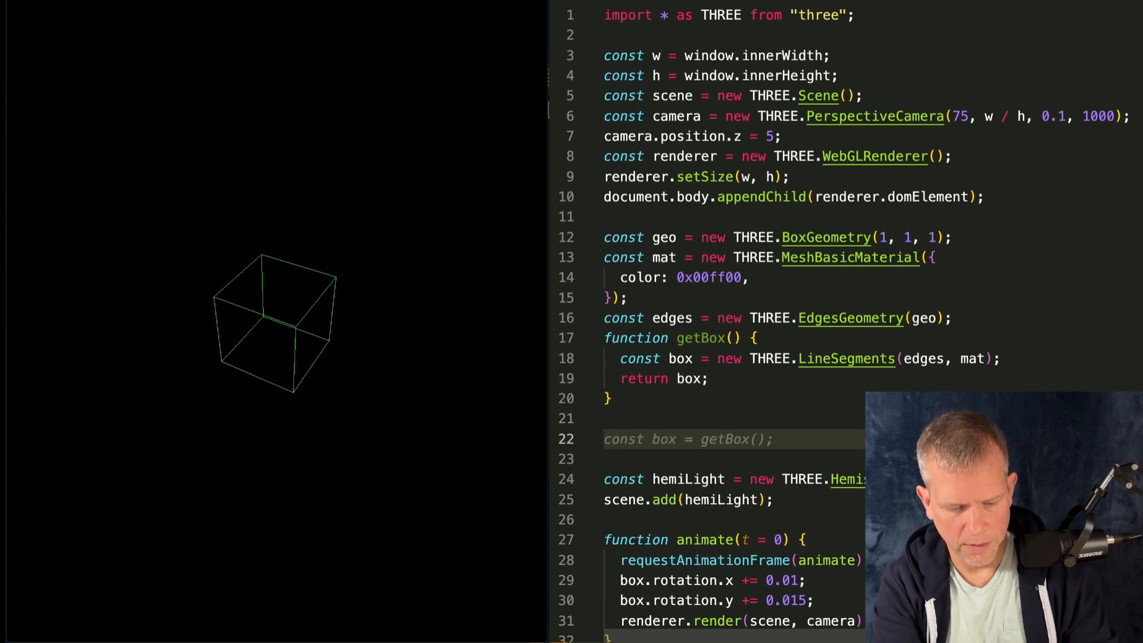
Step: Add a numBoxes constant to control how many cubes the loop creates
{"action": "type", "text": "numB"}
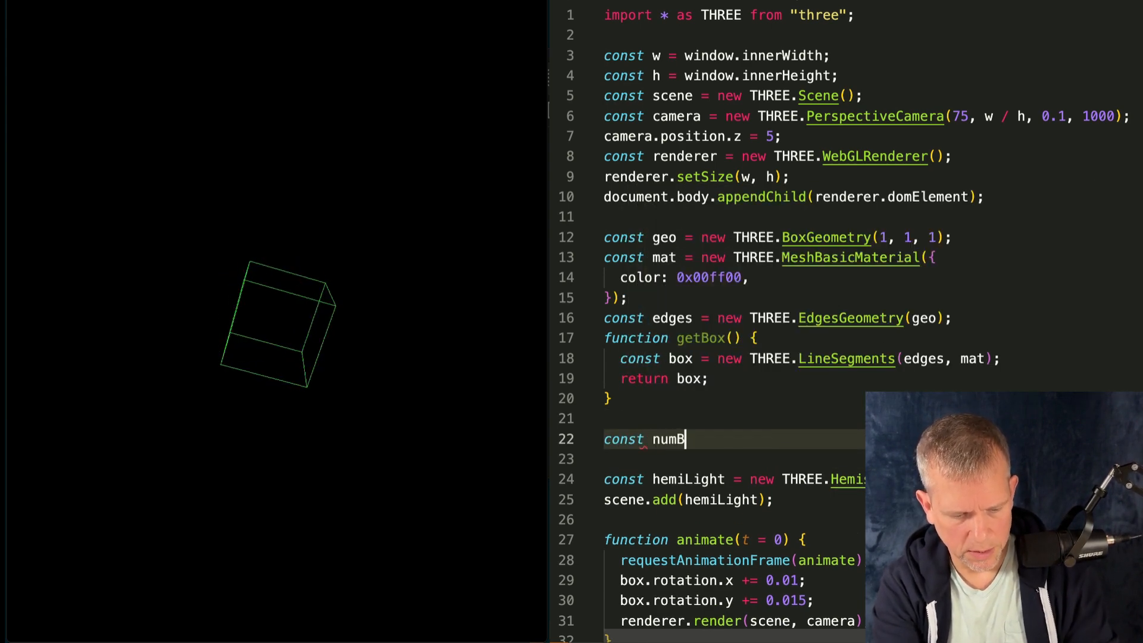
{"action": "type", "text": "ozes"}
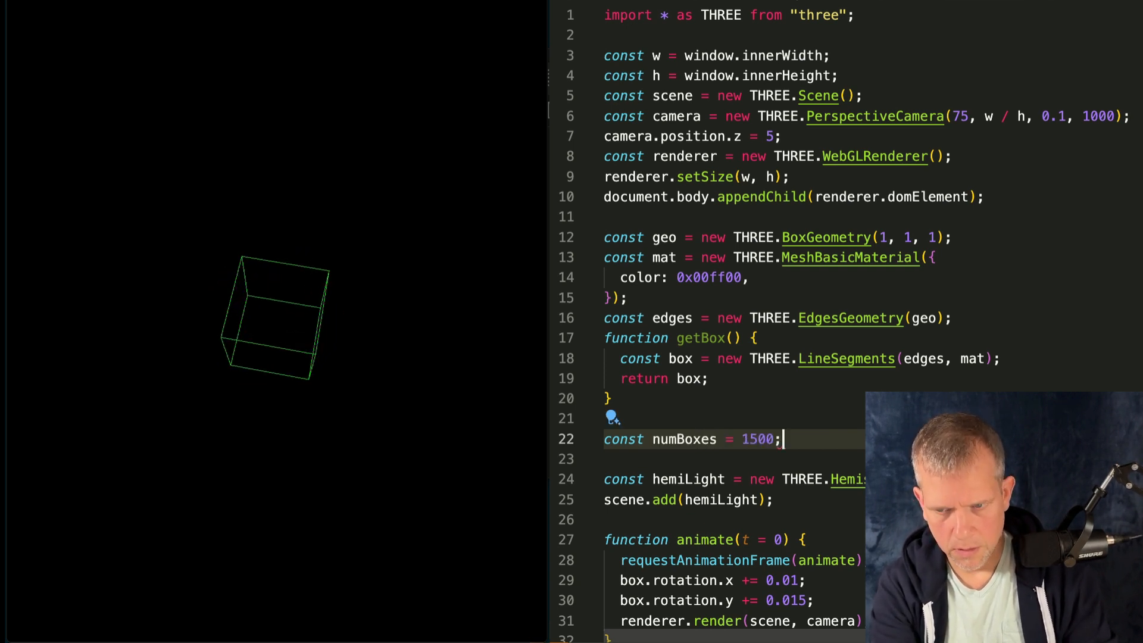
{"action": "key", "text": "Backspace"}
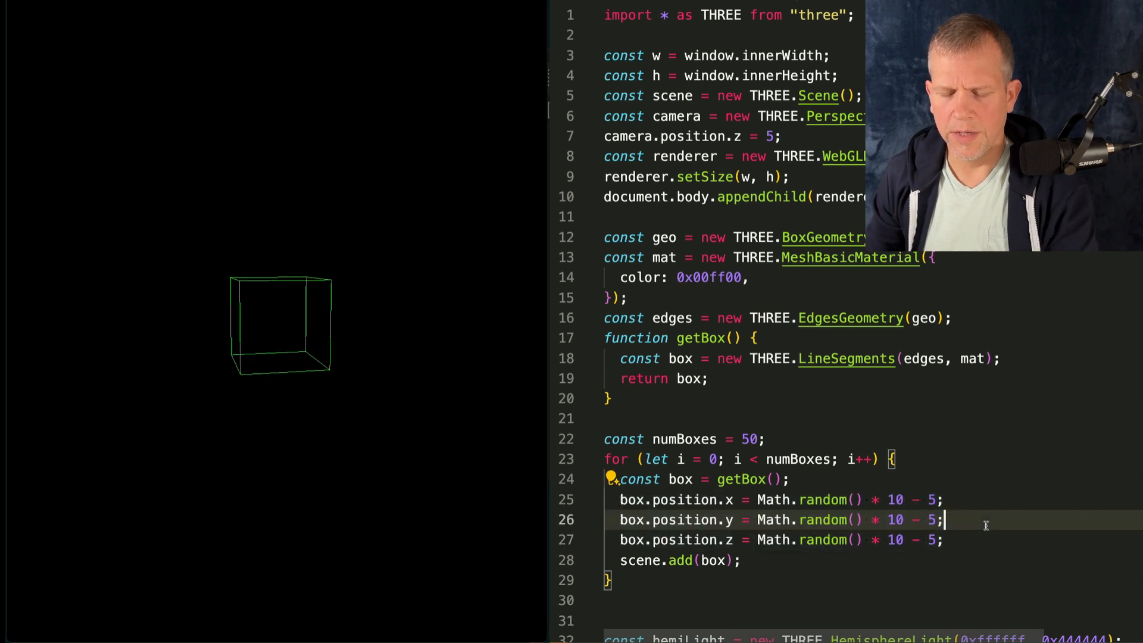
{"action": "scroll", "scroll_direction": "down", "scroll_amount": 3}
{"action": "type", "text": "const"}
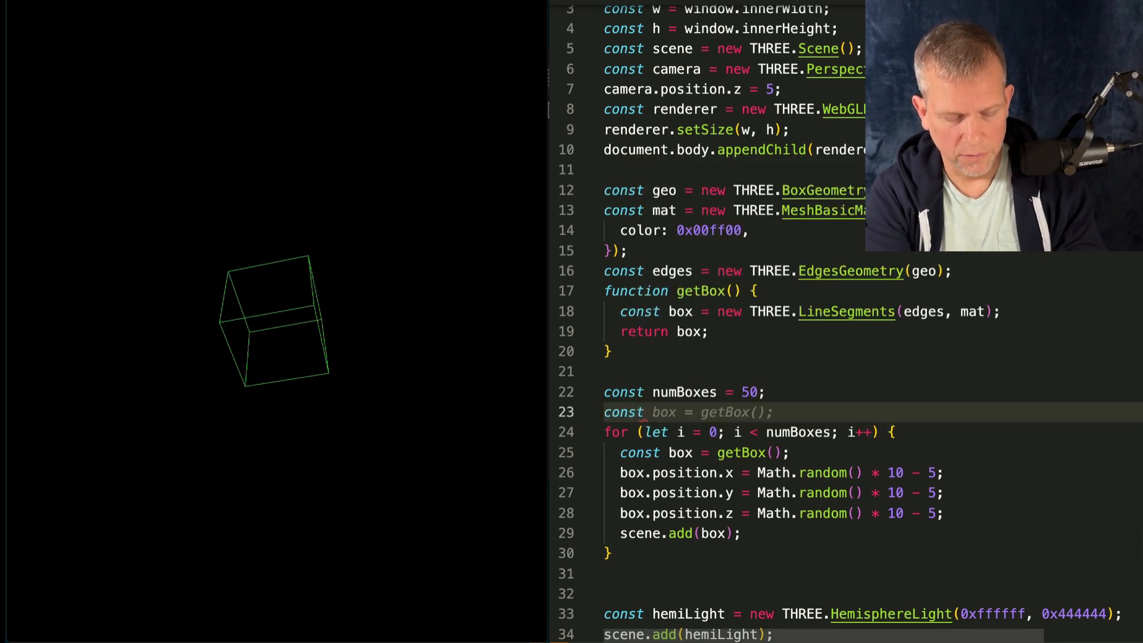
Step: Add const radius = 10 and use radius in place of the hard-coded 10s in the box positions
{"action": "type", "text": "radi"}
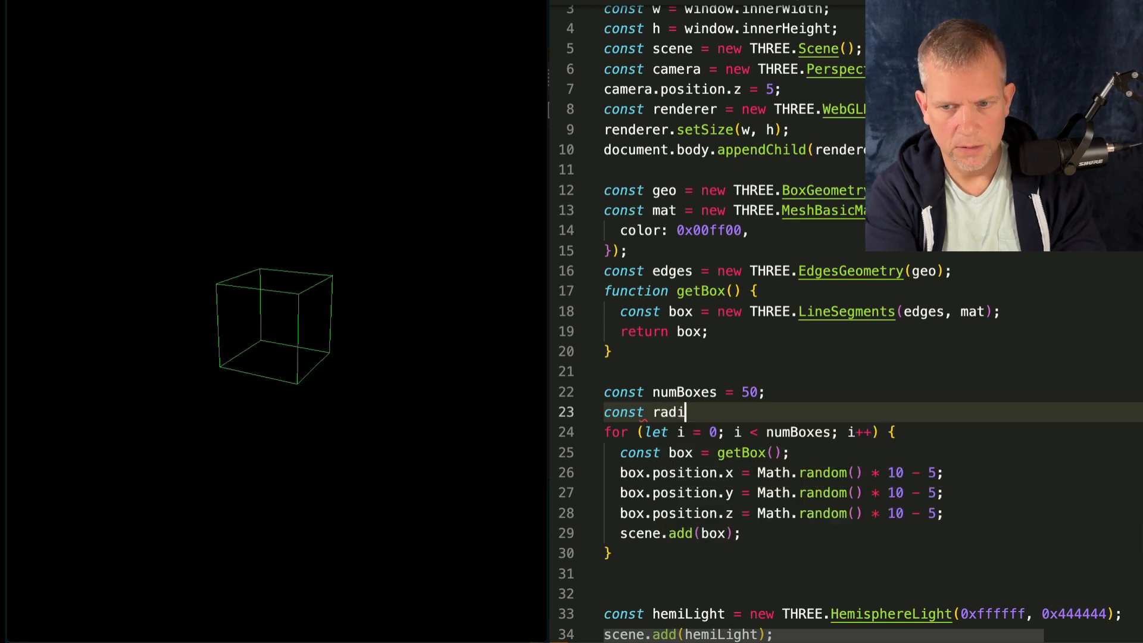
{"action": "type", "text": "us = 10;"}
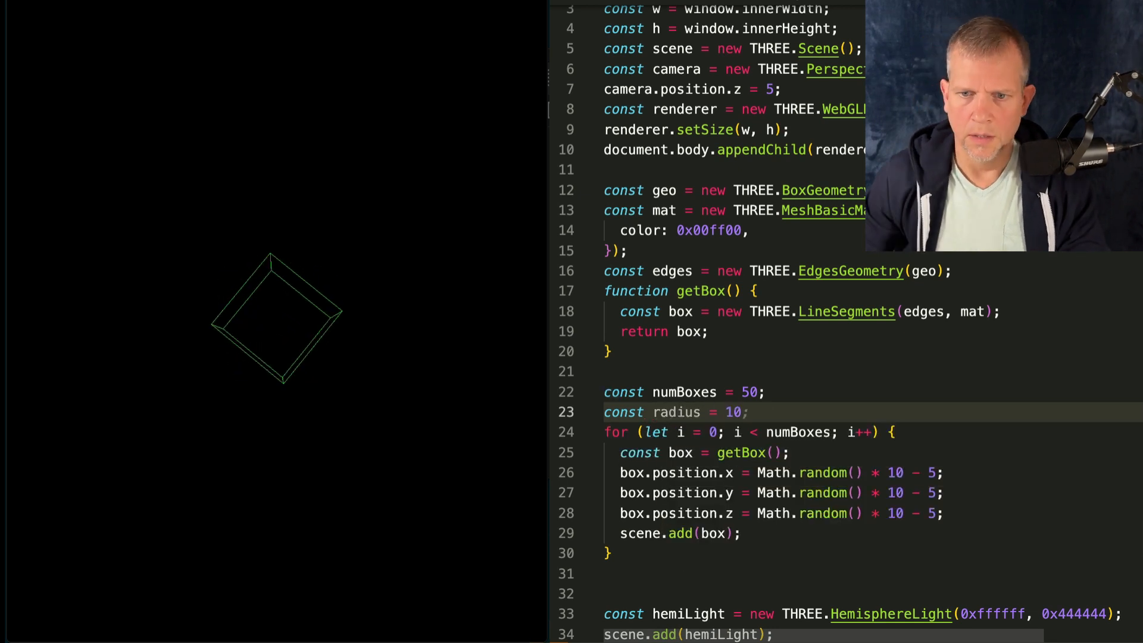
{"action": "double_click", "coordinate": [676, 412]}
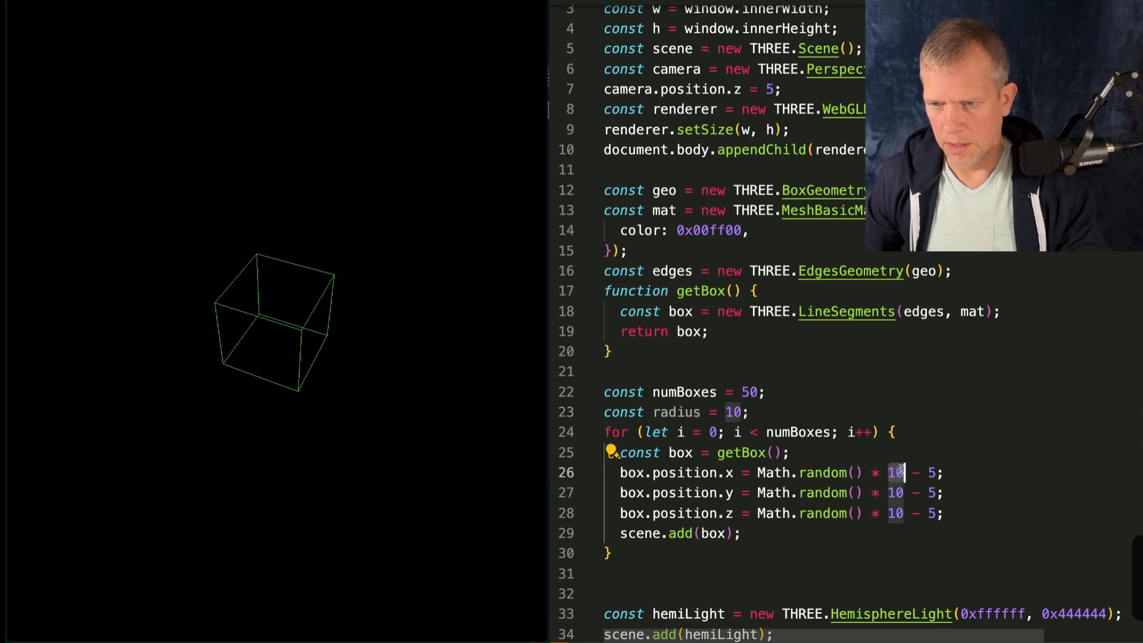
{"action": "type", "text": "radius"}
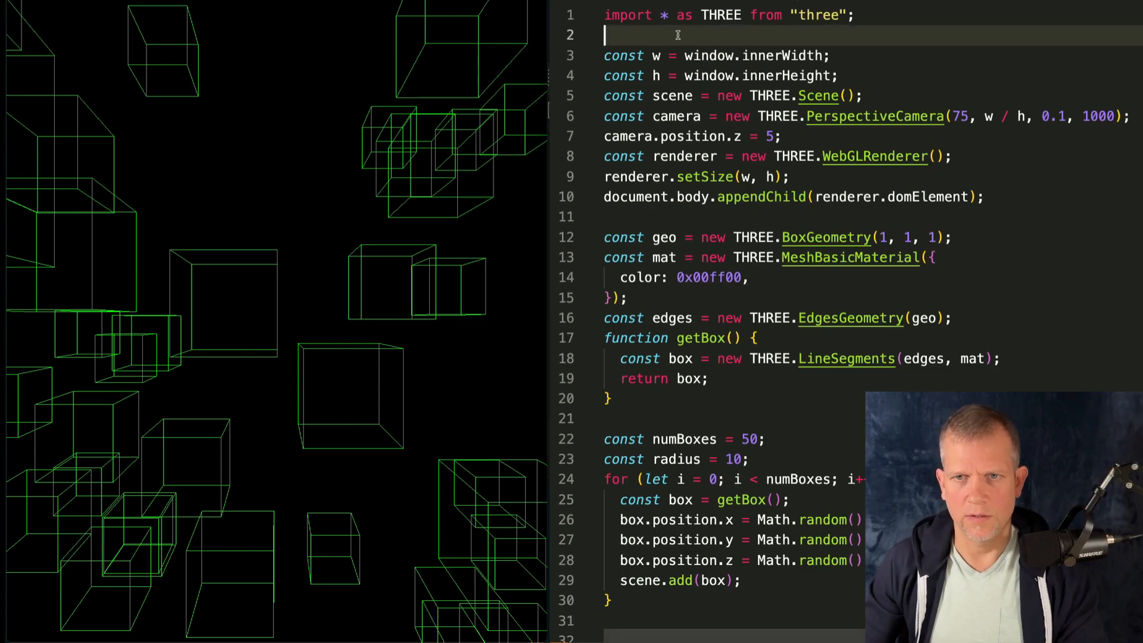
Step: Import OrbitControls and GUI from dat.gui, and enable damping on the controls with a damping factor
{"action": "type", "text": "import"}
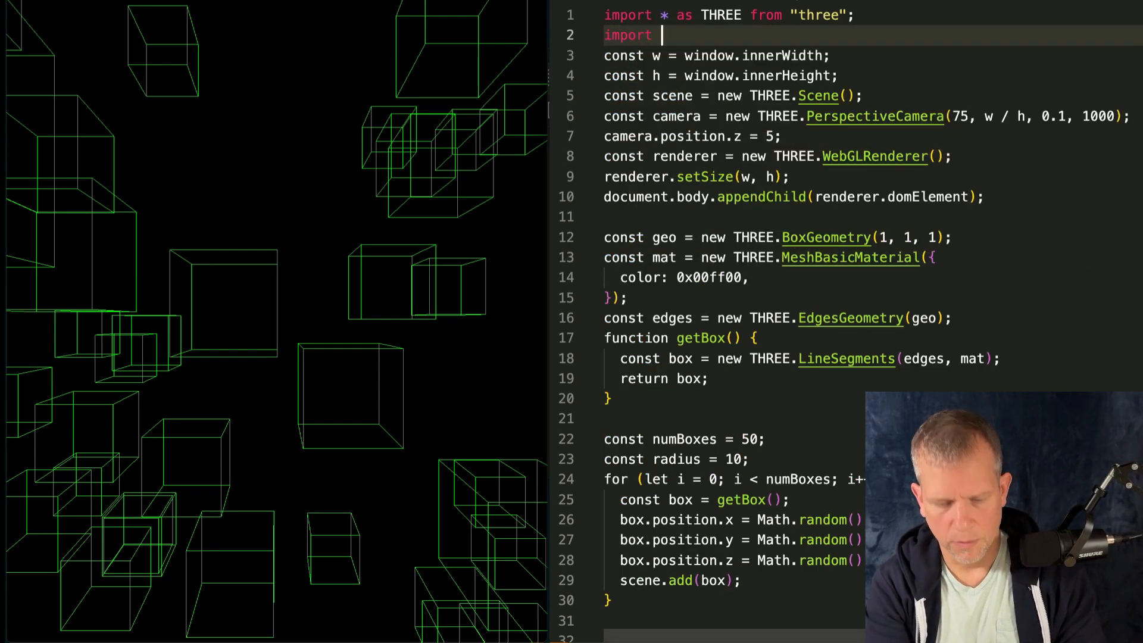
{"action": "type", "text": "{ Or"}
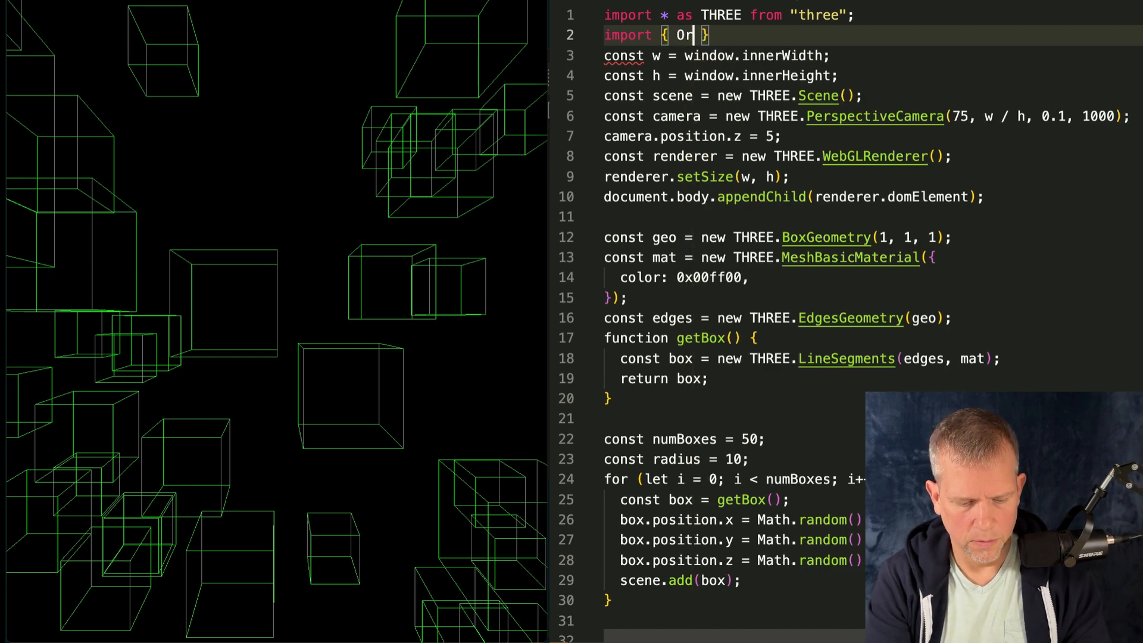
{"action": "type", "text": "b"}
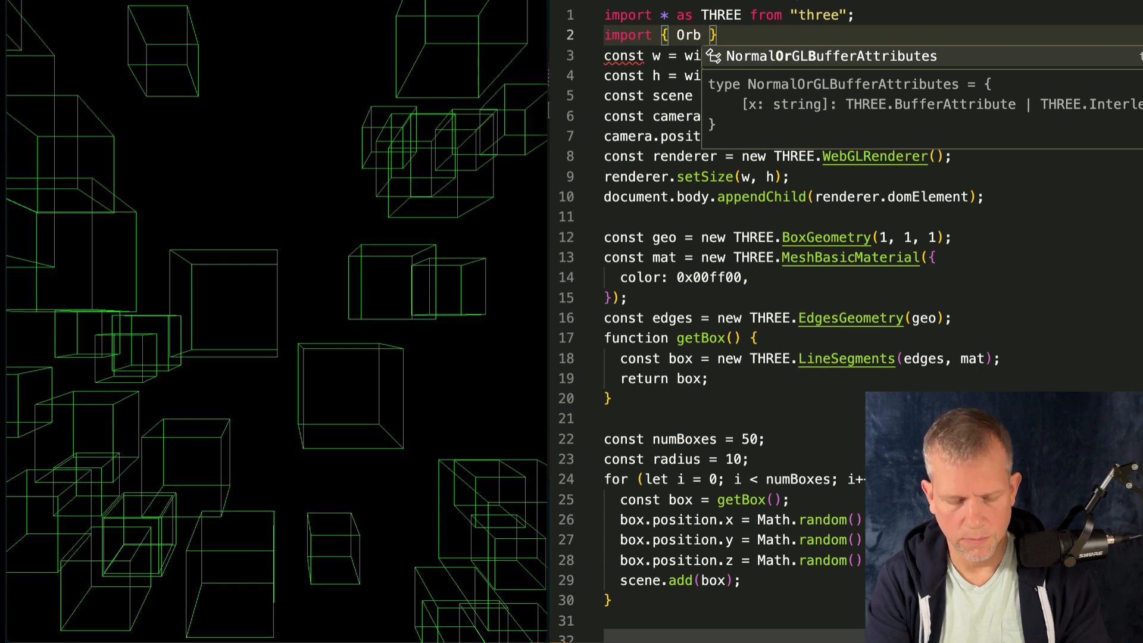
{"action": "type", "text": "OrbitControls.js\";"}
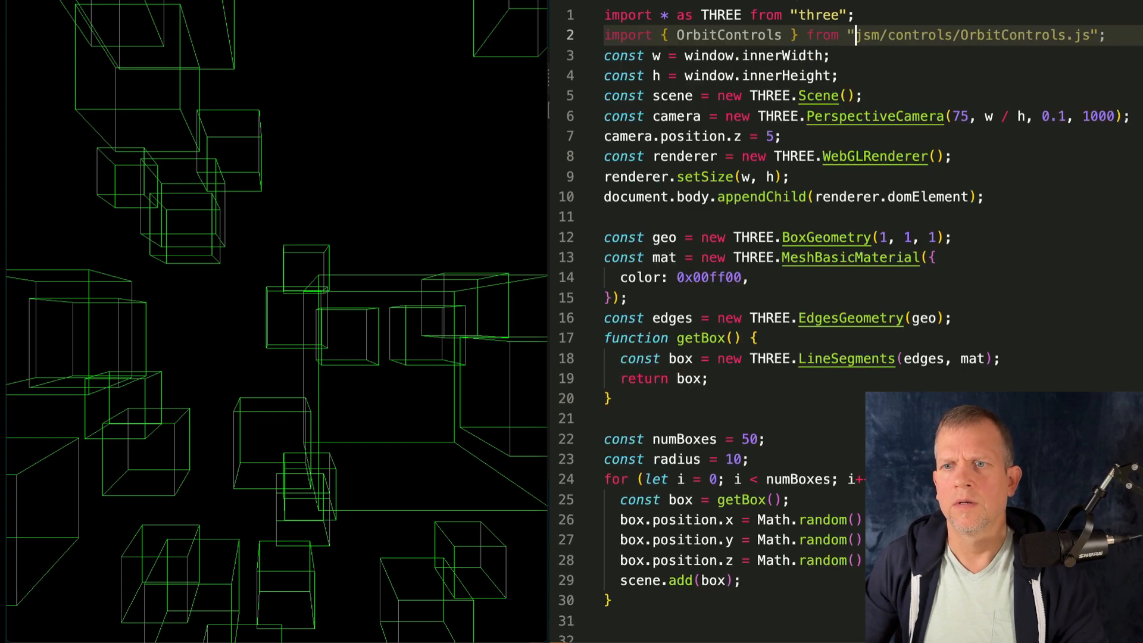
{"action": "left_click", "coordinate": [845, 15]}
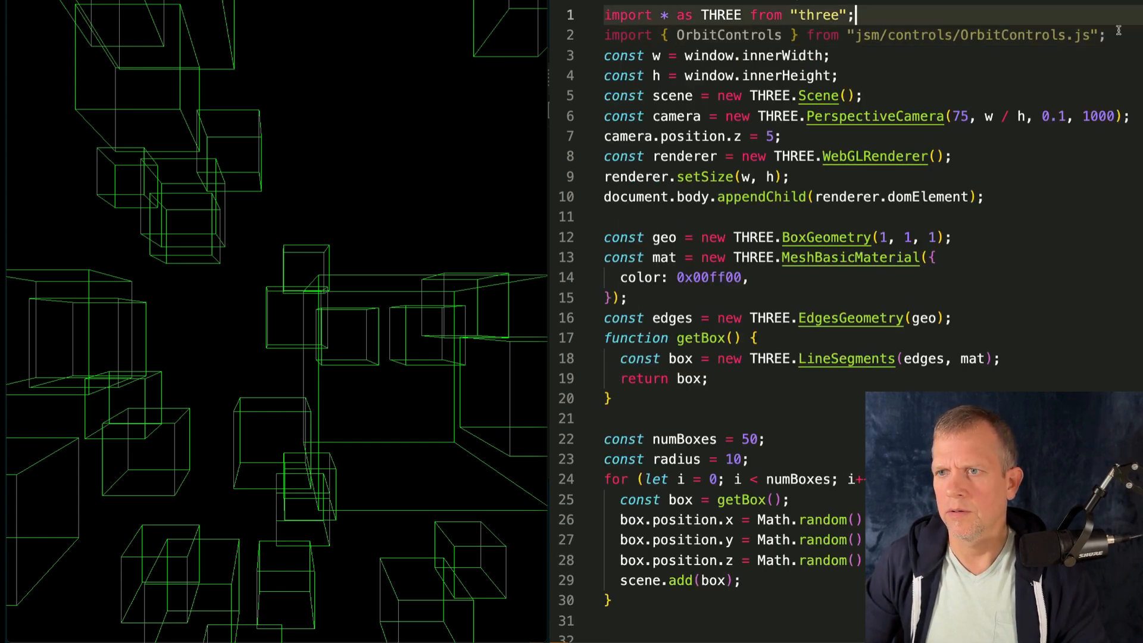
{"action": "type", "text": "import { GUI } from \"dat.gui\";"}
{"action": "type", "text": "const controls = new THREE.OrbitControls(camera, renderer.domElemen"}
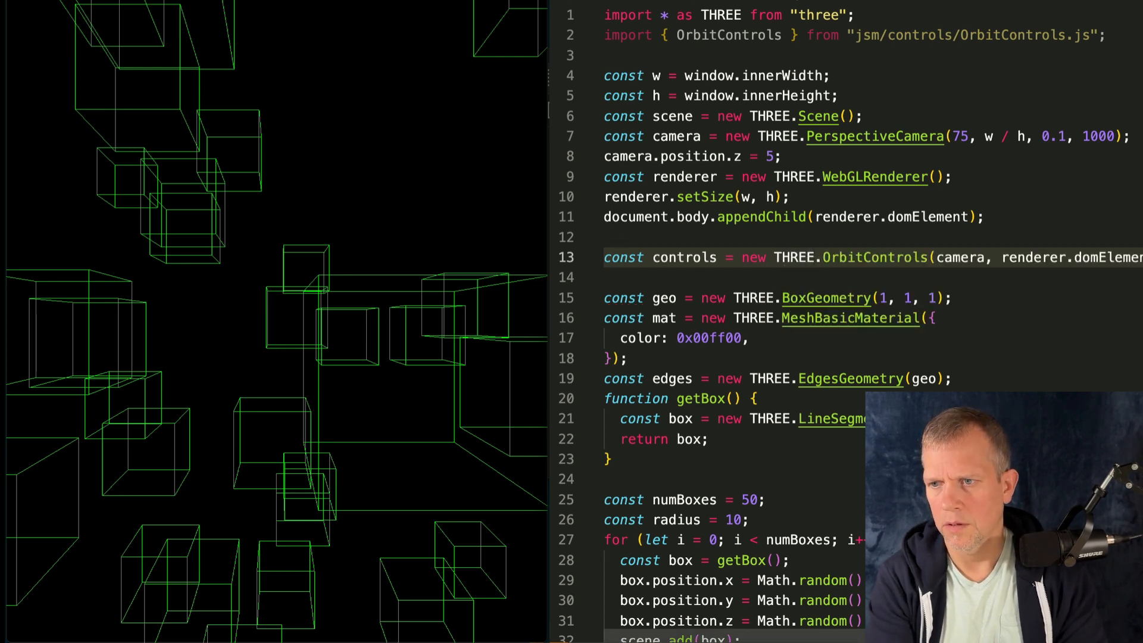
{"action": "type", "text": "controls.enableDamping = true;"}
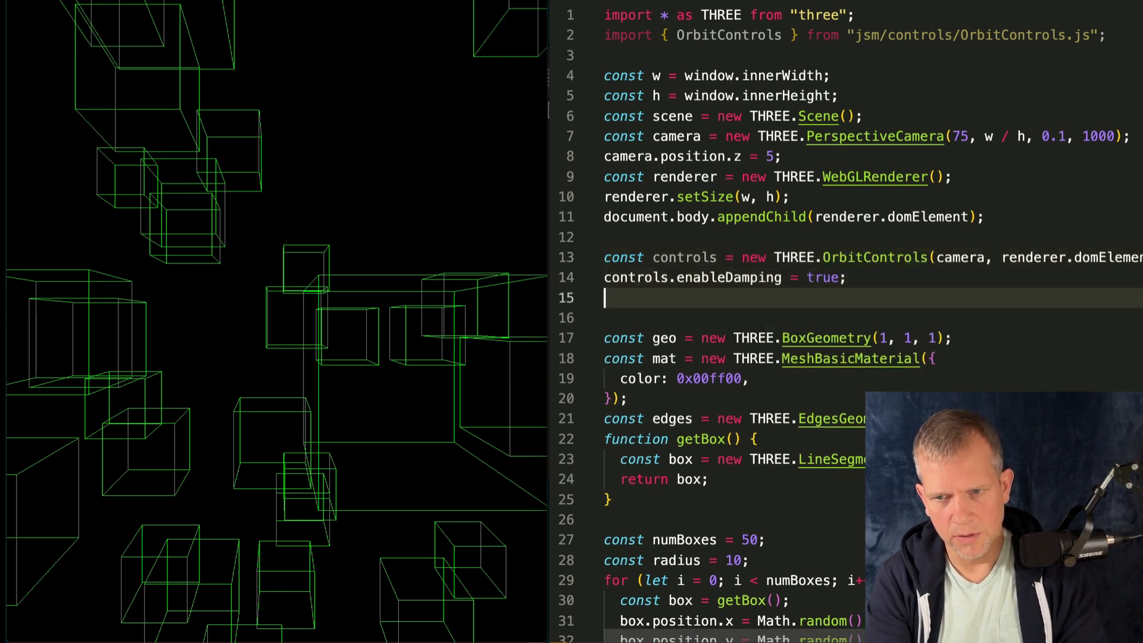
{"action": "type", "text": "controls.dampingFactor = 0.25;"}
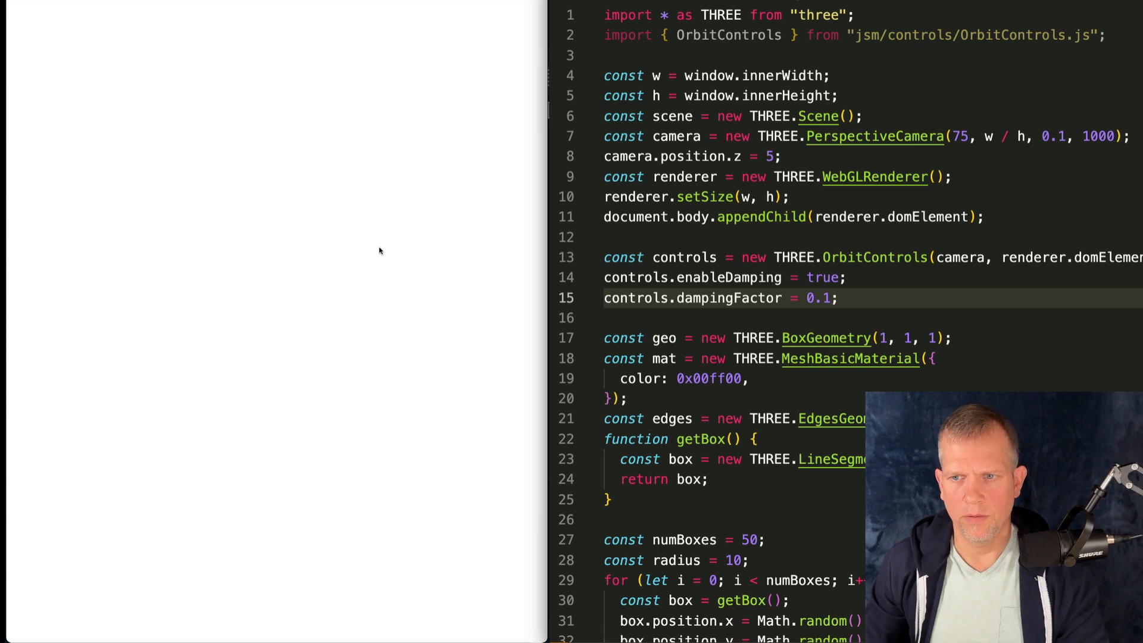
{"action": "mouse_move", "coordinate": [845, 262]}
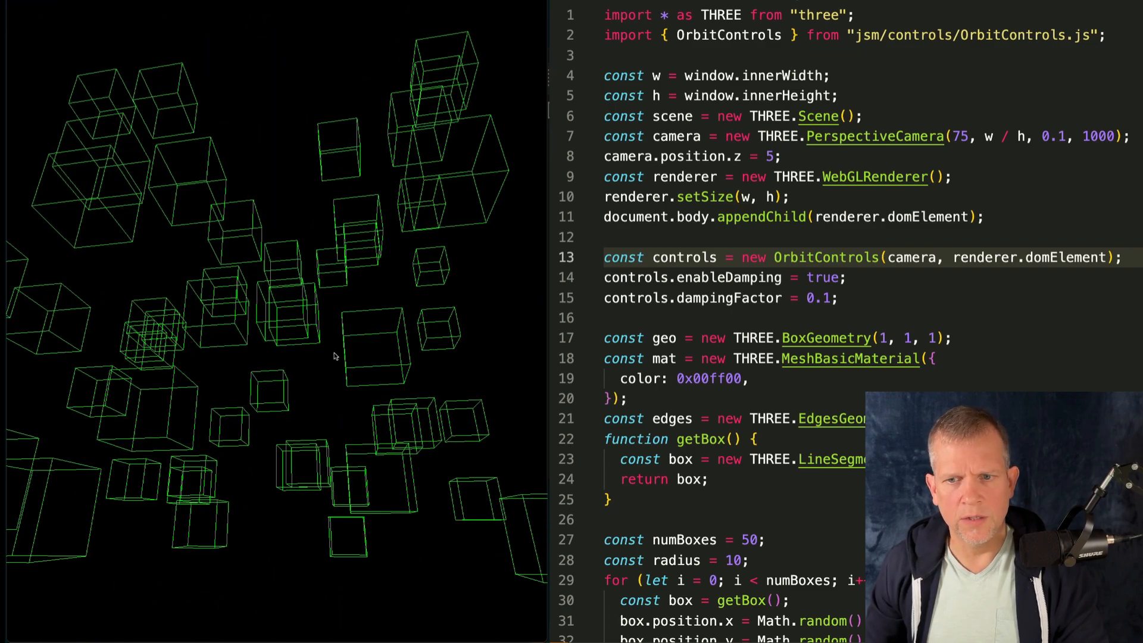
Step: Call controls.update() inside animate() and set camera.position.z to 25
{"action": "scroll", "scroll_direction": "down", "scroll_amount": 3}
{"action": "type", "text": "const"}
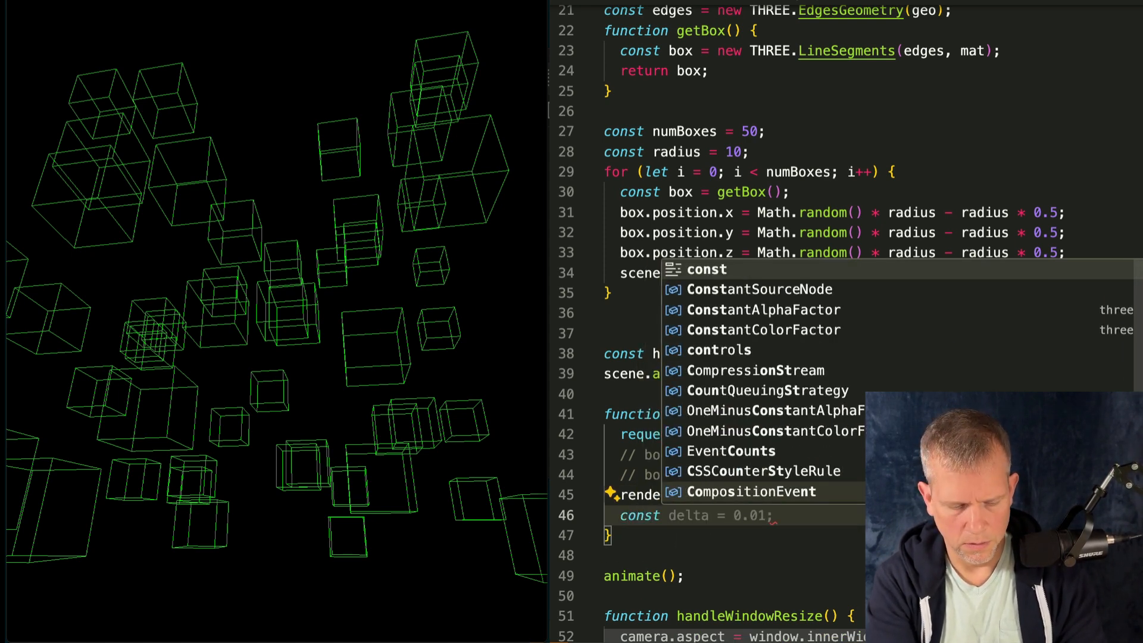
{"action": "type", "text": "controls.up"}
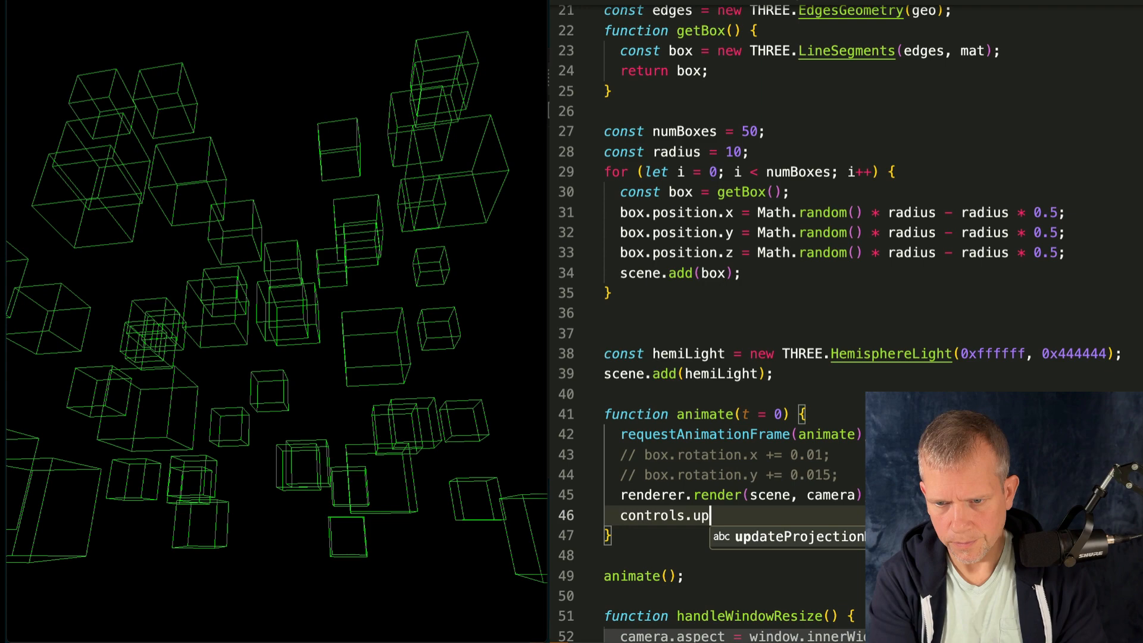
{"action": "type", "text": "date();"}
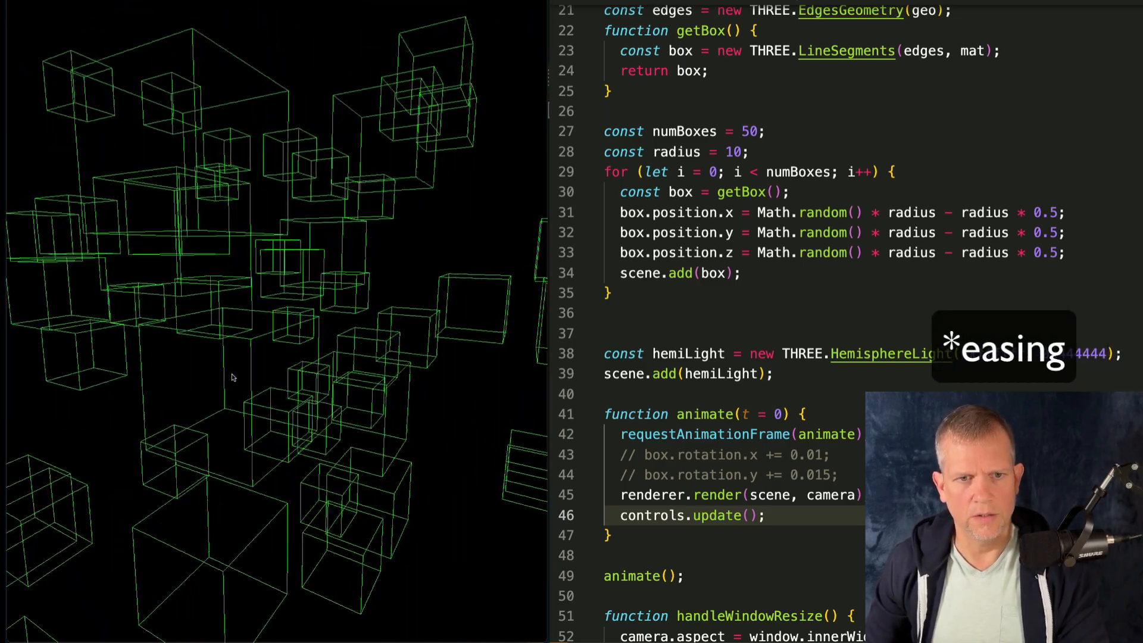
{"action": "scroll", "scroll_direction": "up", "scroll_amount": 3}
{"action": "type", "text": "camera.position.z = 25;"}
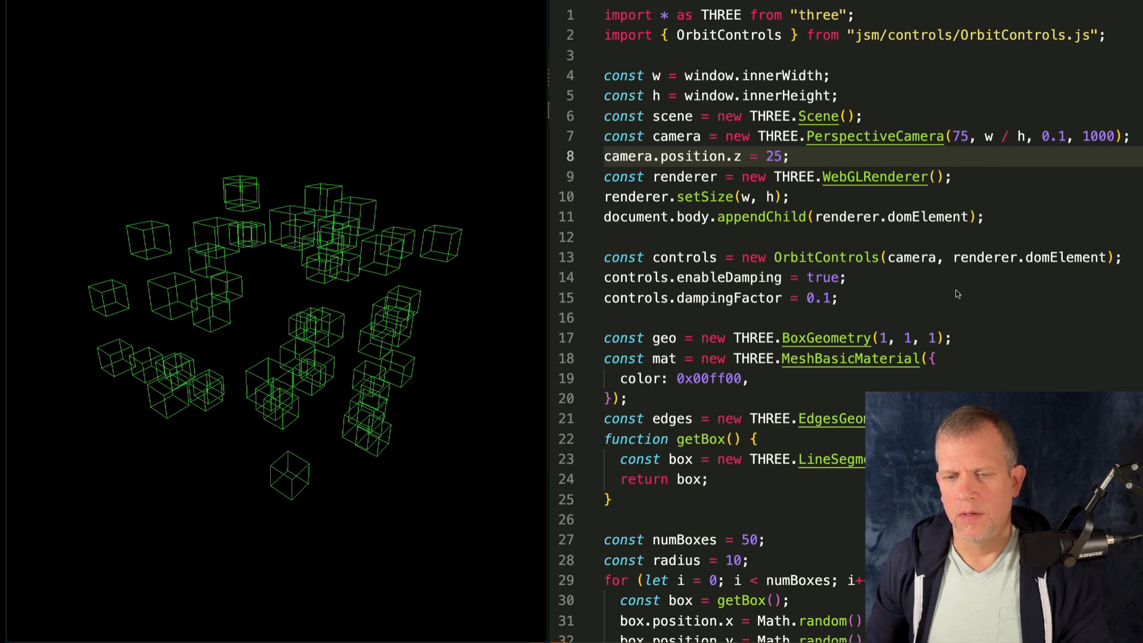
Step: Open index.js from 1500-cubes-01 and find getRandomSpherePoint (radius 10, minRadius 6)
{"action": "scroll", "scroll_direction": "down", "scroll_amount": 3}
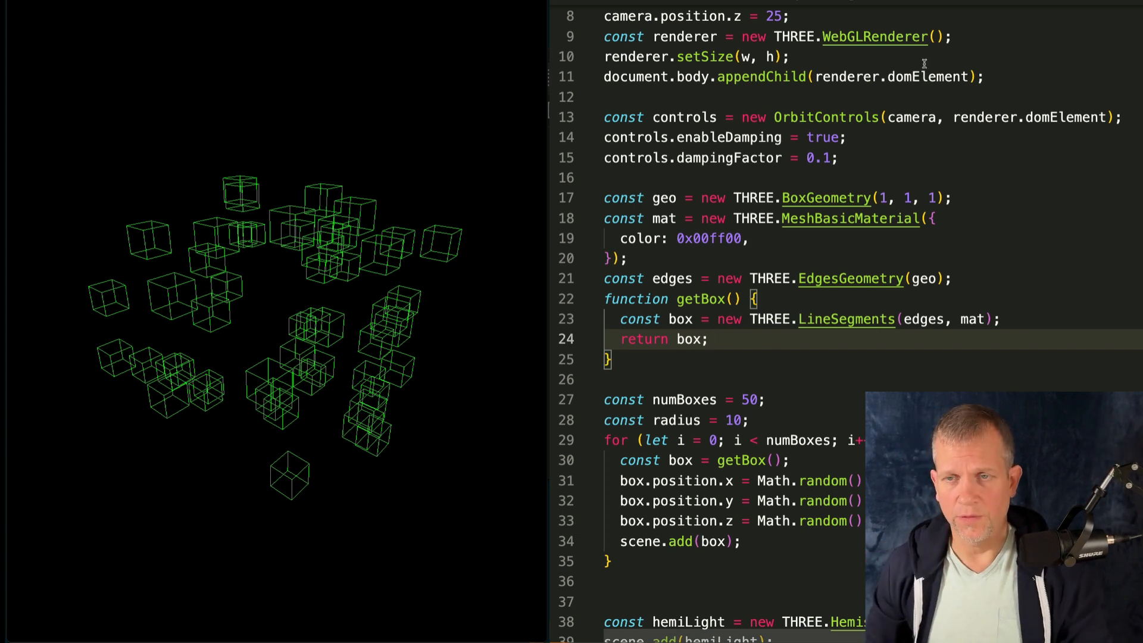
{"action": "scroll", "scroll_direction": "up", "scroll_amount": 3}
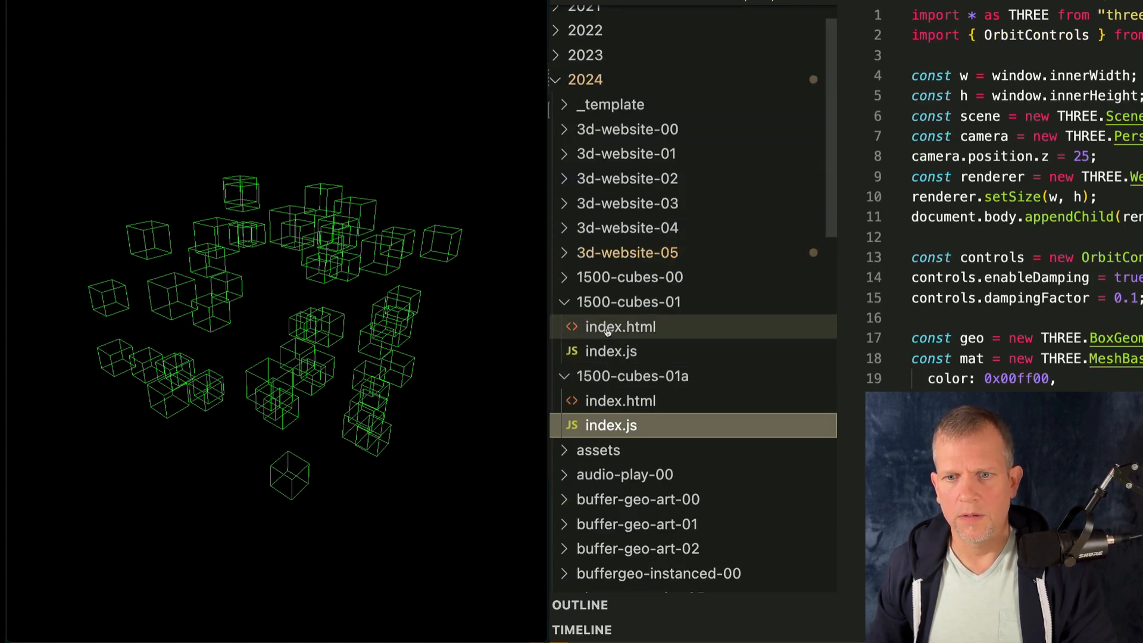
{"action": "left_click", "coordinate": [611, 351]}
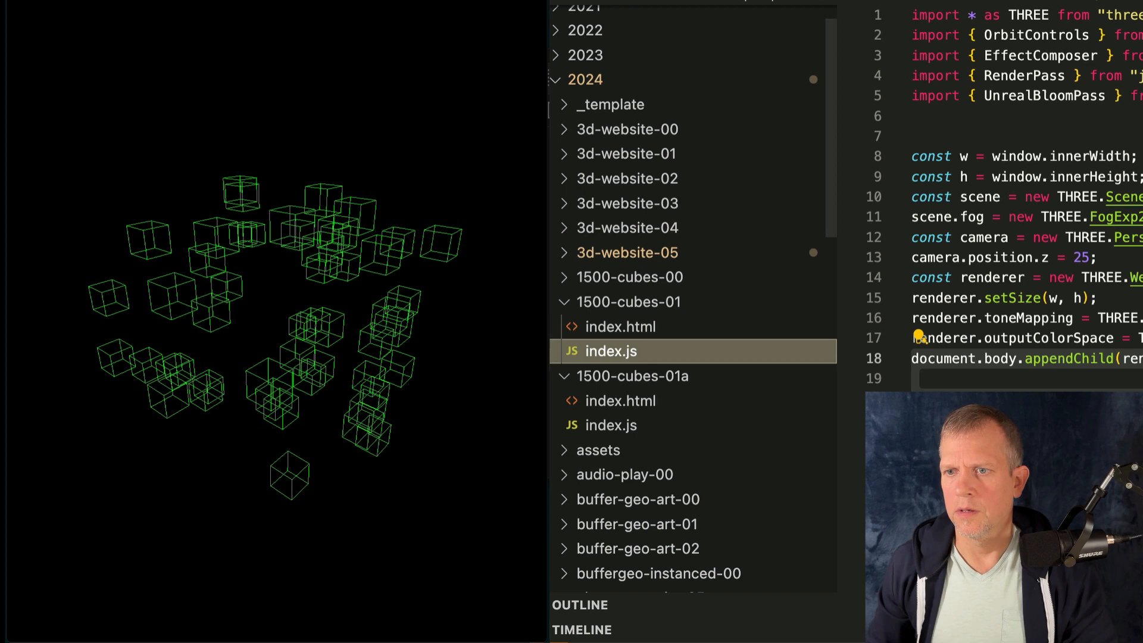
{"action": "scroll", "scroll_direction": "down", "scroll_amount": 3}
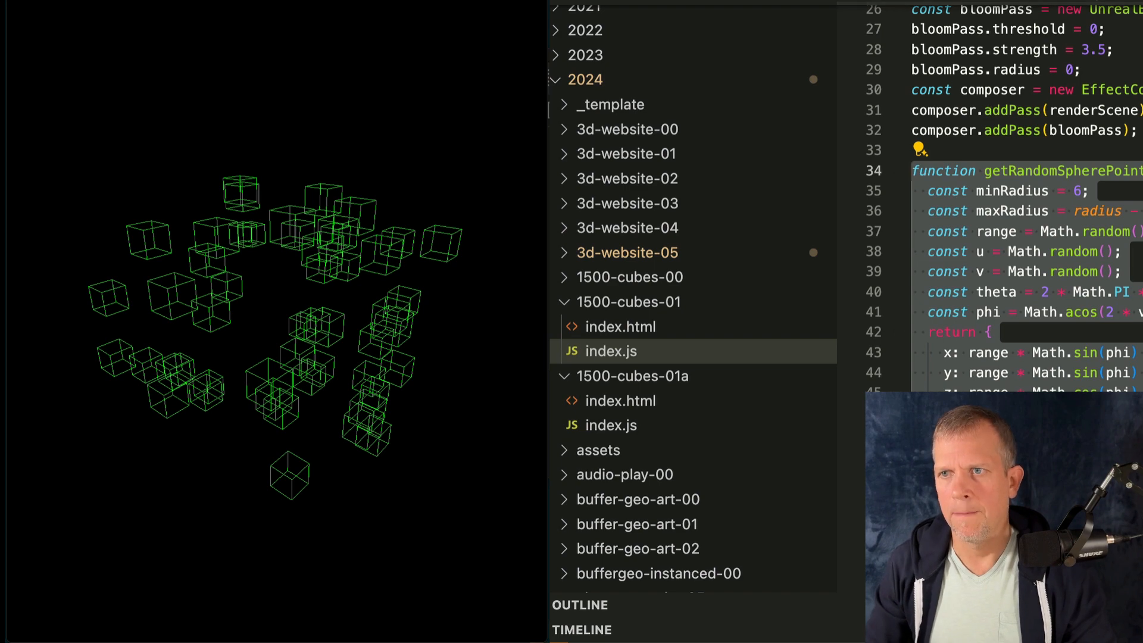
{"action": "left_click", "coordinate": [610, 425]}
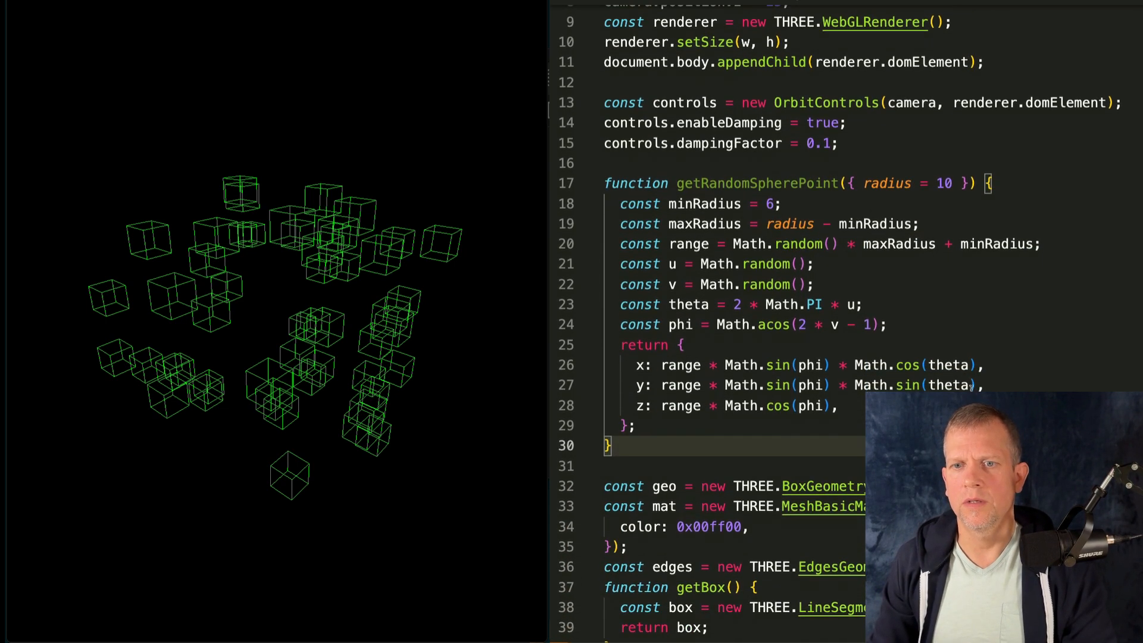
Step: In the loop, get x, y, z from getRandomSpherePoint({ radius })
{"action": "double_click", "coordinate": [756, 183]}
{"action": "type", "text": "radius * 0.5"}
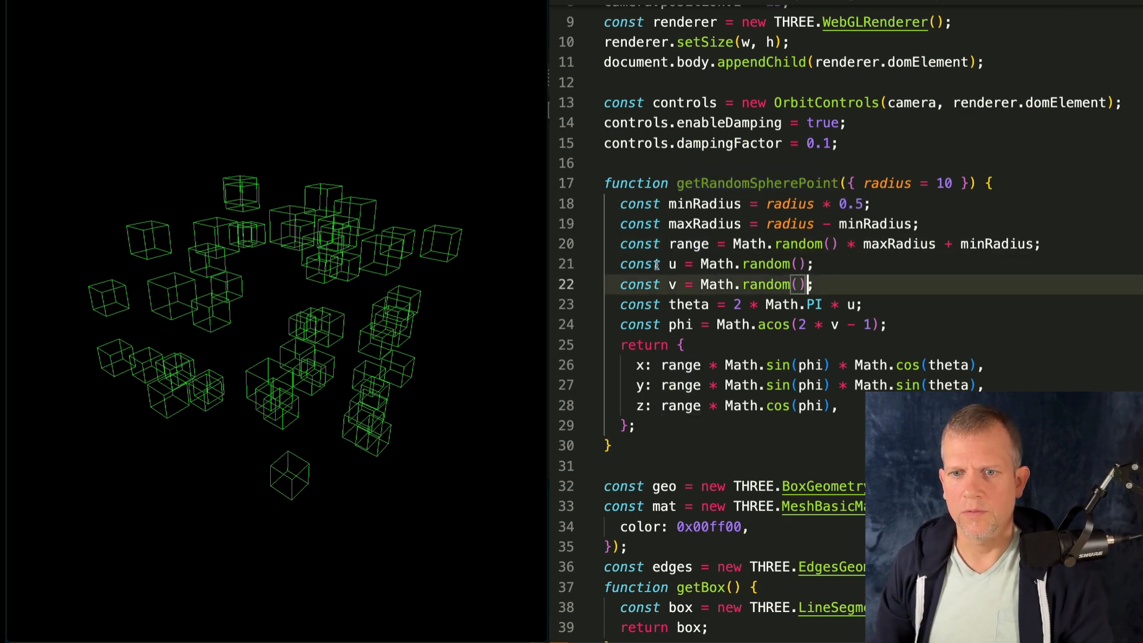
{"action": "scroll", "scroll_direction": "down", "scroll_amount": 3}
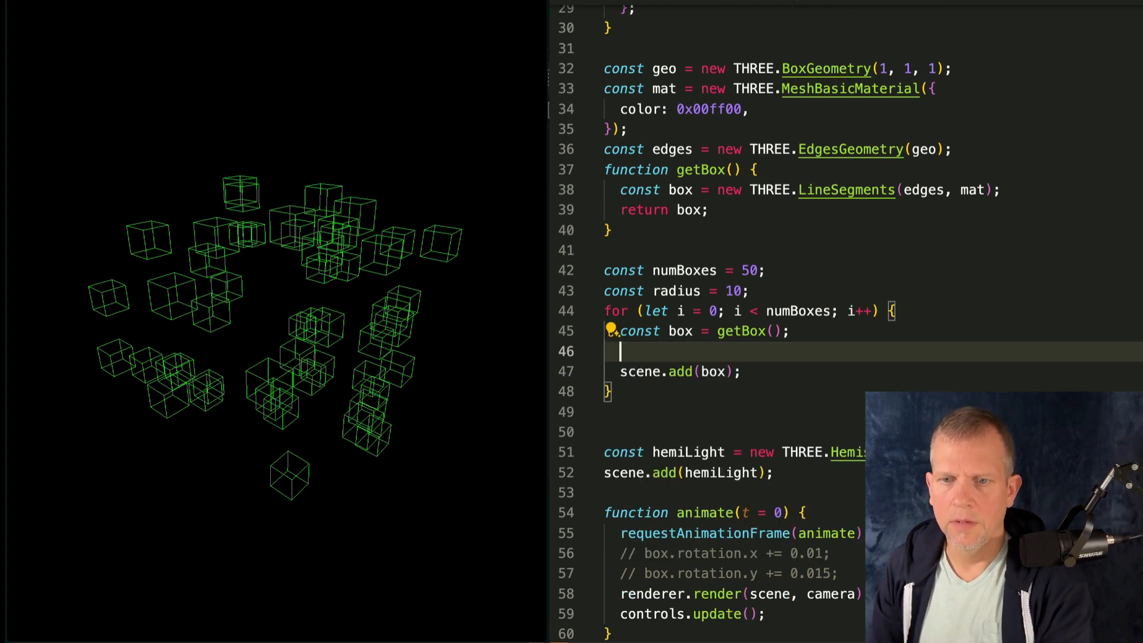
{"action": "type", "text": "const { x, y, z } = getRandomSpherePoint({ radius });"}
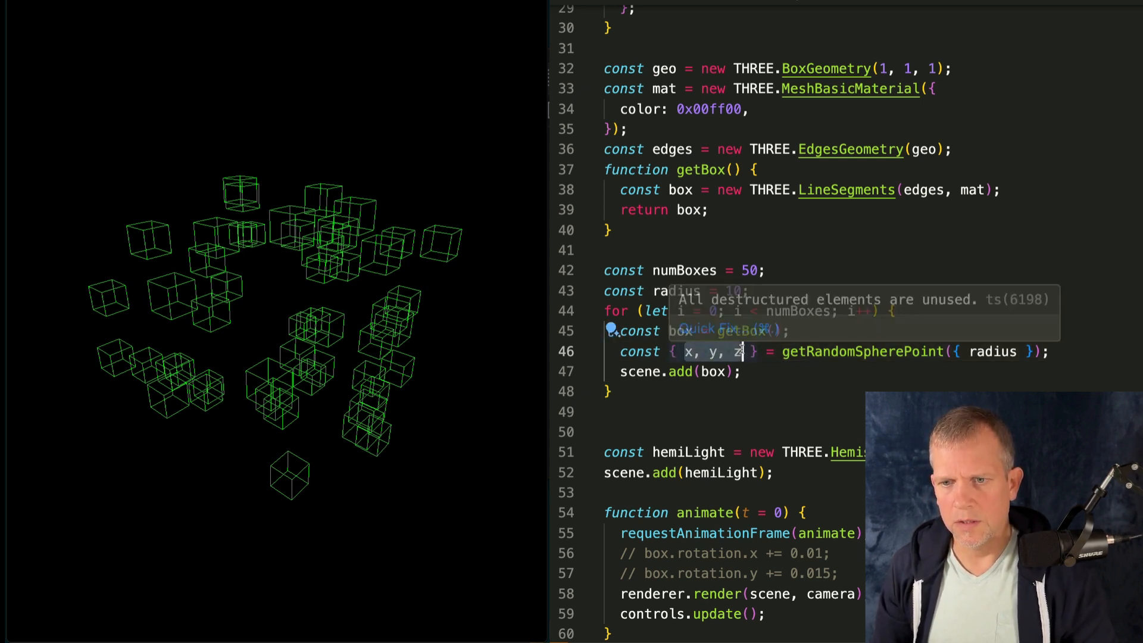
Step: Position each box with box.position.set(x, y, z)
{"action": "scroll", "scroll_direction": "up", "scroll_amount": 3}
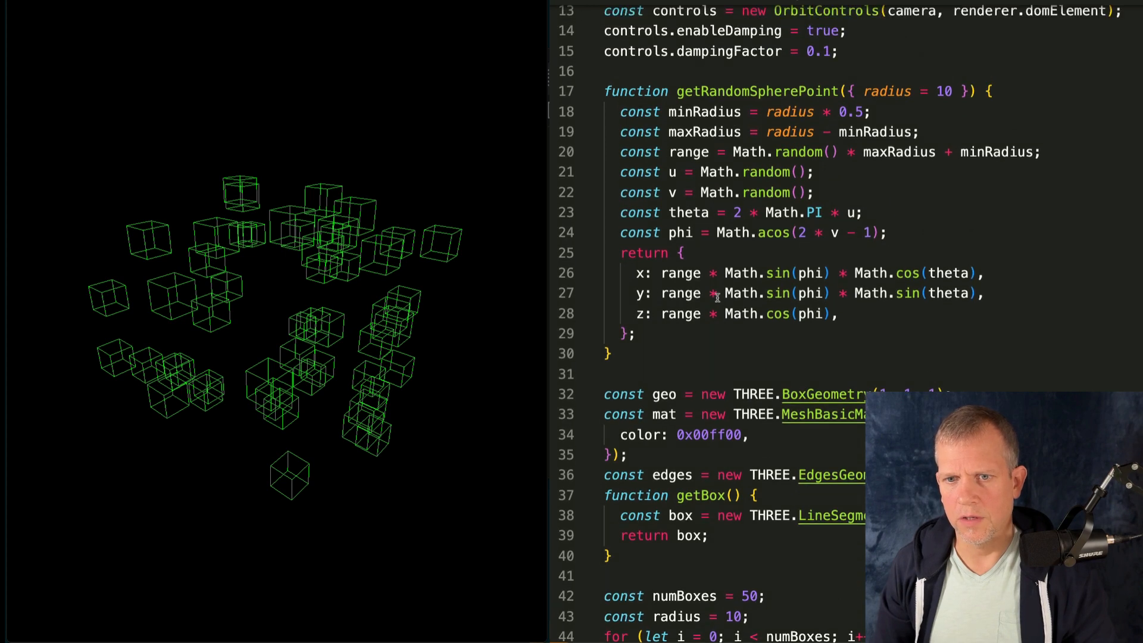
{"action": "scroll", "scroll_direction": "down", "scroll_amount": 3}
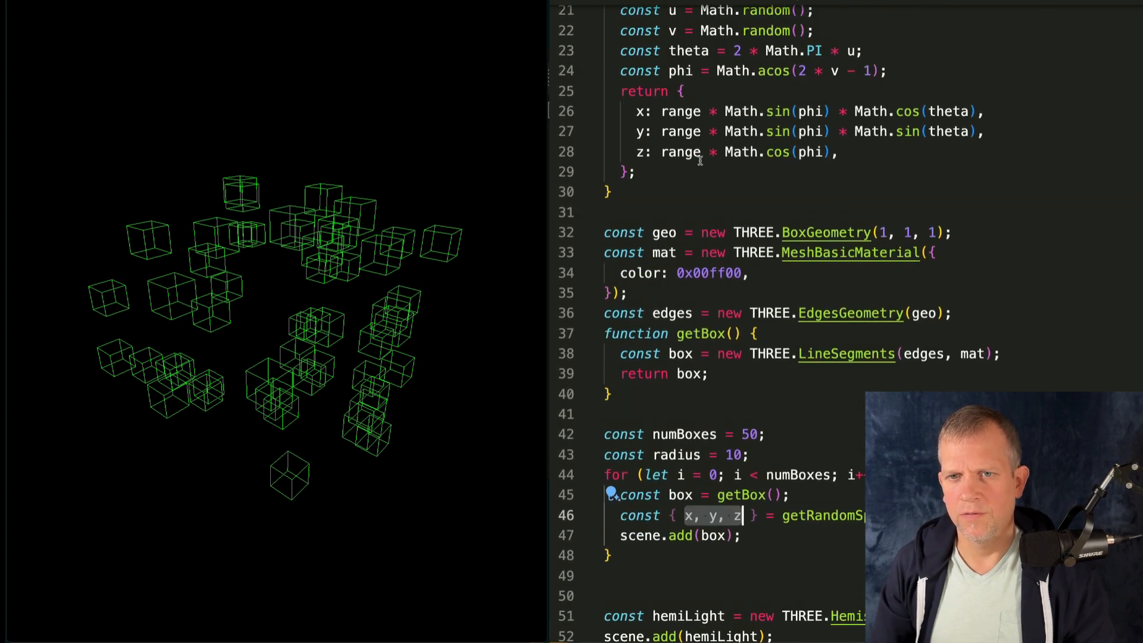
{"action": "scroll", "scroll_direction": "down", "scroll_amount": 3}
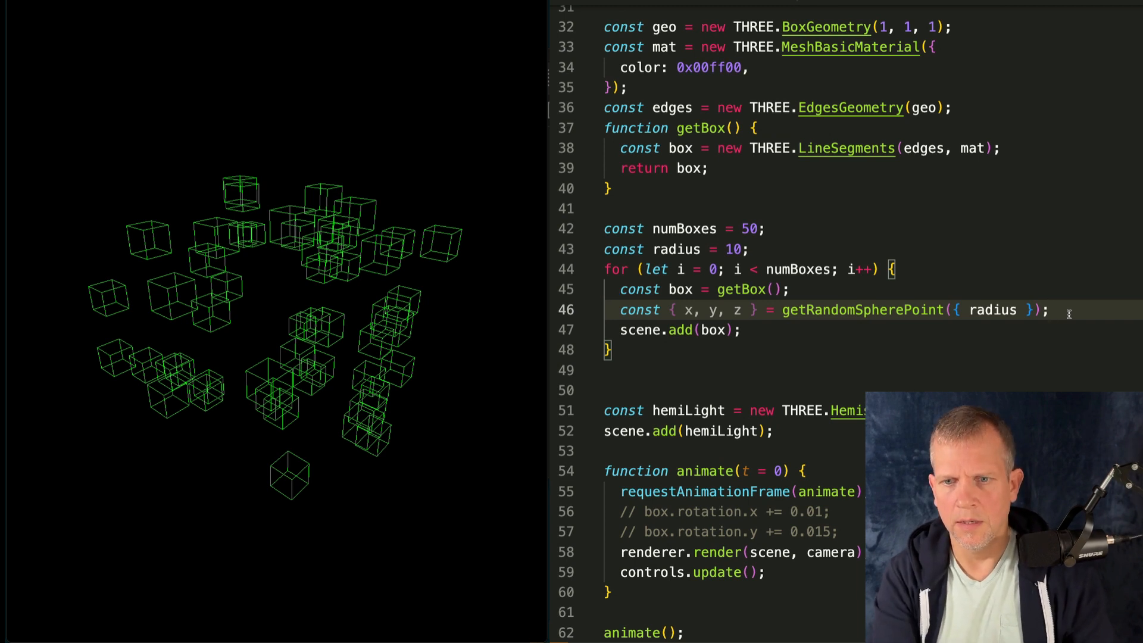
{"action": "type", "text": "box.position.set(x, y, z);"}
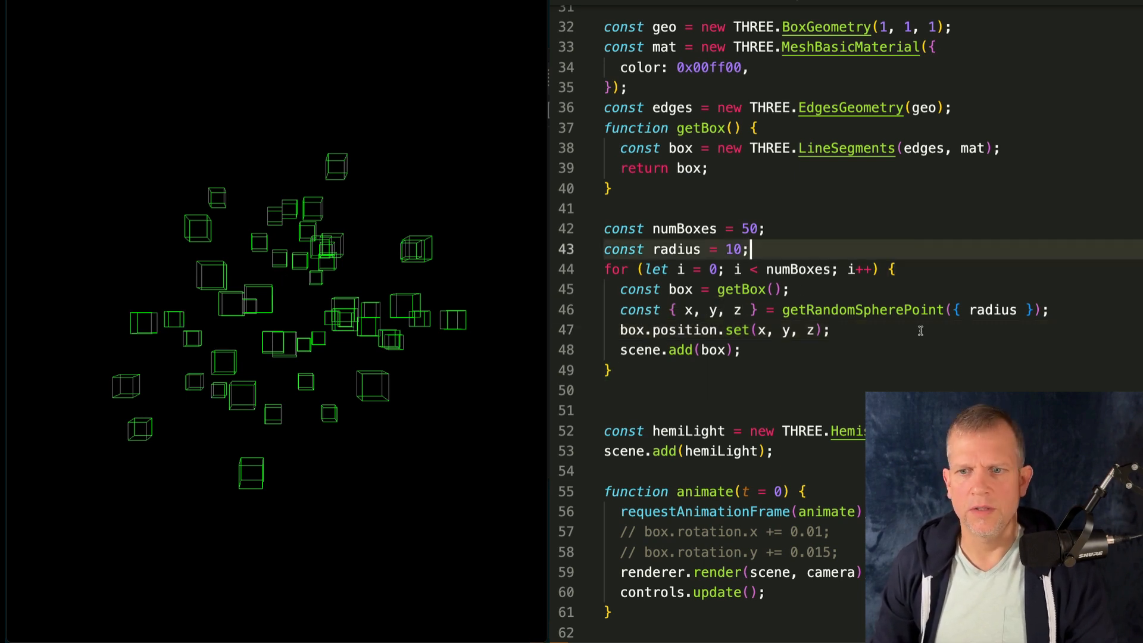
{"action": "left_click", "coordinate": [750, 228]}
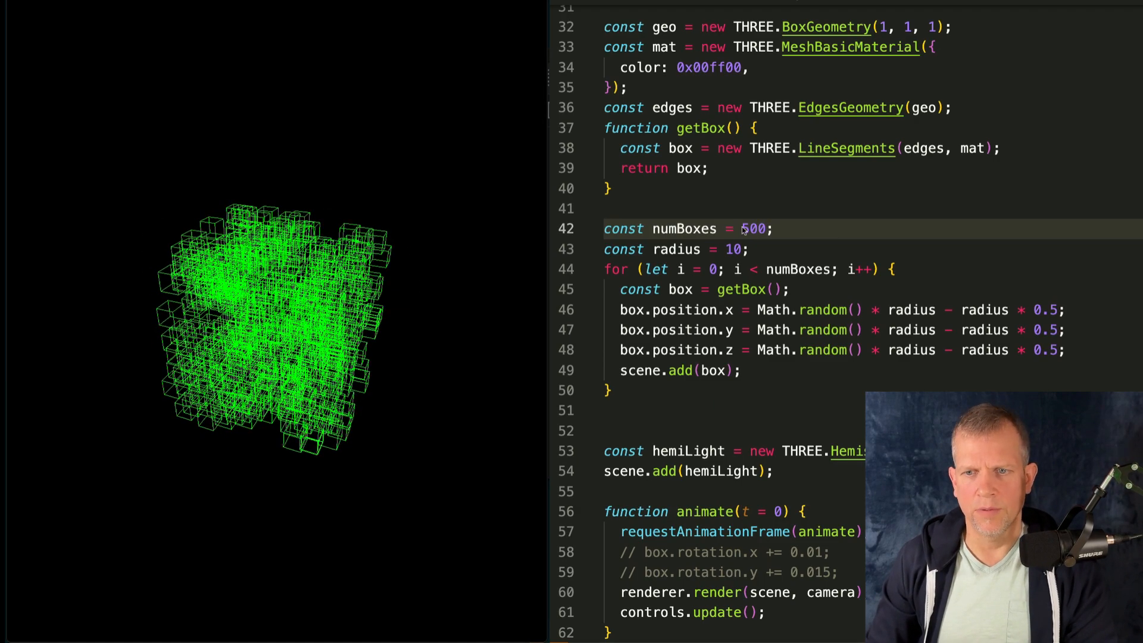
Step: Set numBoxes to 500, radius to 15, and minRadius to radius * 0.25
{"action": "type", "text": "1"}
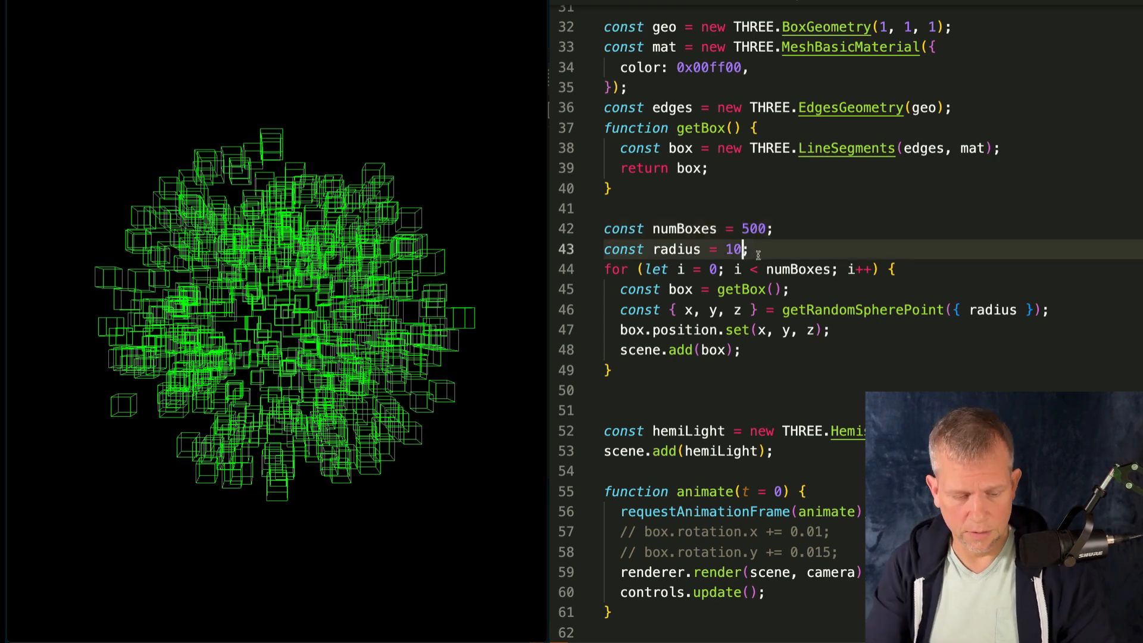
{"action": "type", "text": "5"}
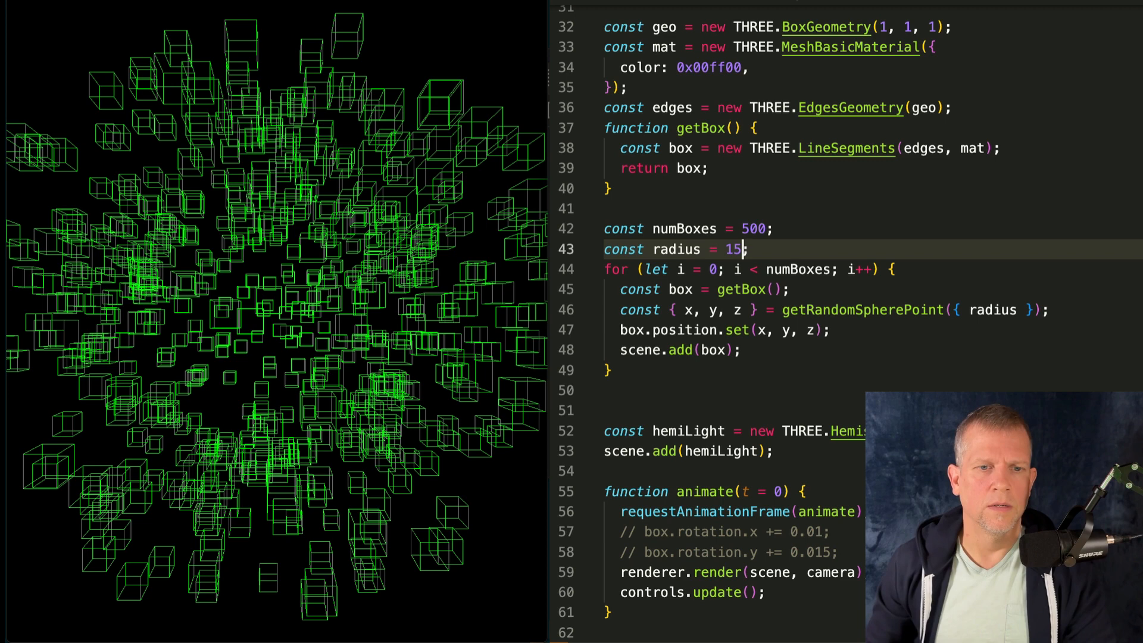
{"action": "scroll", "scroll_direction": "up", "scroll_amount": 3}
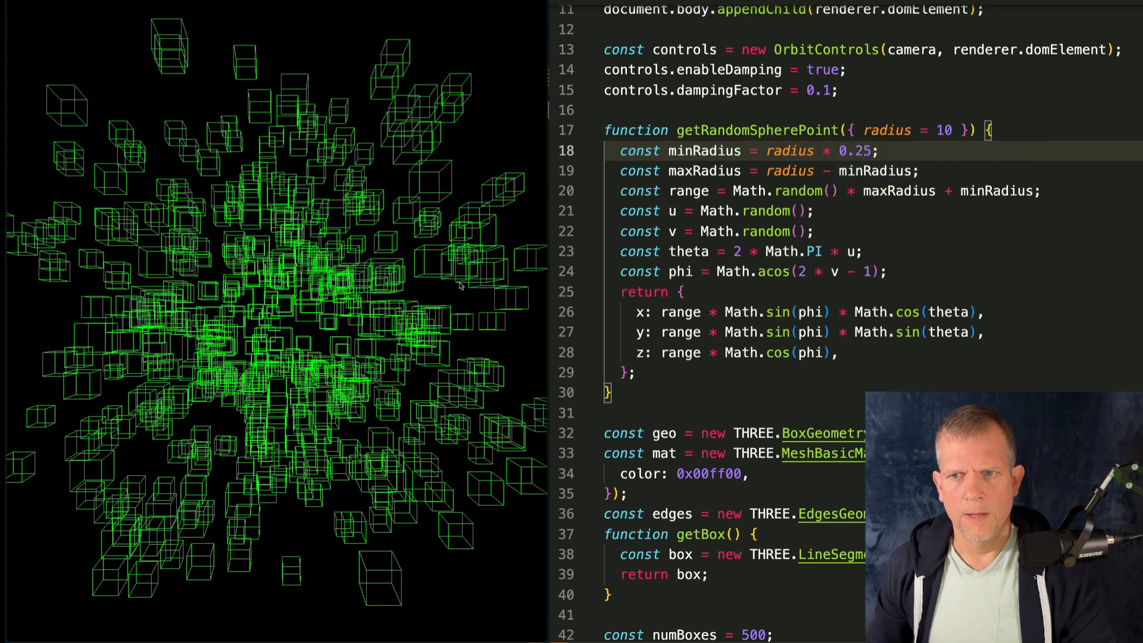
{"action": "type", "text": "0.05"}
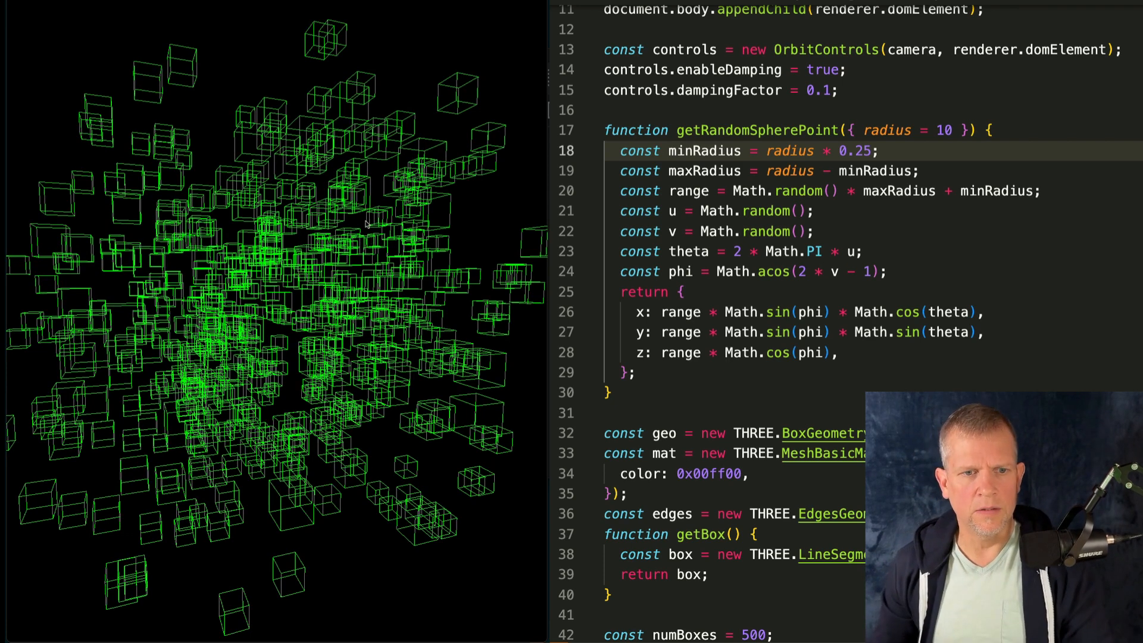
{"action": "scroll", "scroll_direction": "down", "scroll_amount": 3}
{"action": "type", "text": "box"}
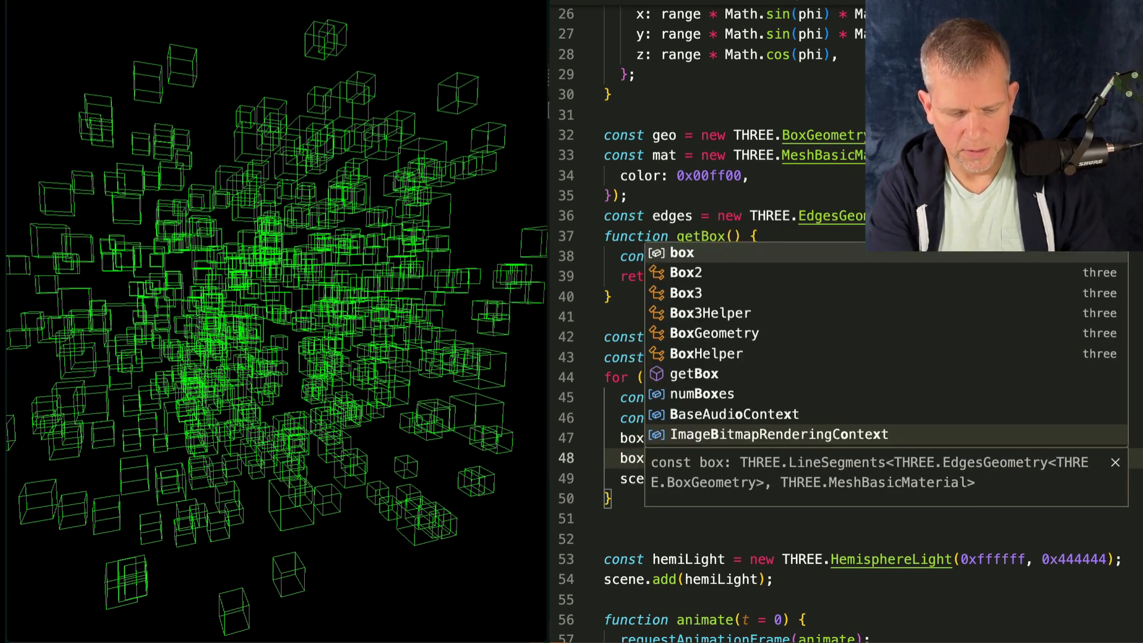
Step: Add box.rotation.set(x, y, z) after box.position.set so each cube tilts differently
{"action": "key", "text": "Escape"}
{"action": "type", "text": ".rotation.set("}
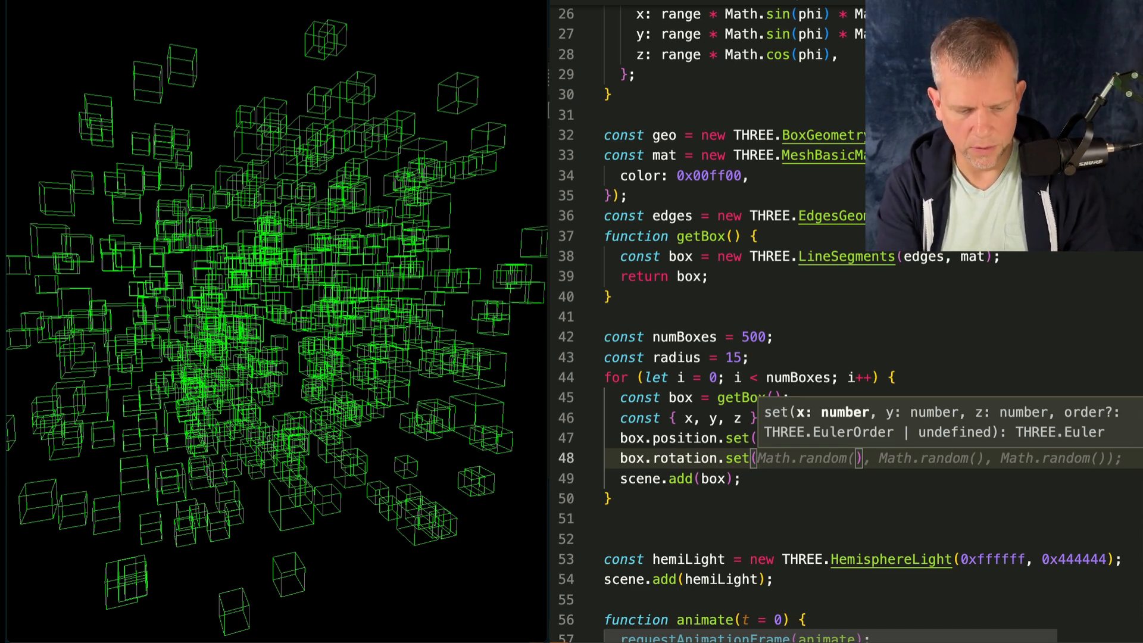
{"action": "type", "text": "x, y, z);"}
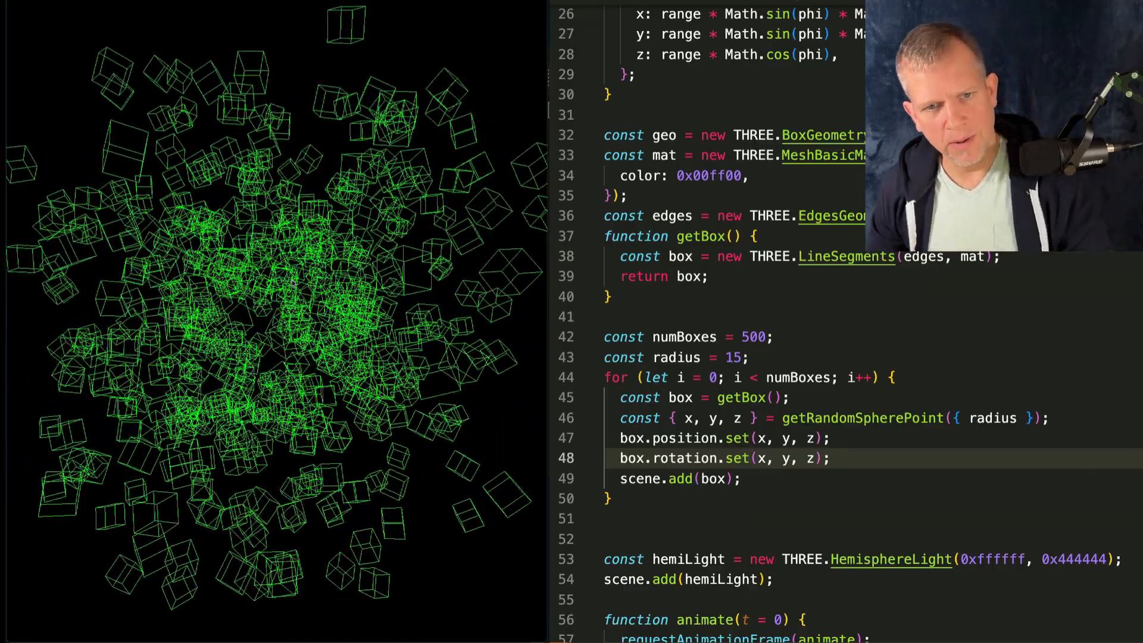
{"action": "scroll", "scroll_direction": "up", "scroll_amount": 3}
{"action": "type", "text": "scene.fog = new THREE.FogExp2(0x000000, 0.03);"}
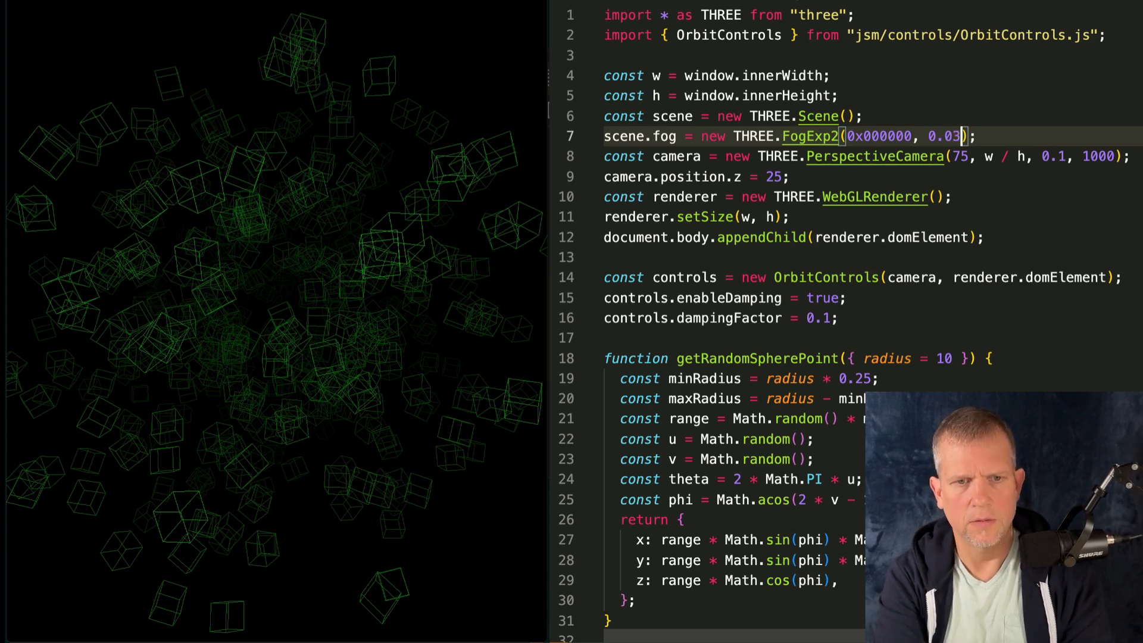
Step: Add black FogExp2 fog with density 0.035 to the scene
{"action": "type", "text": "5"}
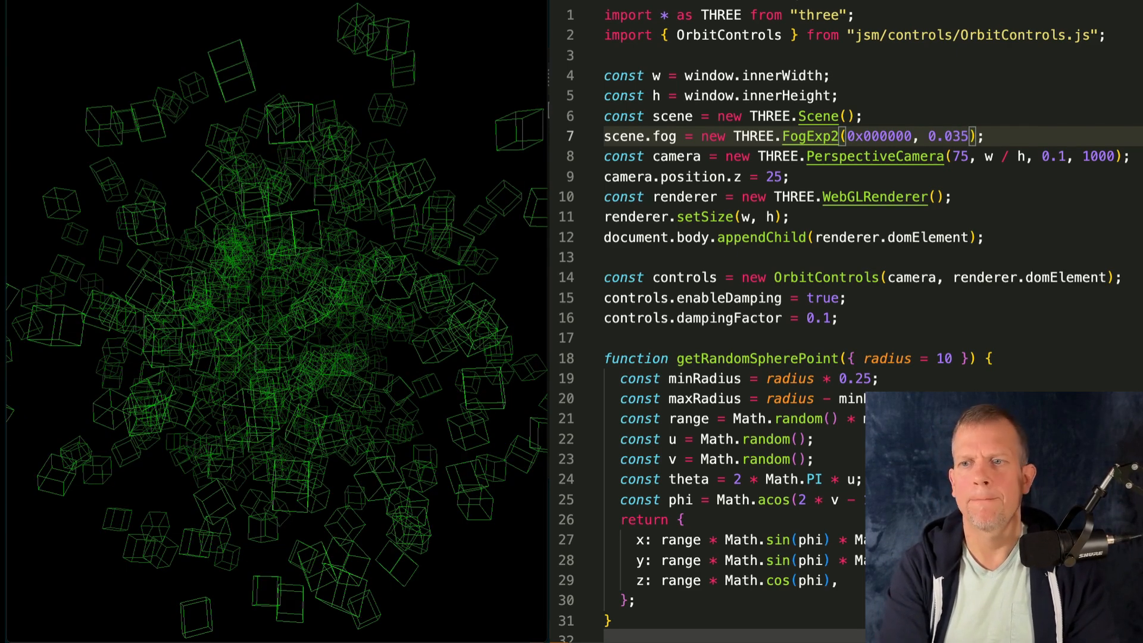
{"action": "scroll", "scroll_direction": "down", "scroll_amount": 3}
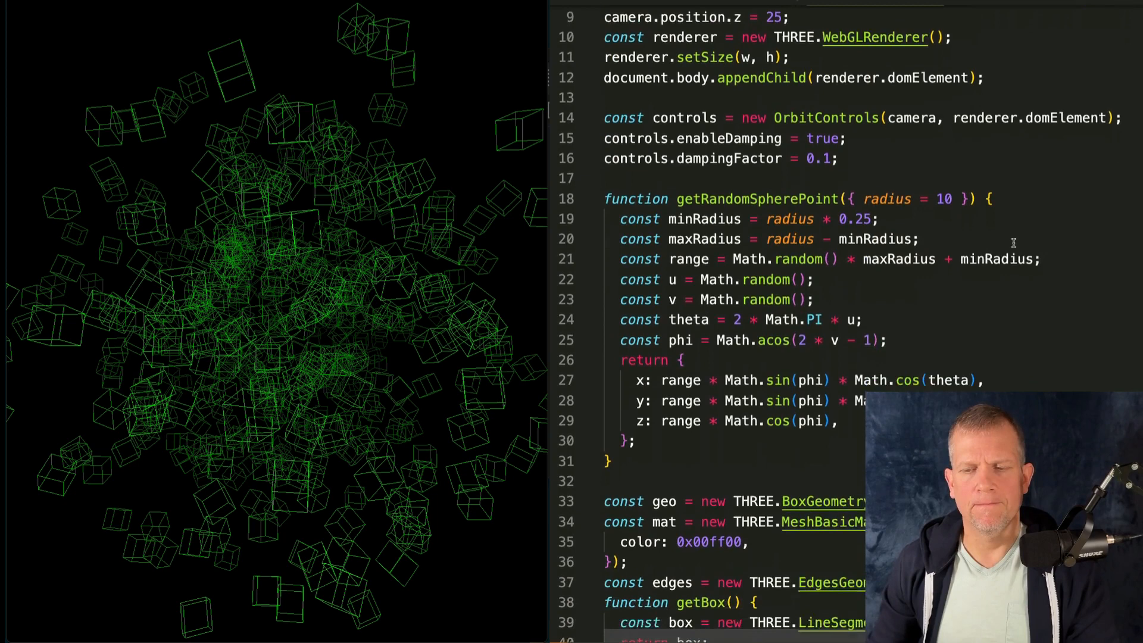
{"action": "scroll", "scroll_direction": "down", "scroll_amount": 3}
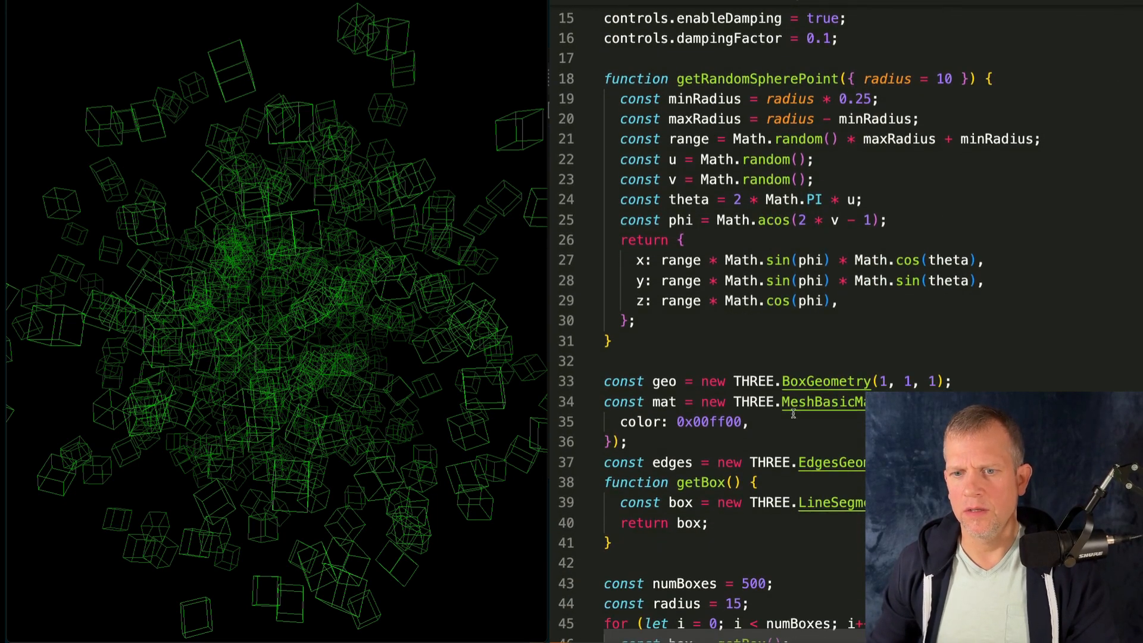
{"action": "scroll", "scroll_direction": "down", "scroll_amount": 3}
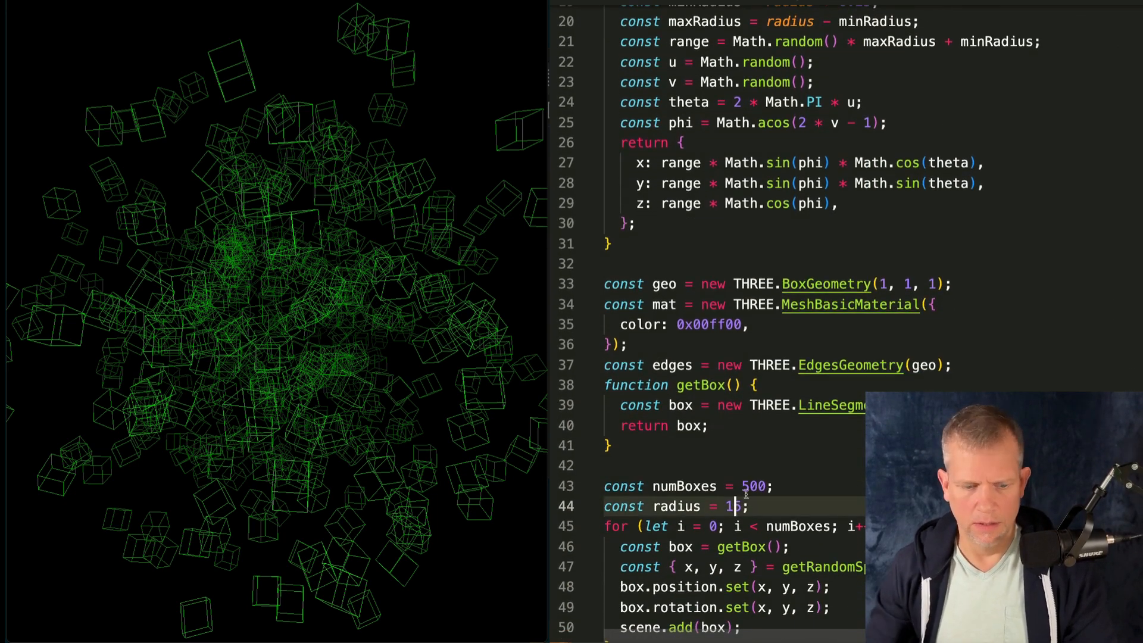
Step: Adjust box count and radius, ending with 1000 boxes spread across radius 45
{"action": "type", "text": "200"}
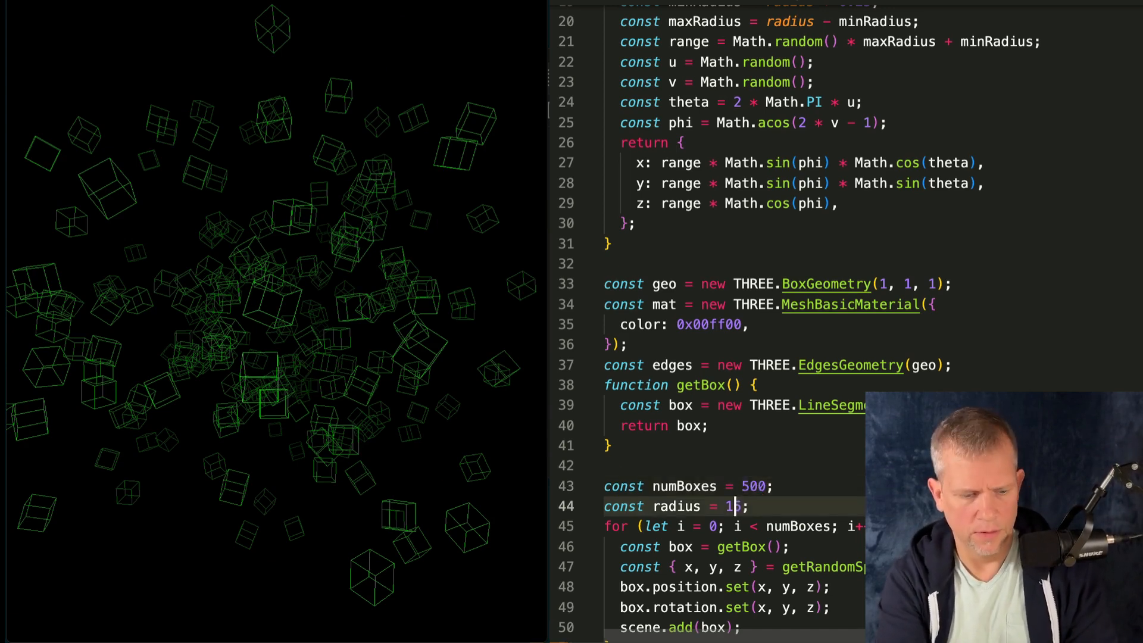
{"action": "type", "text": "25"}
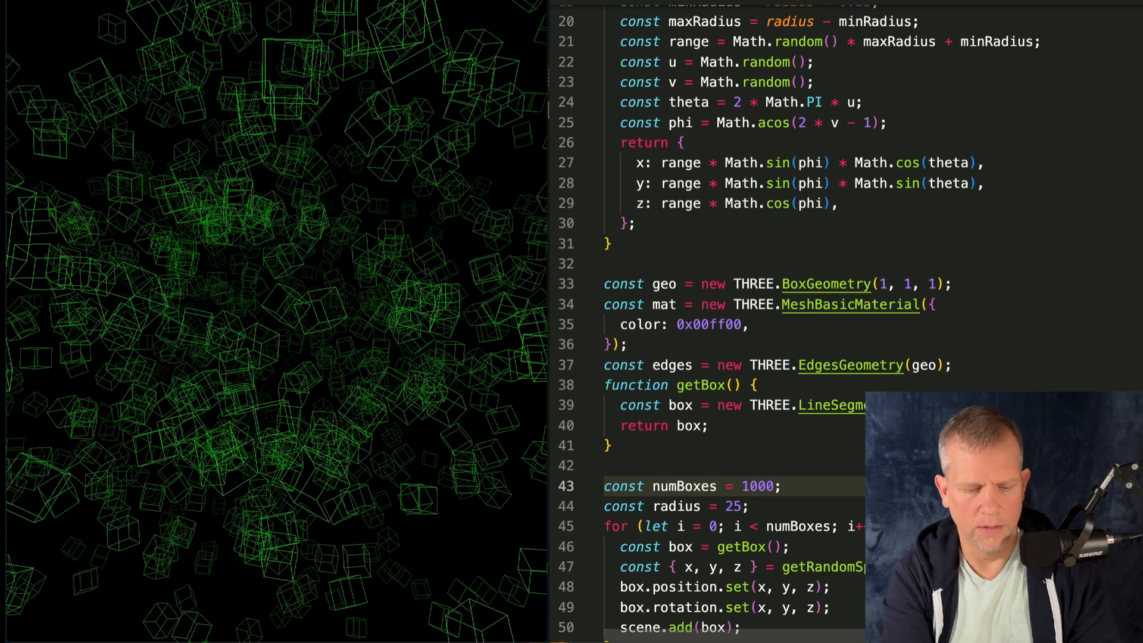
{"action": "type", "text": "750"}
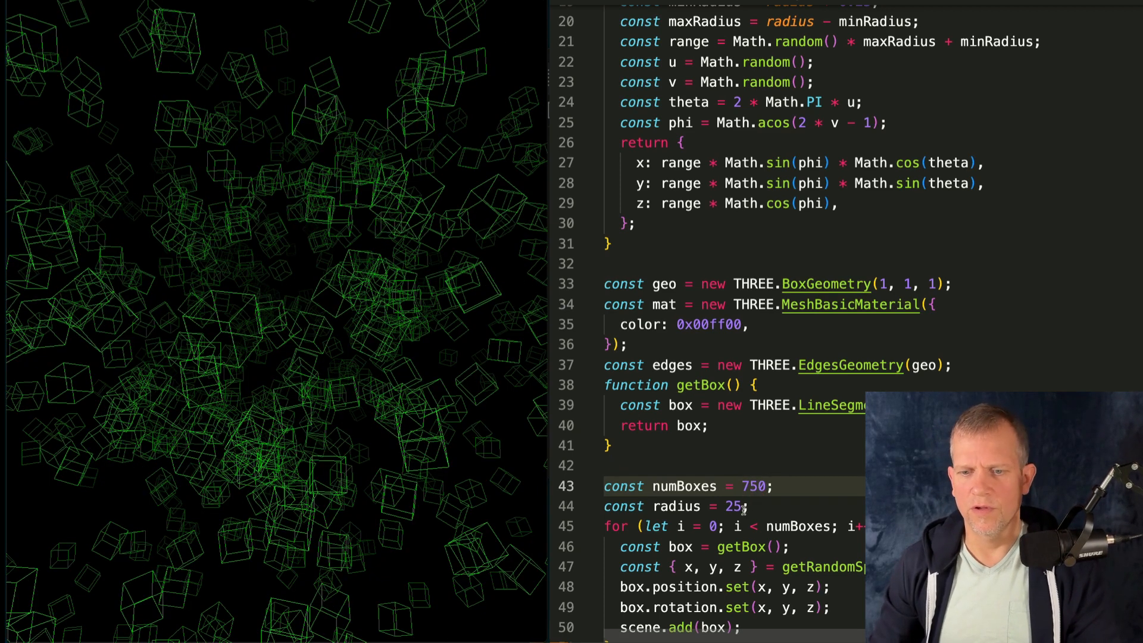
{"action": "type", "text": "35"}
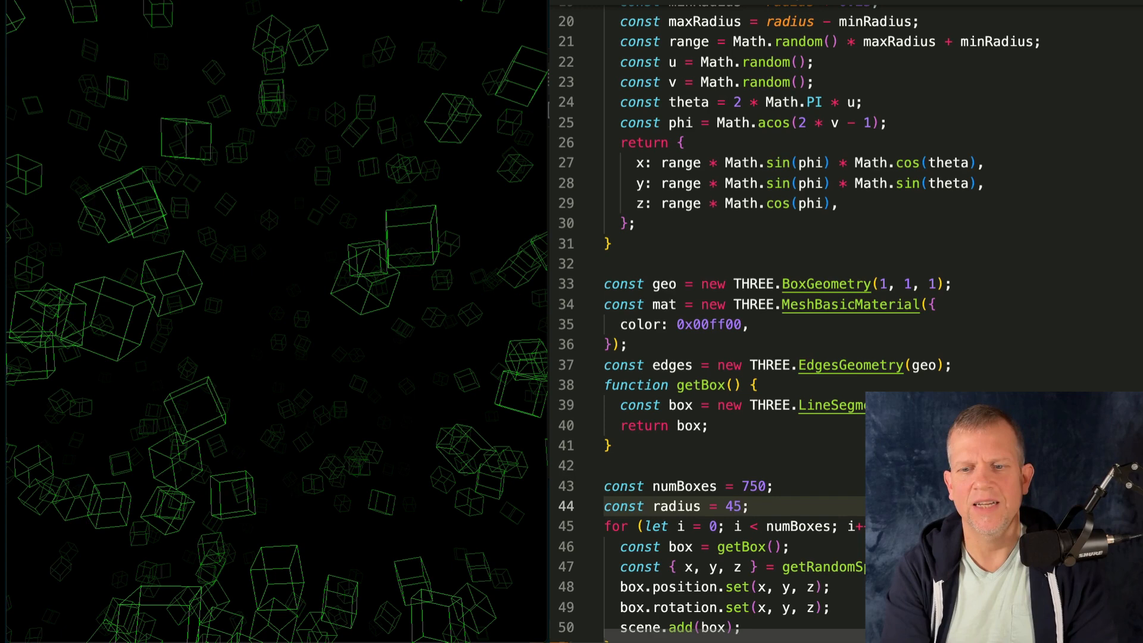
{"action": "type", "text": "100"}
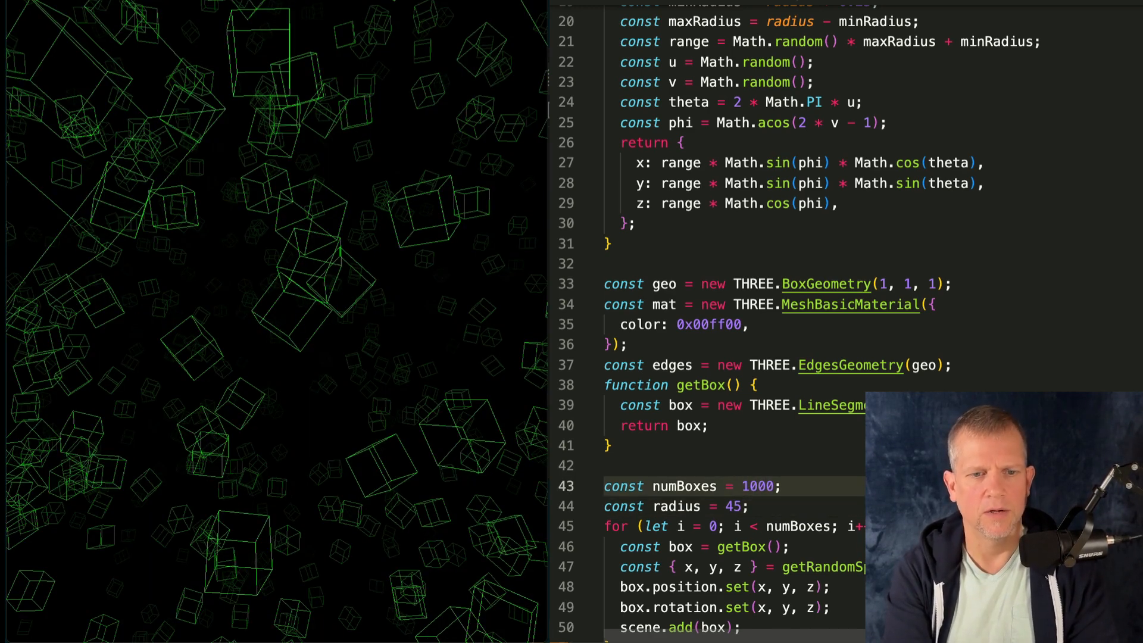
{"action": "scroll", "scroll_direction": "down", "scroll_amount": 3}
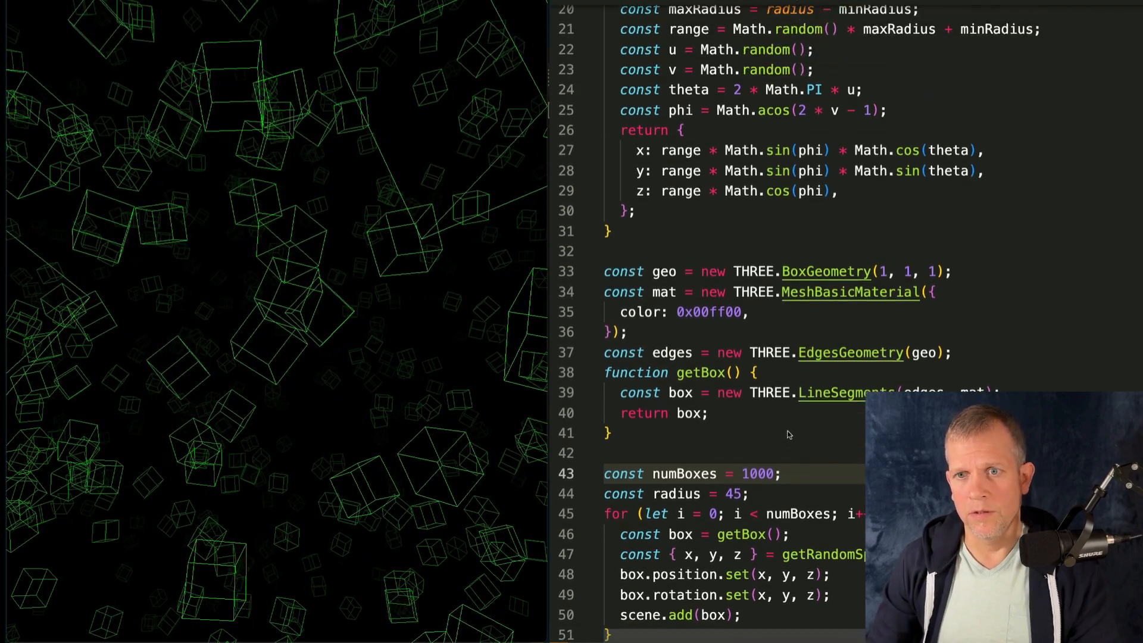
Step: Create boxGroup = new THREE.Group(), add the boxes to it, and rotate it 0.001 on x
{"action": "scroll", "scroll_direction": "down", "scroll_amount": 3}
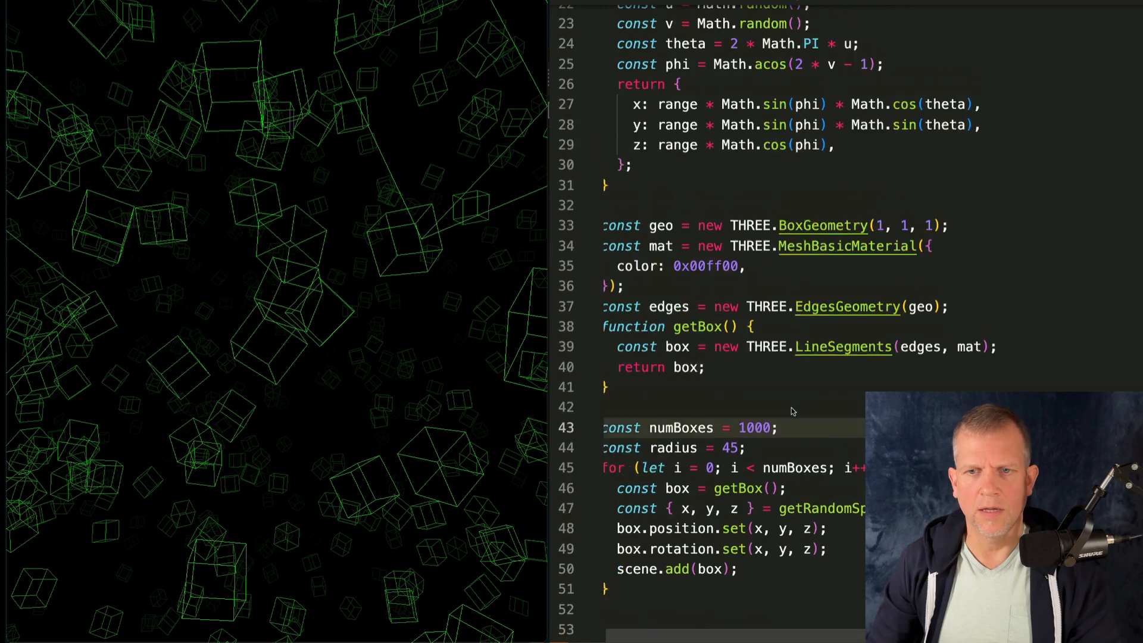
{"action": "scroll", "scroll_direction": "up", "scroll_amount": 3}
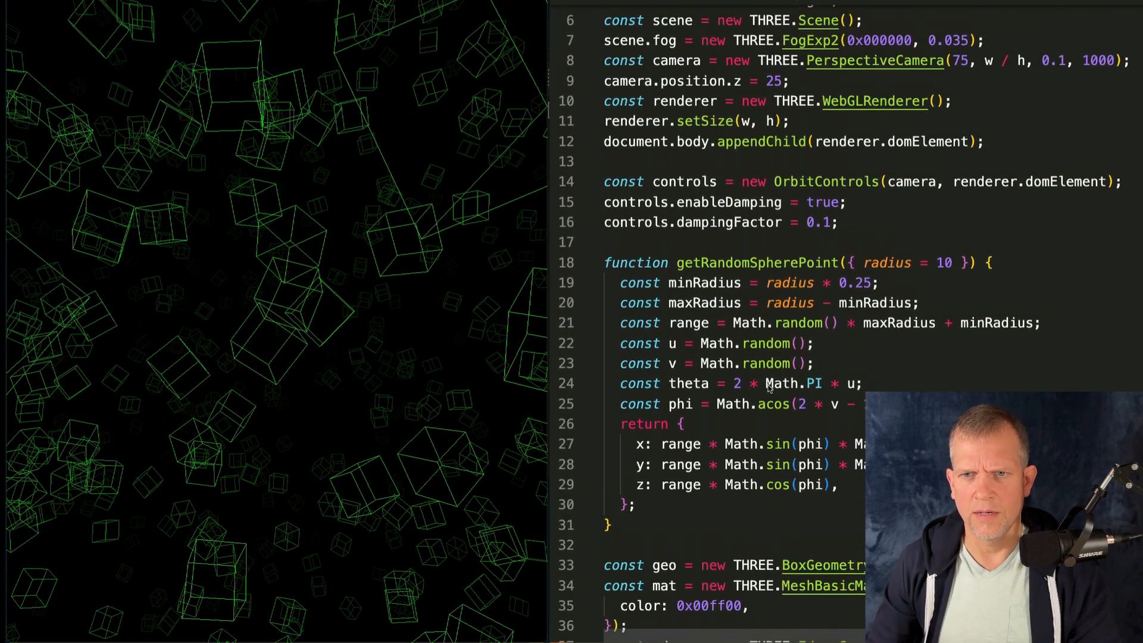
{"action": "scroll", "scroll_direction": "down", "scroll_amount": 3}
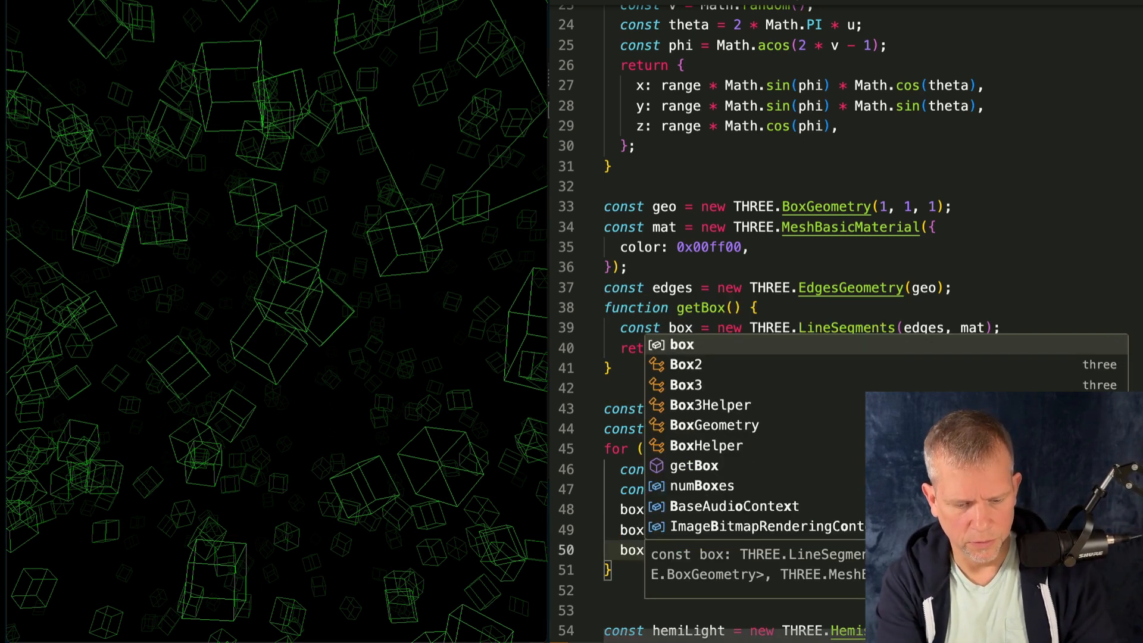
{"action": "key", "text": "Escape"}
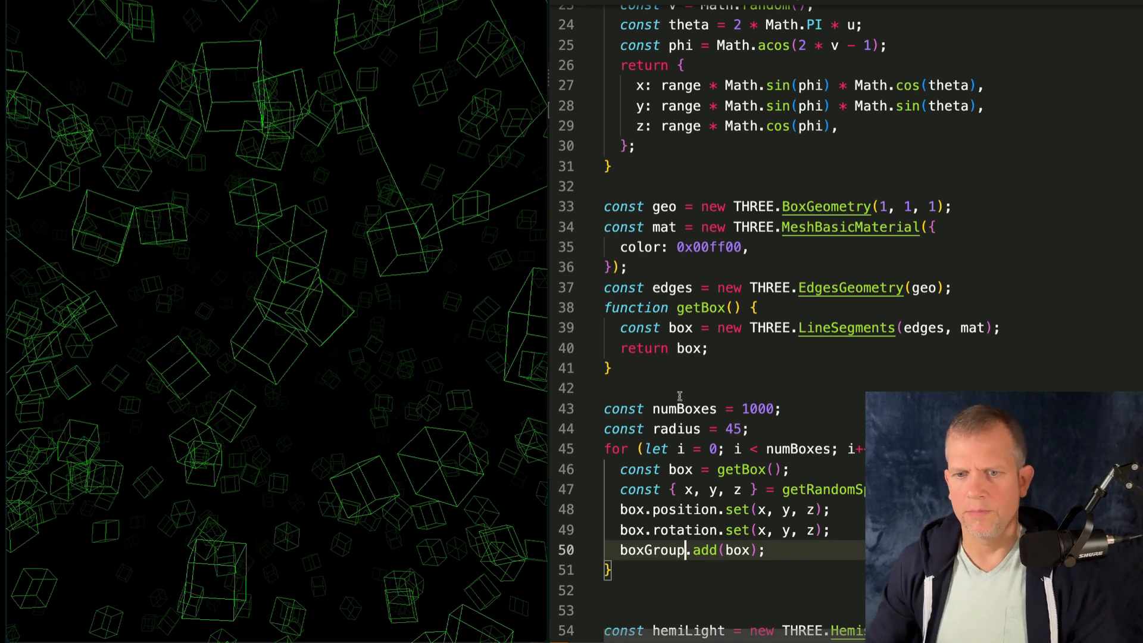
{"action": "type", "text": "const"}
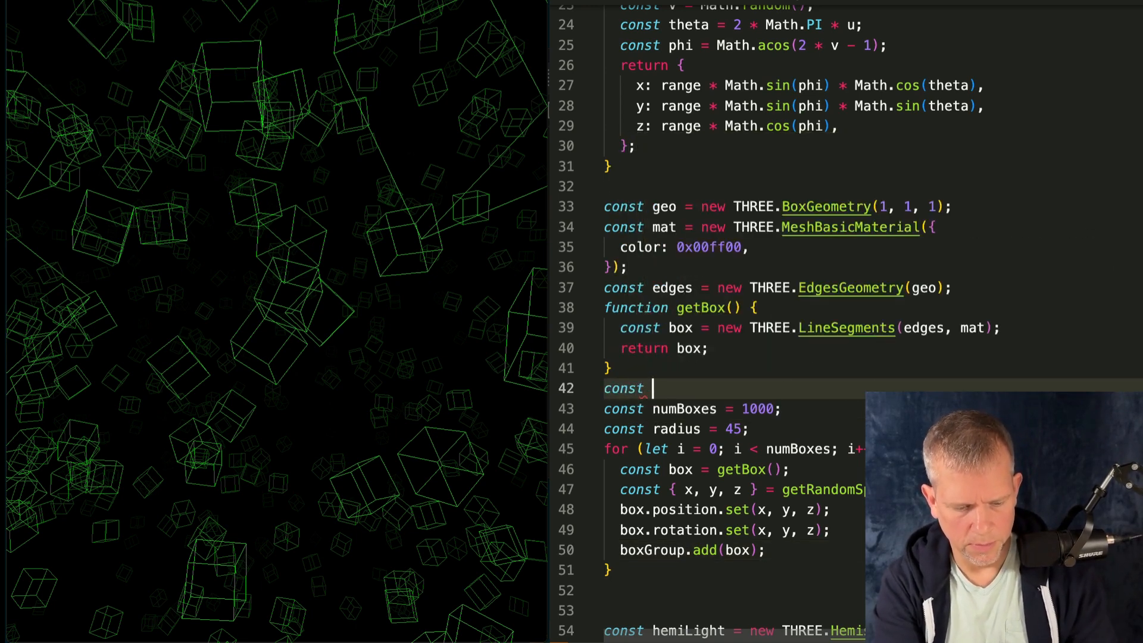
{"action": "type", "text": "boxGroup = new THREE.Group();"}
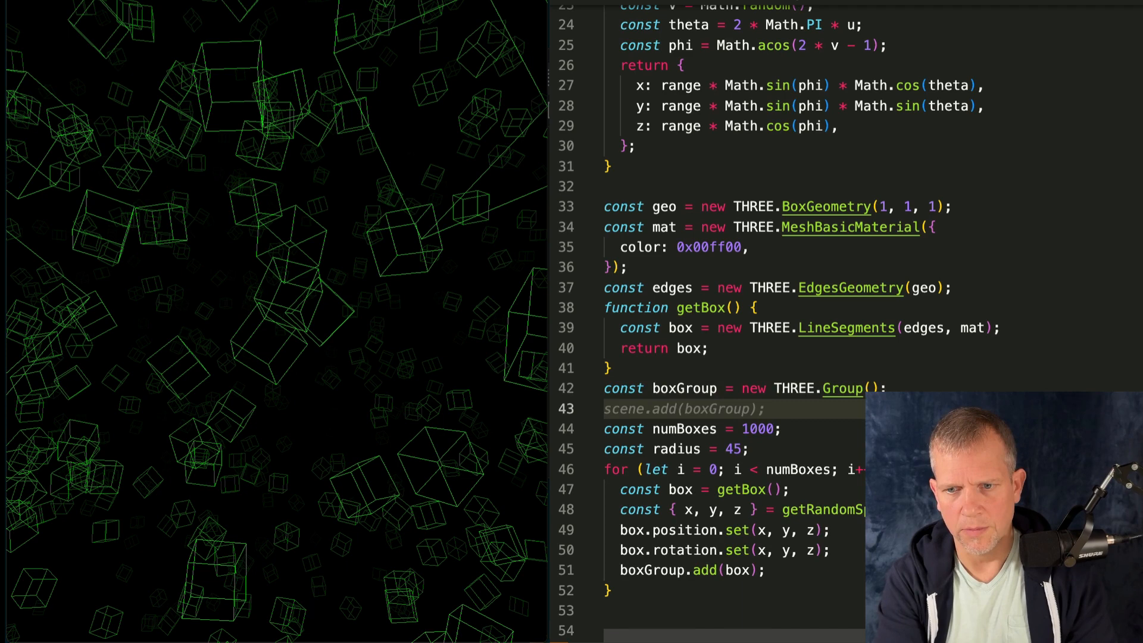
{"action": "scroll", "scroll_direction": "down", "scroll_amount": 3}
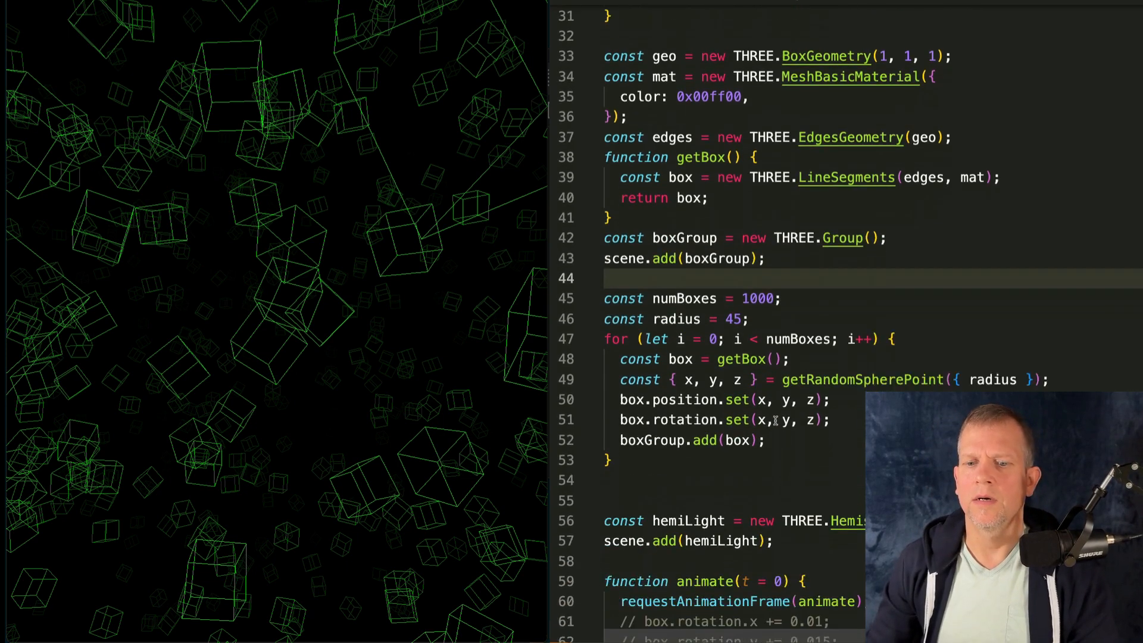
{"action": "scroll", "scroll_direction": "down", "scroll_amount": 3}
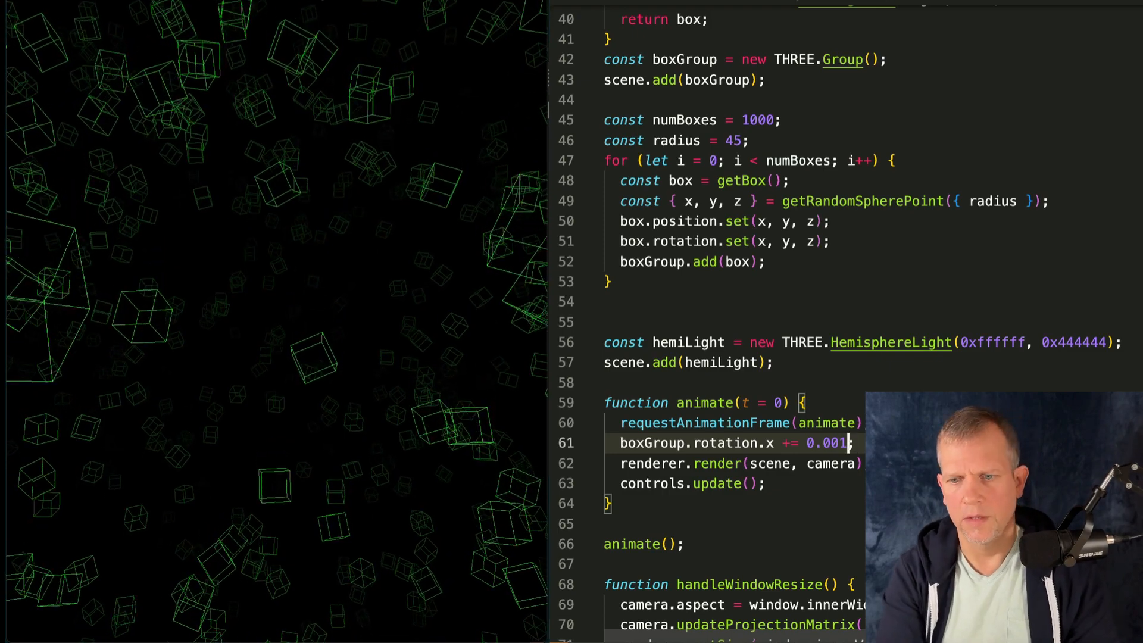
Step: Define boxGroup.userData.update turning x and y by 0.001, and call it from animate with t
{"action": "type", "text": "y"}
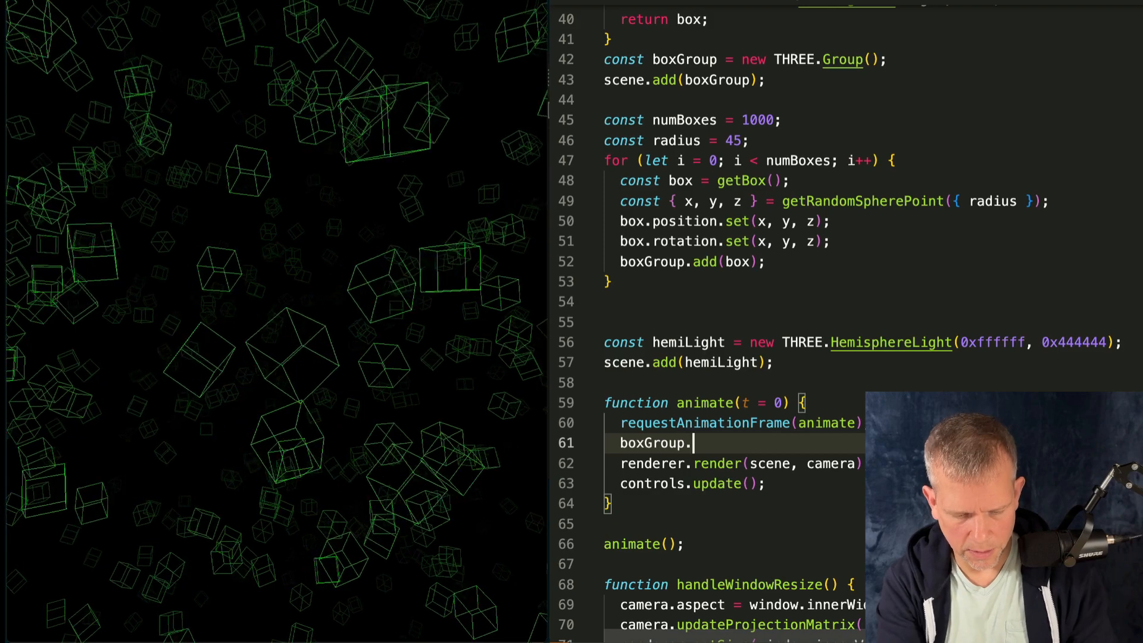
{"action": "type", "text": "userd"}
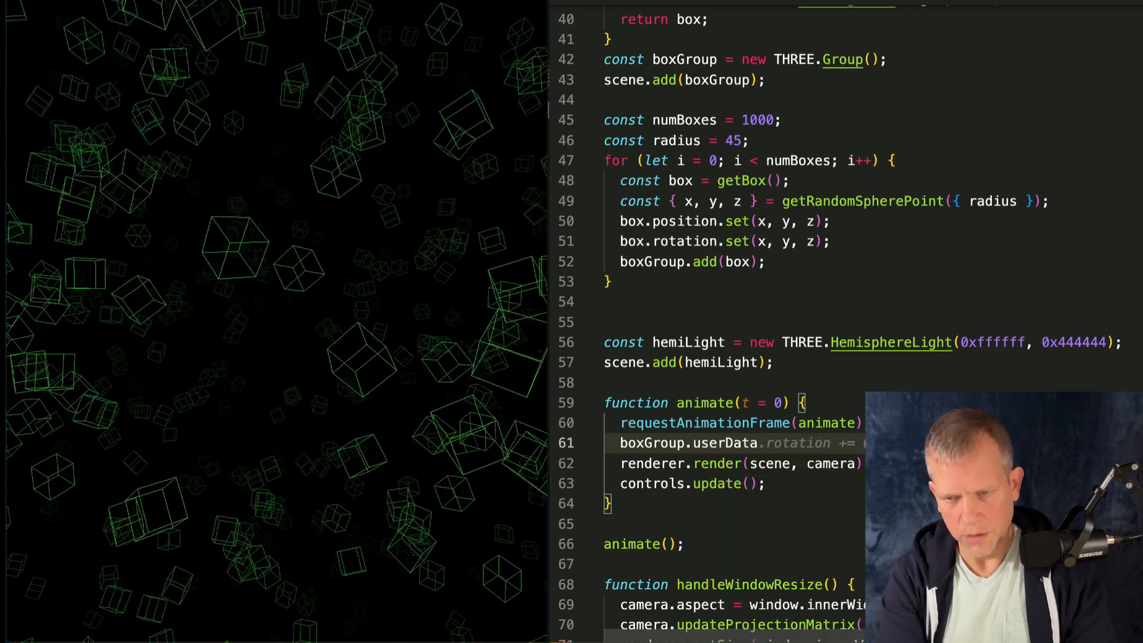
{"action": "type", "text": "update();"}
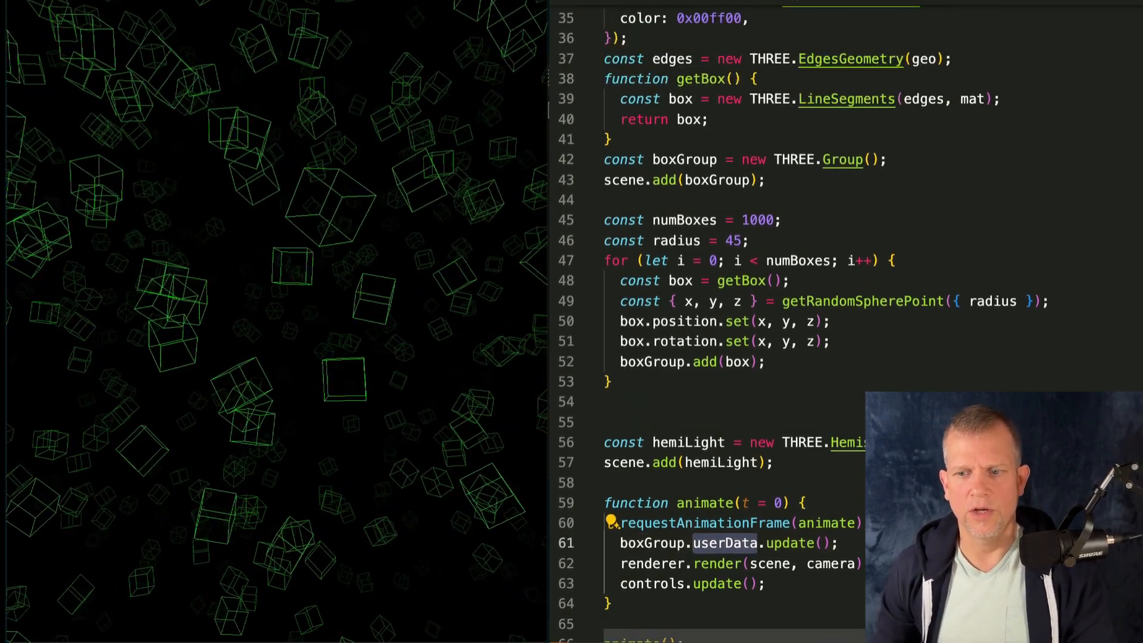
{"action": "scroll", "scroll_direction": "up", "scroll_amount": 3}
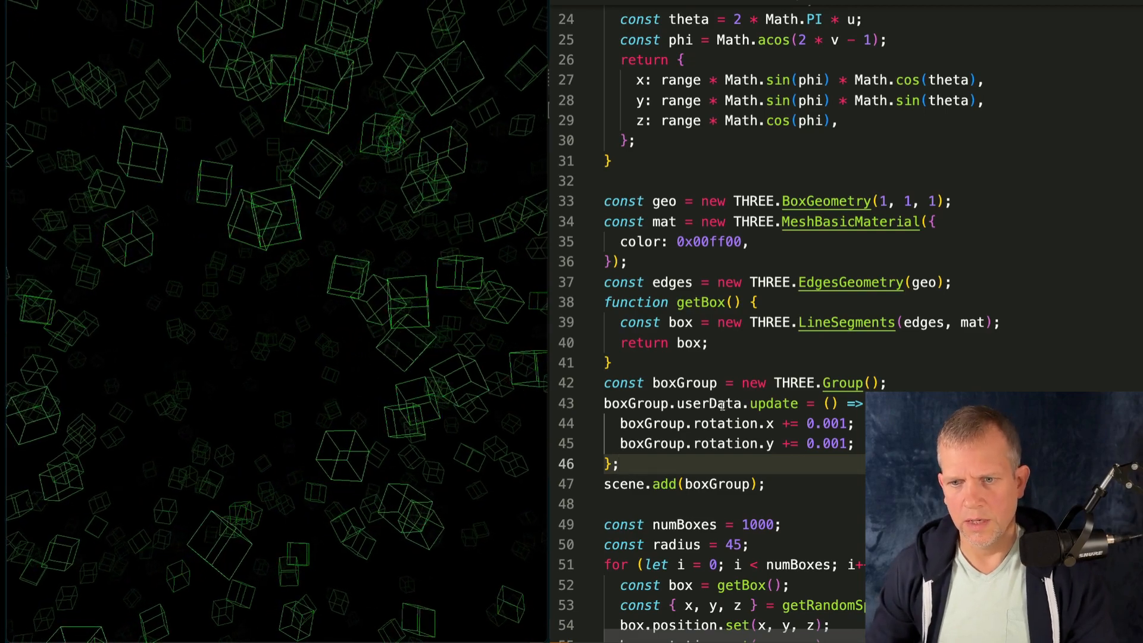
{"action": "mouse_move", "coordinate": [728, 422]}
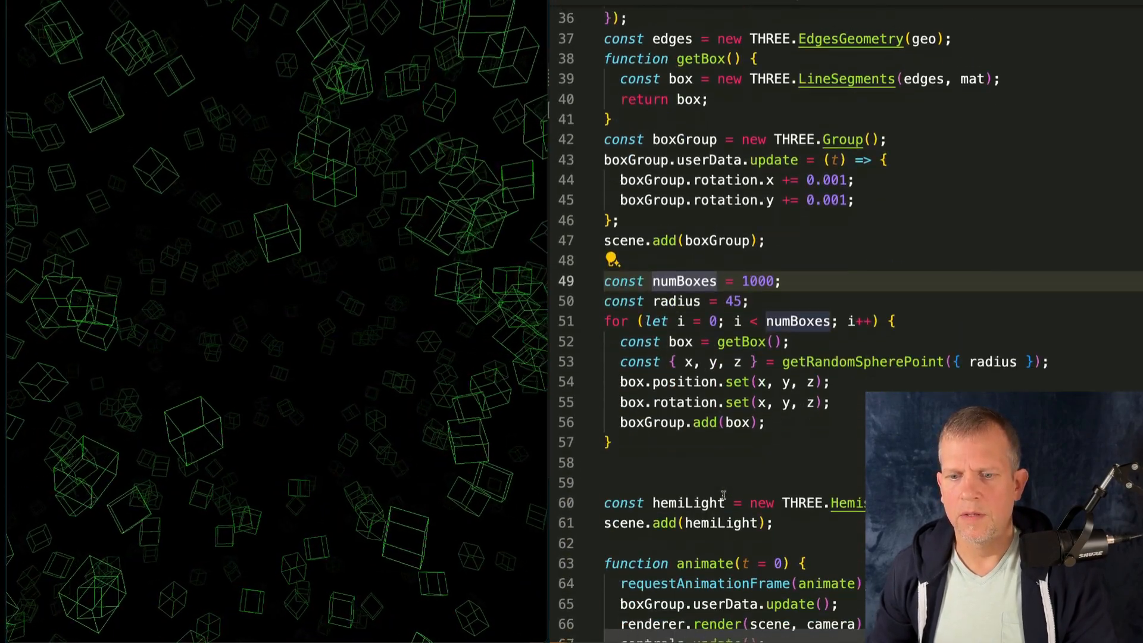
{"action": "scroll", "scroll_direction": "down", "scroll_amount": 3}
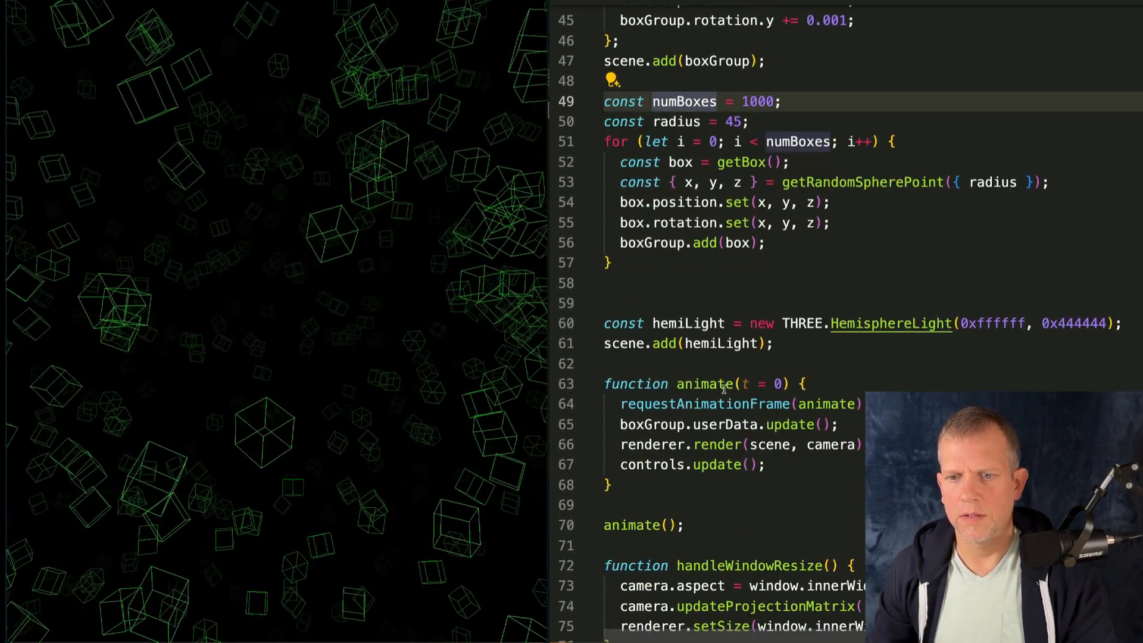
{"action": "type", "text": "t"}
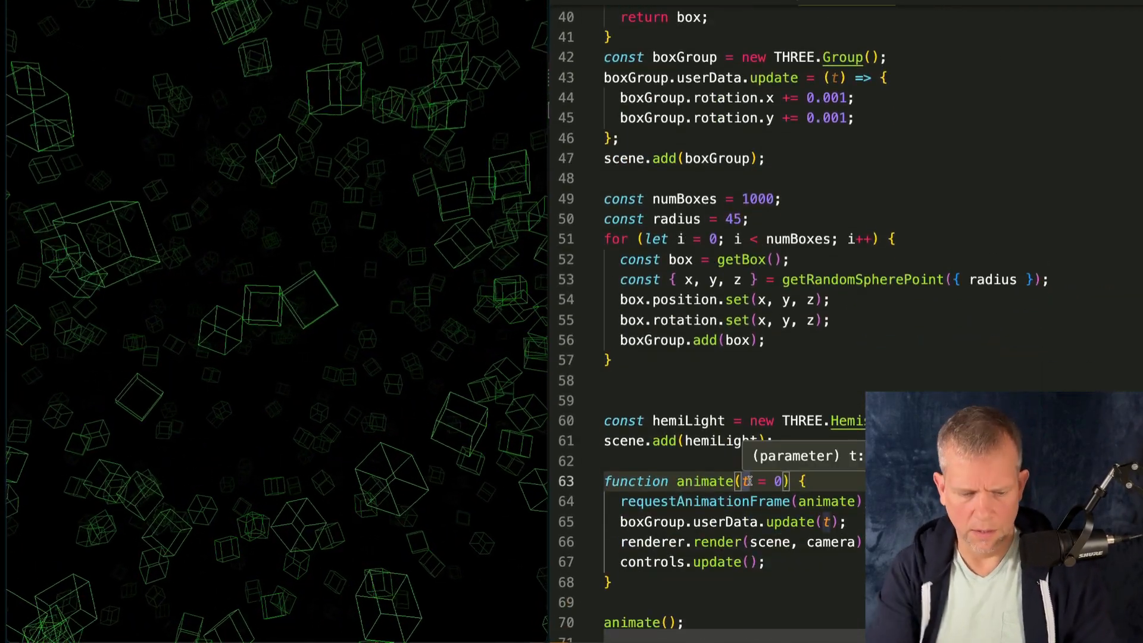
Step: Rename animate's parameter to timeStamp and set boxGroup's x and y rotation from timeStamp * 0.0001
{"action": "type", "text": "timeStamp"}
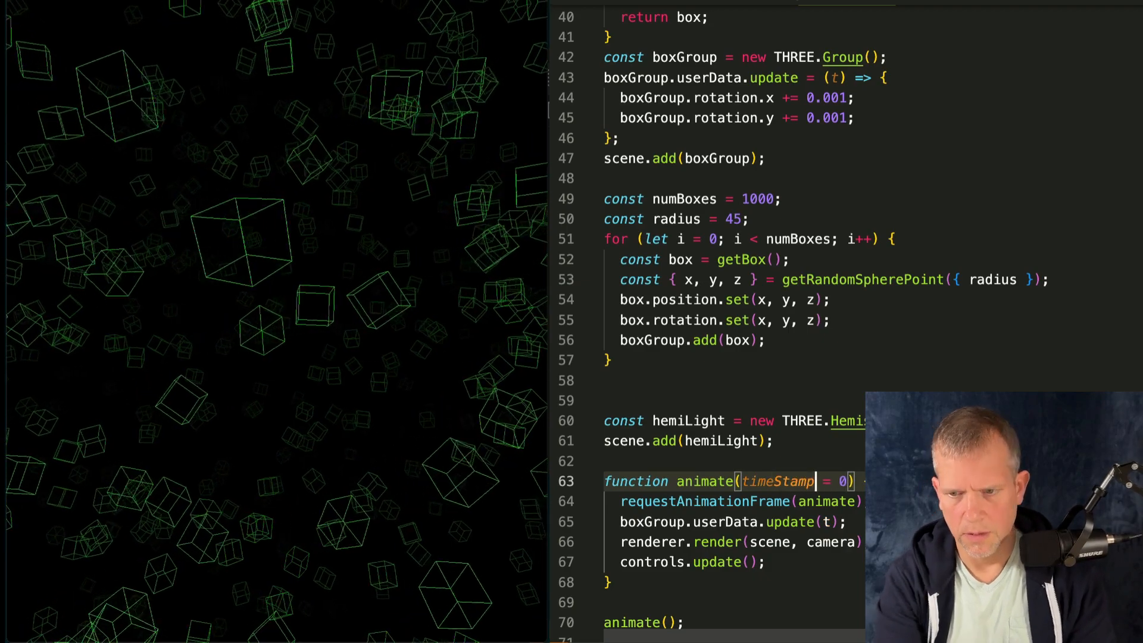
{"action": "double_click", "coordinate": [777, 481]}
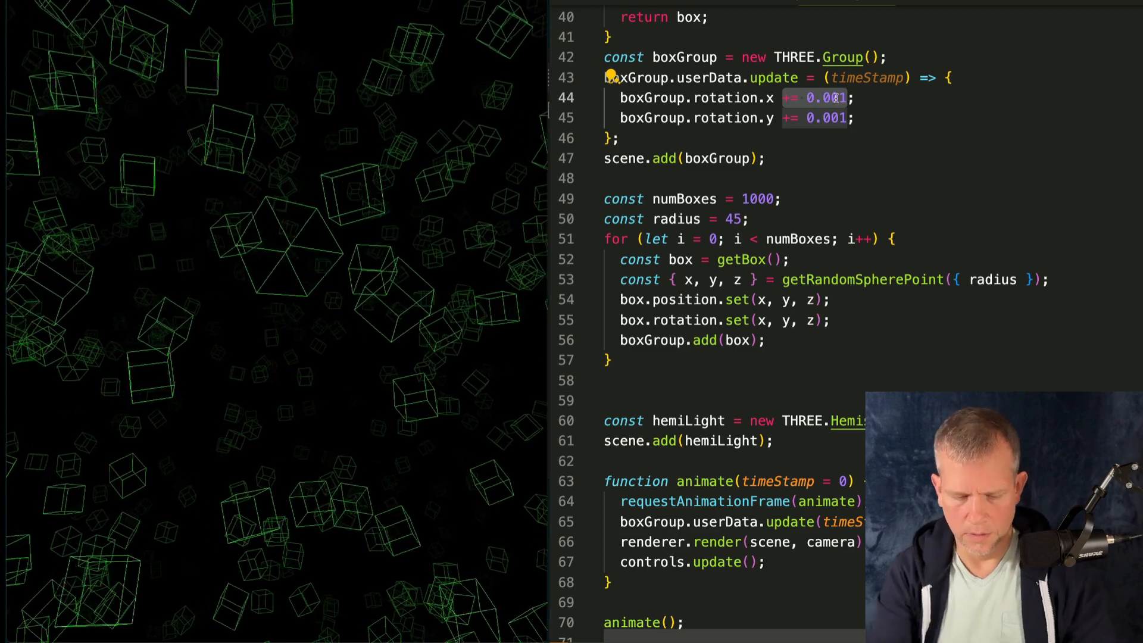
{"action": "type", "text": "Math.sin(timeStamp * 0.0005) * 0.5"}
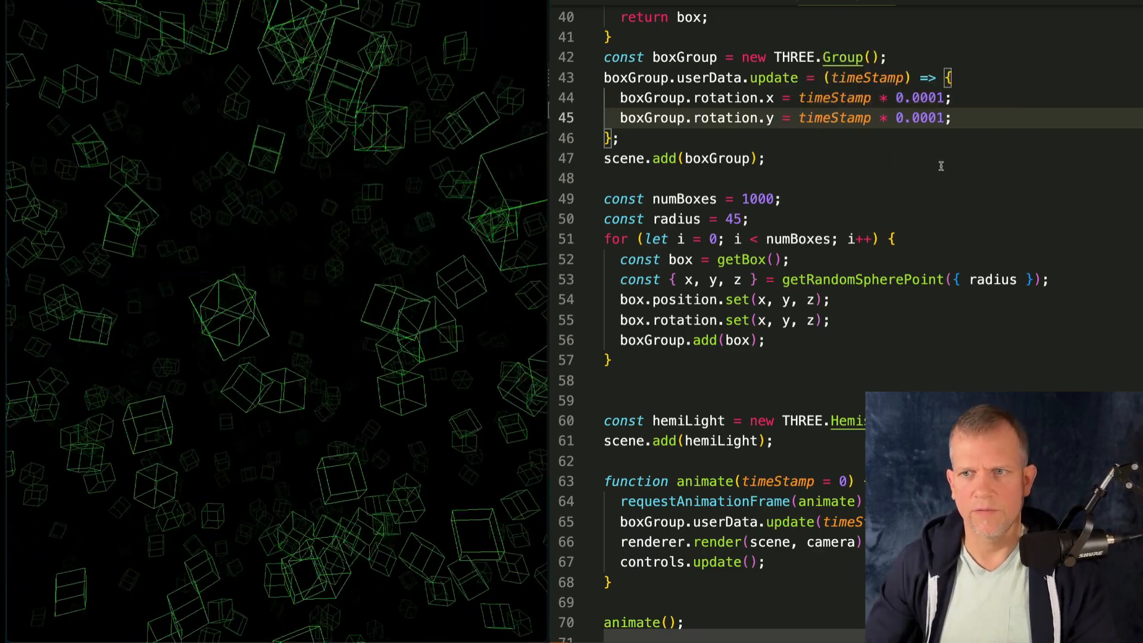
{"action": "scroll", "scroll_direction": "up", "scroll_amount": 3}
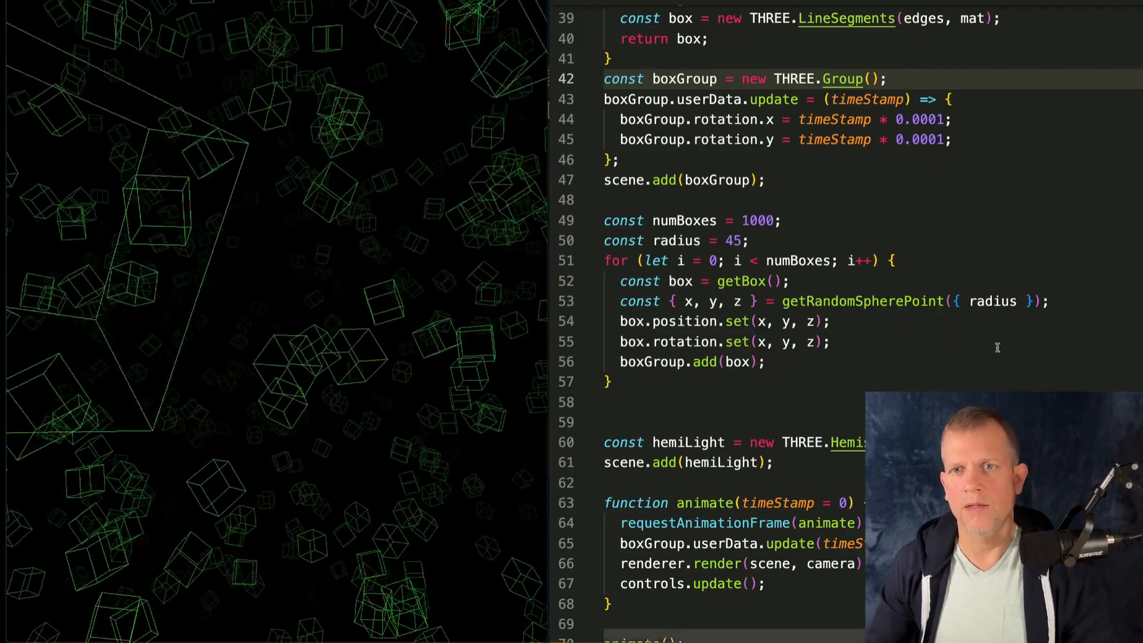
Step: Import EffectComposer, RenderPass, UnrealBloomPass and build a composer with render and bloom (strength 3.5) passes
{"action": "scroll", "scroll_direction": "up", "scroll_amount": 3}
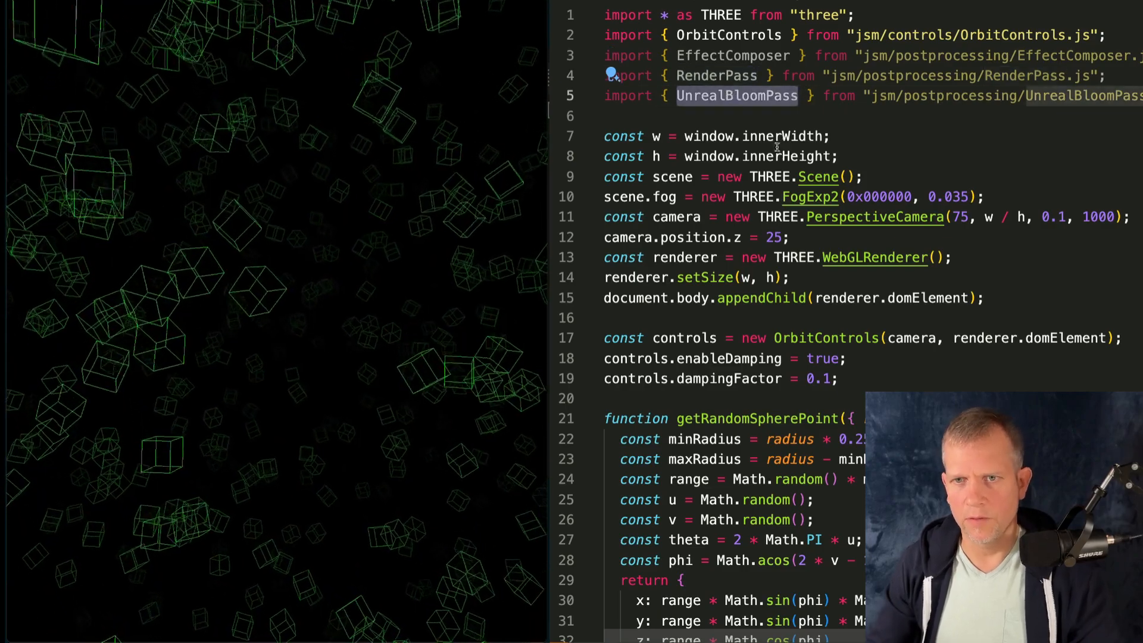
{"action": "scroll", "scroll_direction": "down", "scroll_amount": 3}
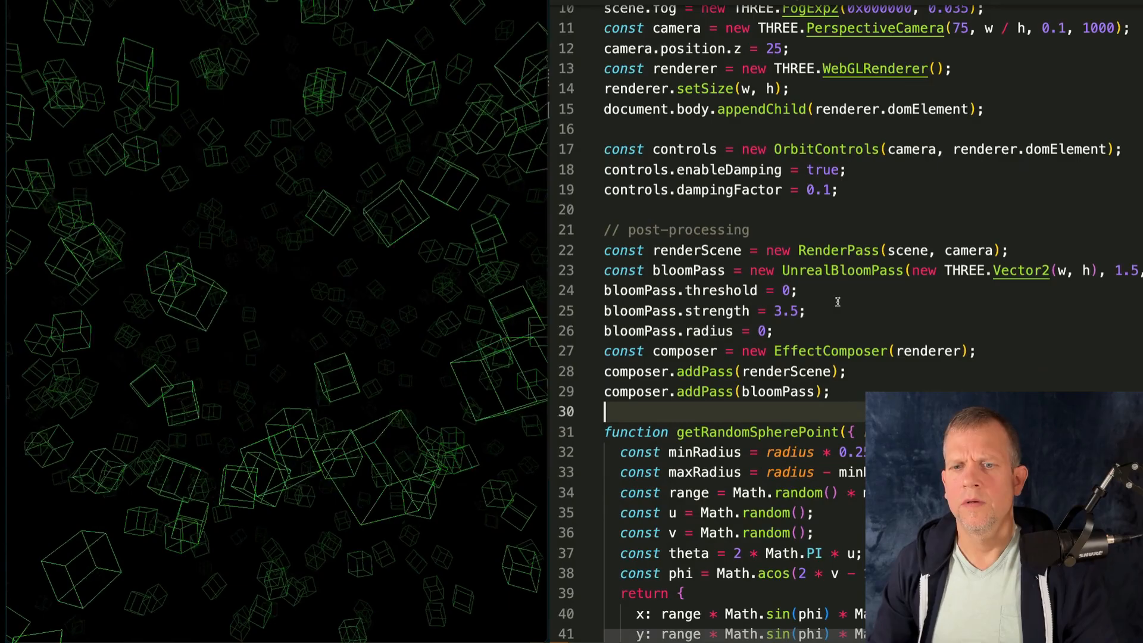
{"action": "double_click", "coordinate": [696, 250]}
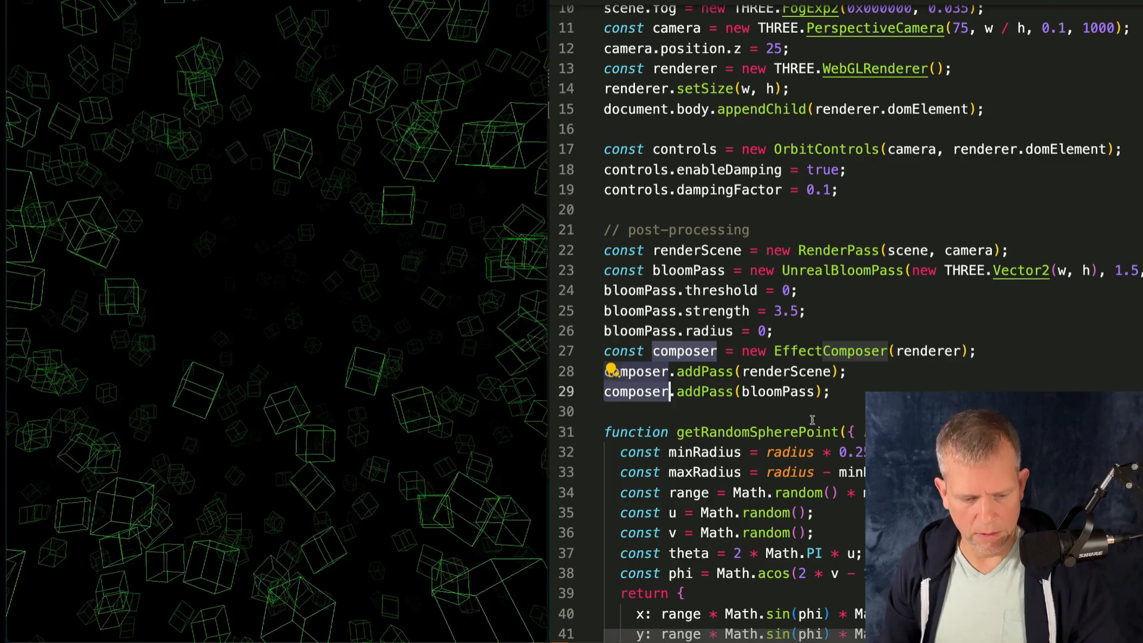
{"action": "scroll", "scroll_direction": "down", "scroll_amount": 3}
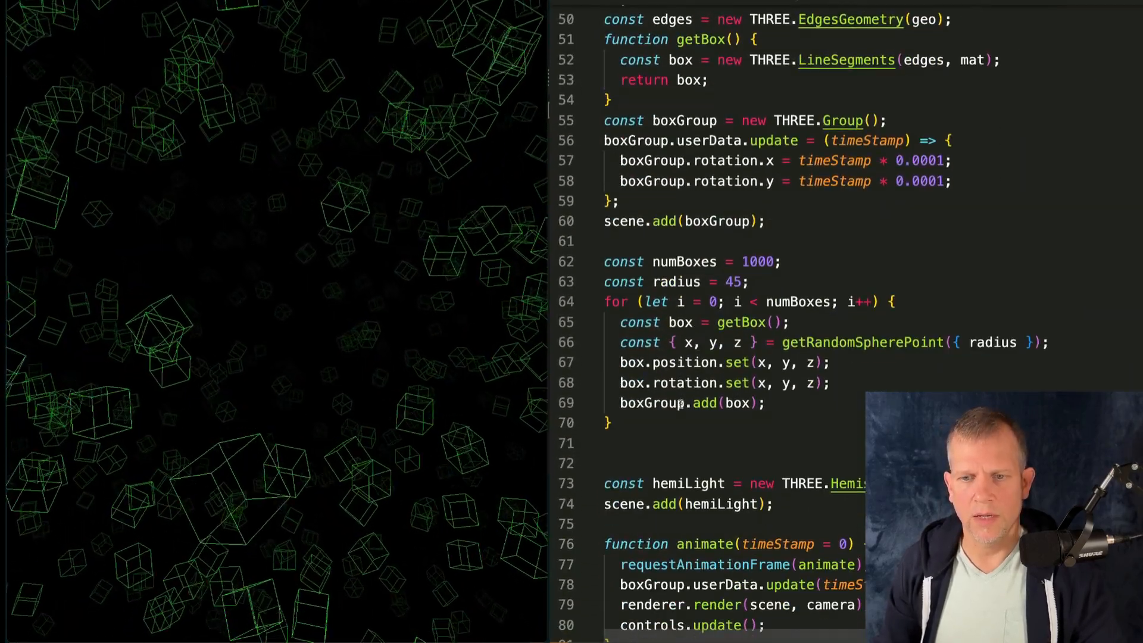
Step: Render via composer in animate, lower bloom strength to 2.5, and enable antialias on WebGLRenderer
{"action": "scroll", "scroll_direction": "down", "scroll_amount": 3}
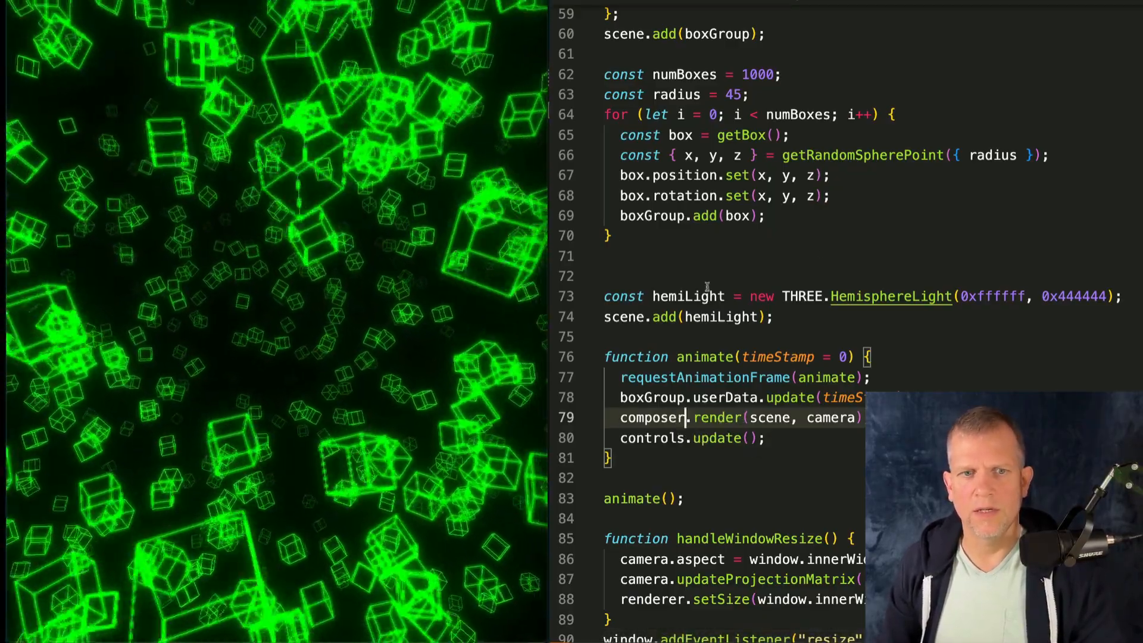
{"action": "scroll", "scroll_direction": "up", "scroll_amount": 3}
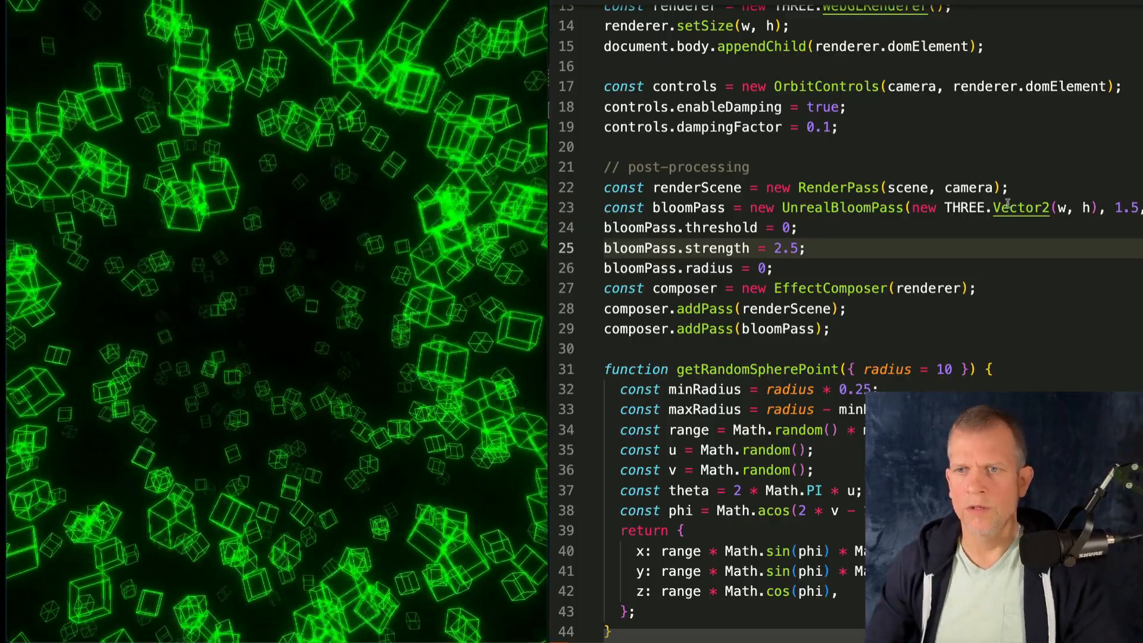
{"action": "scroll", "scroll_direction": "up", "scroll_amount": 3}
{"action": "type", "text": "{ antialias: true }"}
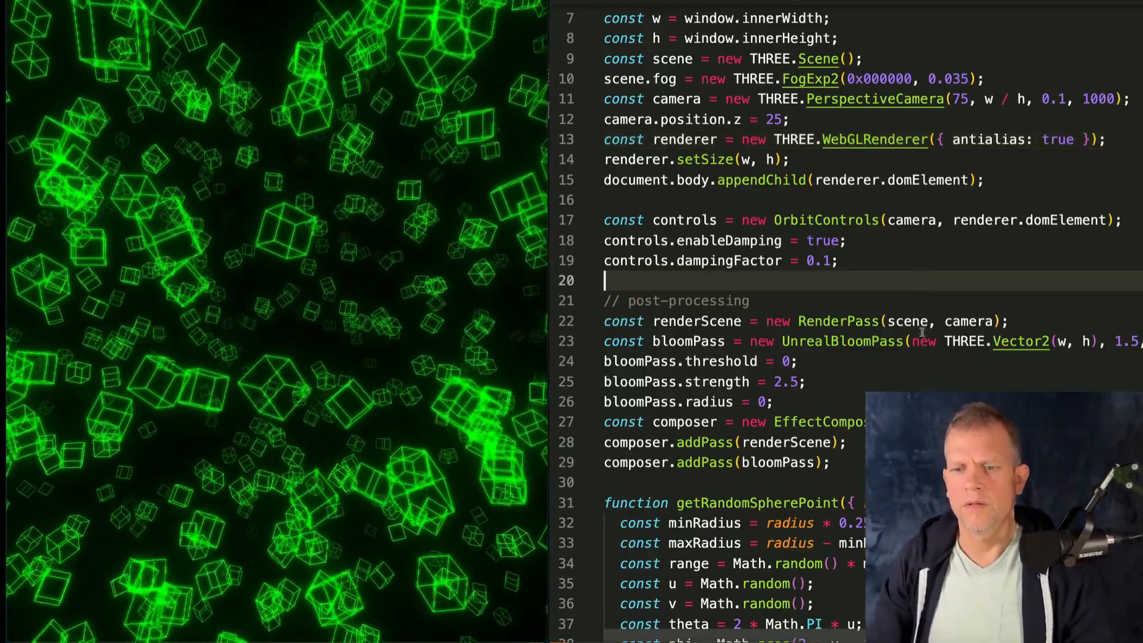
{"action": "scroll", "scroll_direction": "down", "scroll_amount": 3}
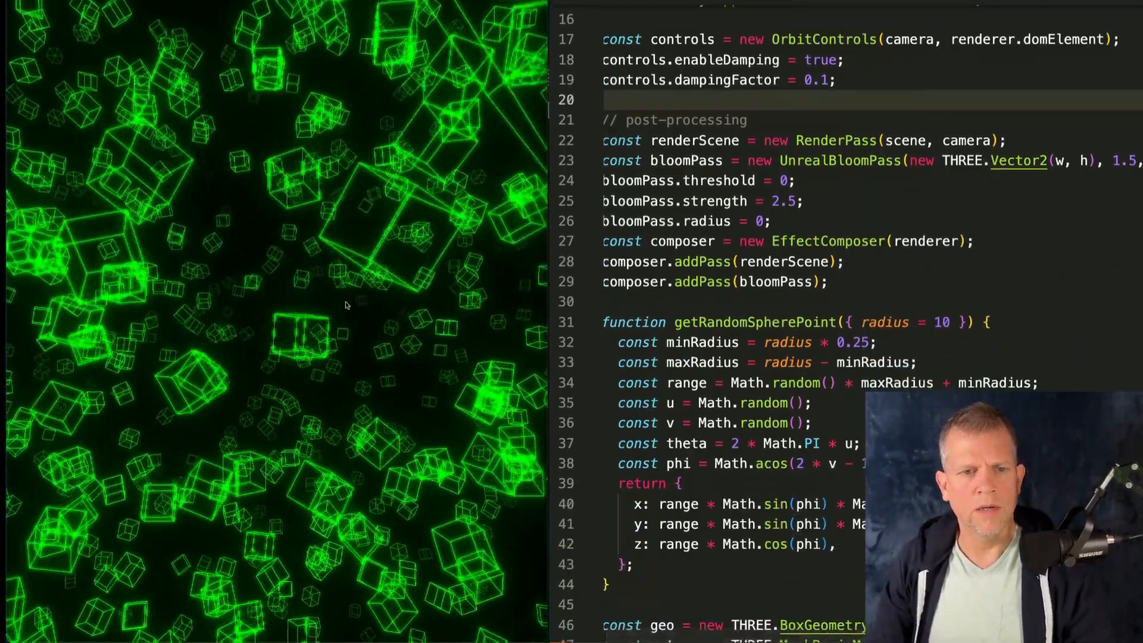